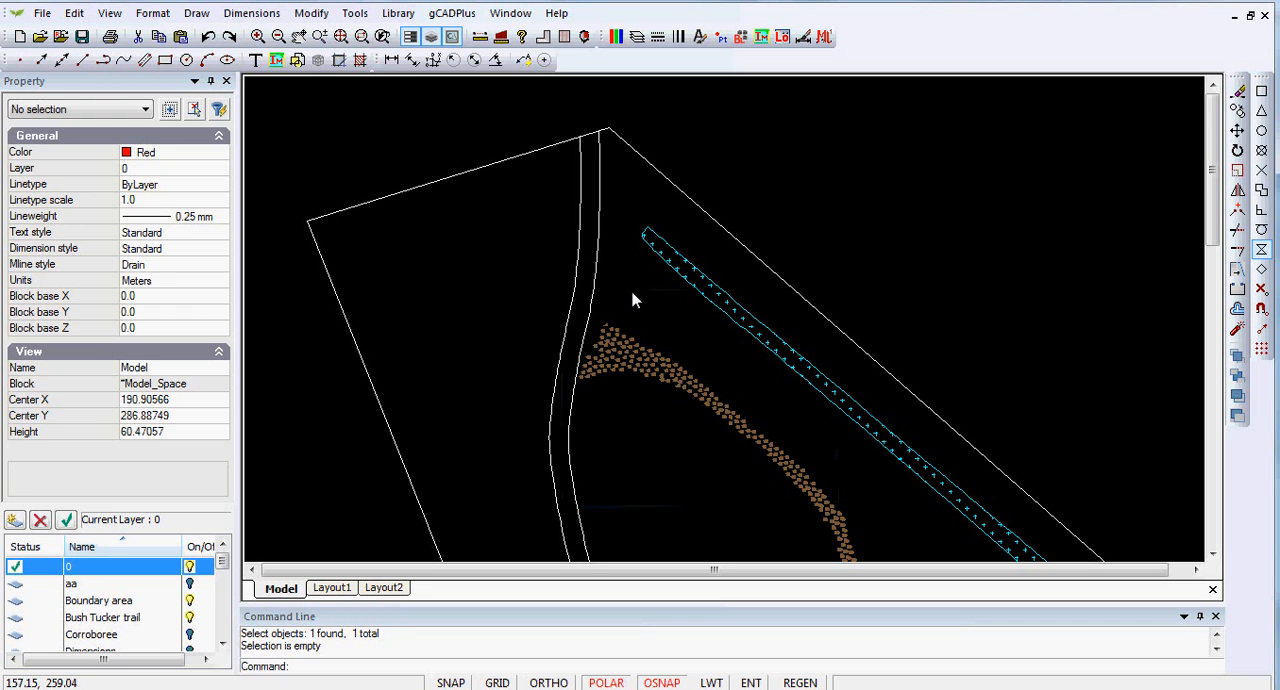
pyautogui.moveTo(584, 276)
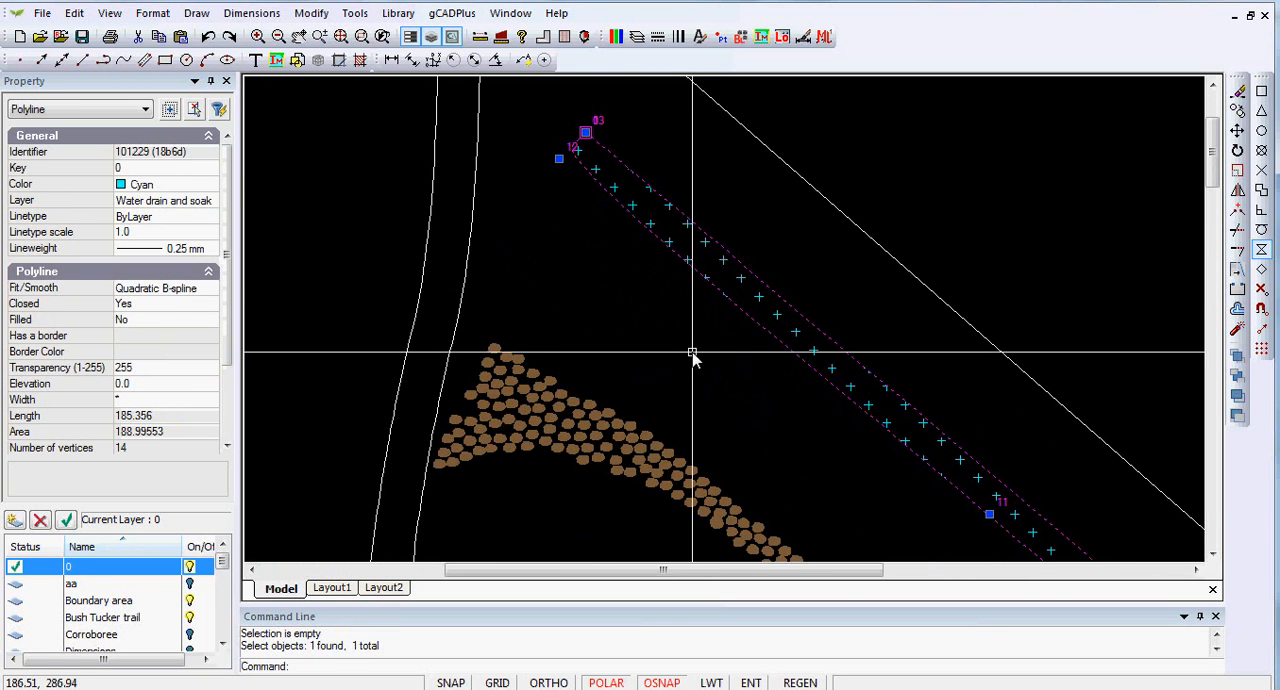
pyautogui.moveTo(160, 266)
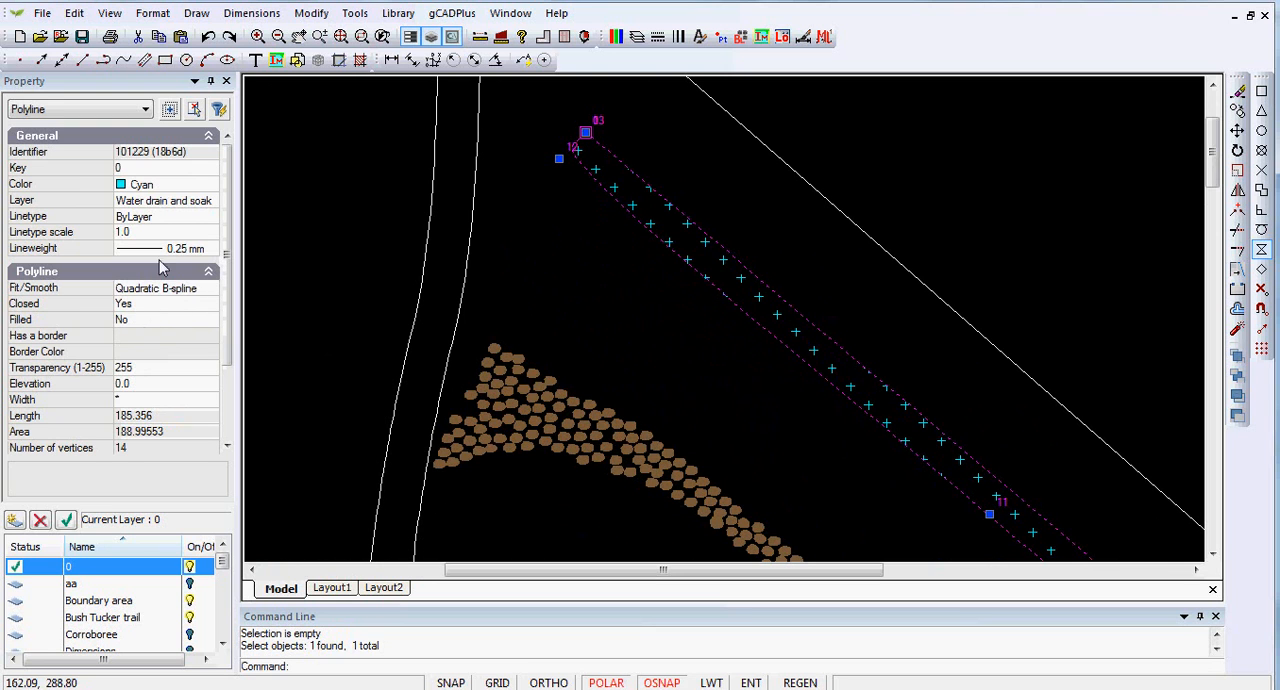
pyautogui.moveTo(584, 284)
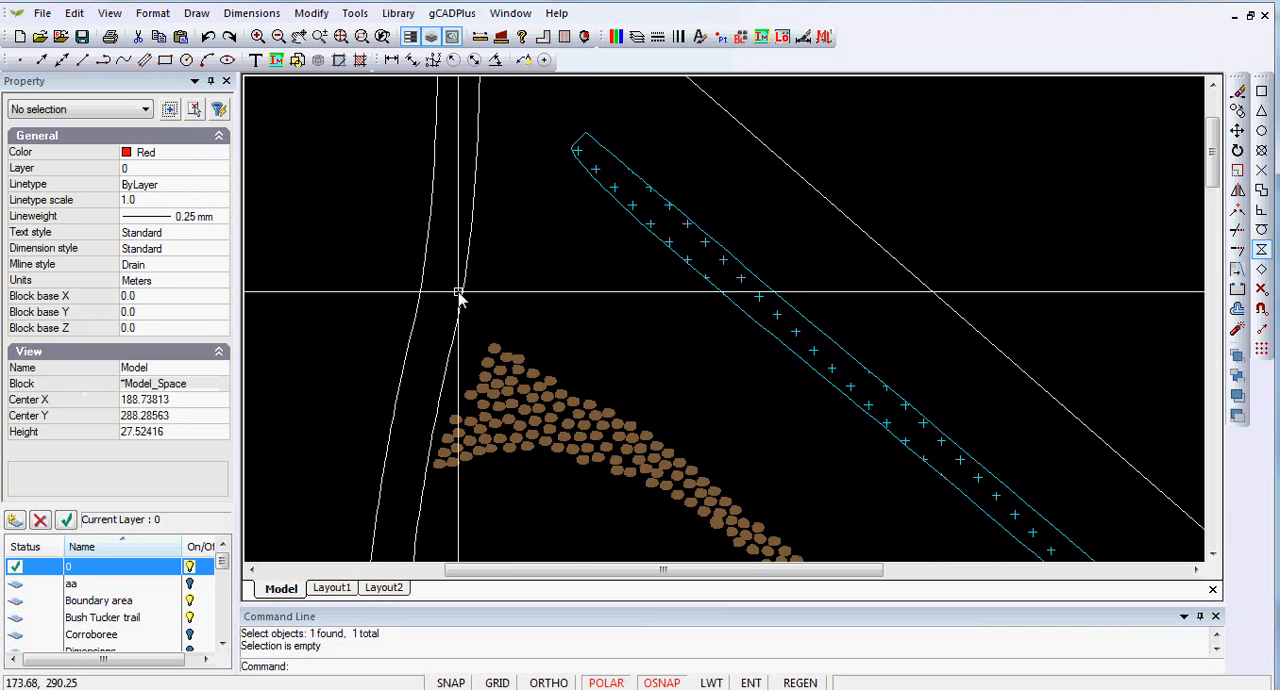
# Inspect the walking path line's properties and clear the selection
pyautogui.click(420, 300)
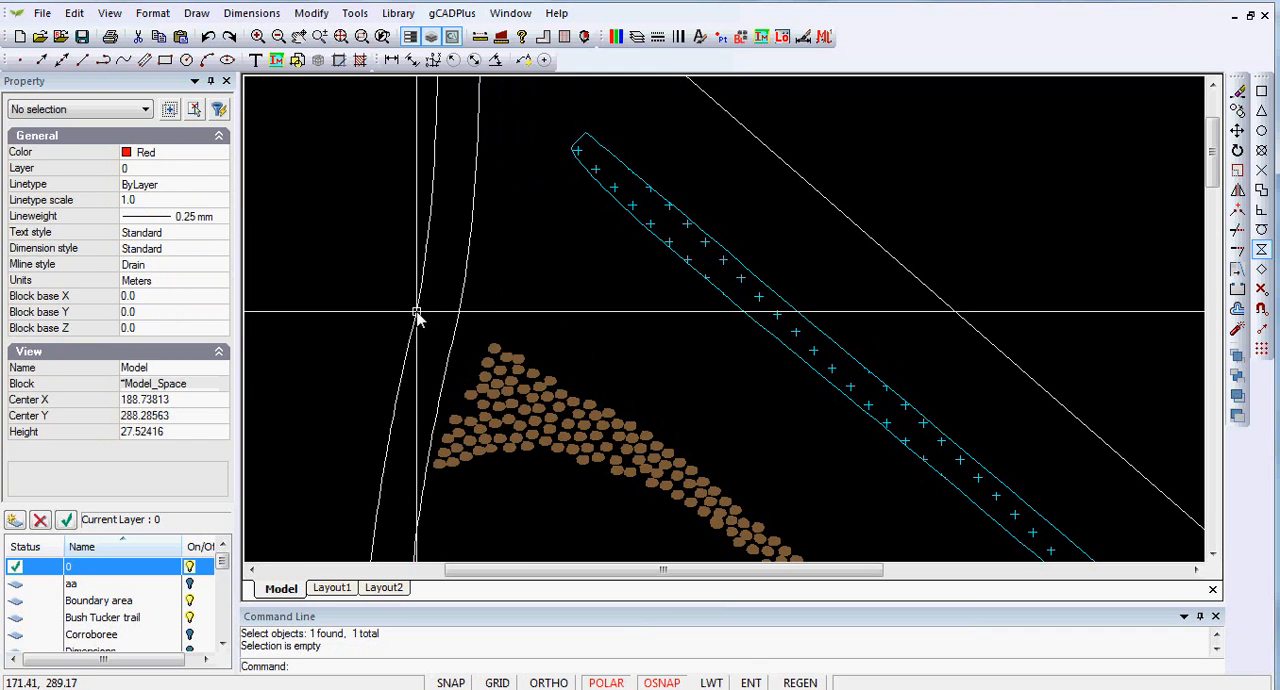
pyautogui.click(418, 316)
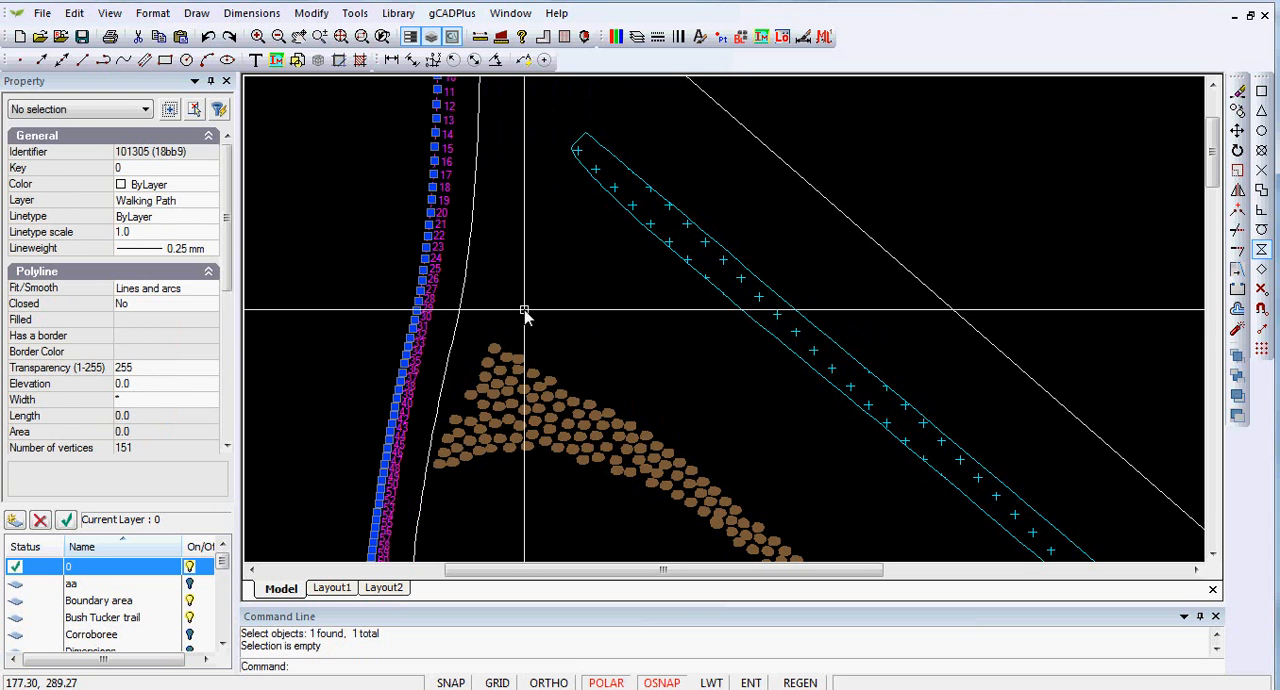
pyautogui.click(452, 336)
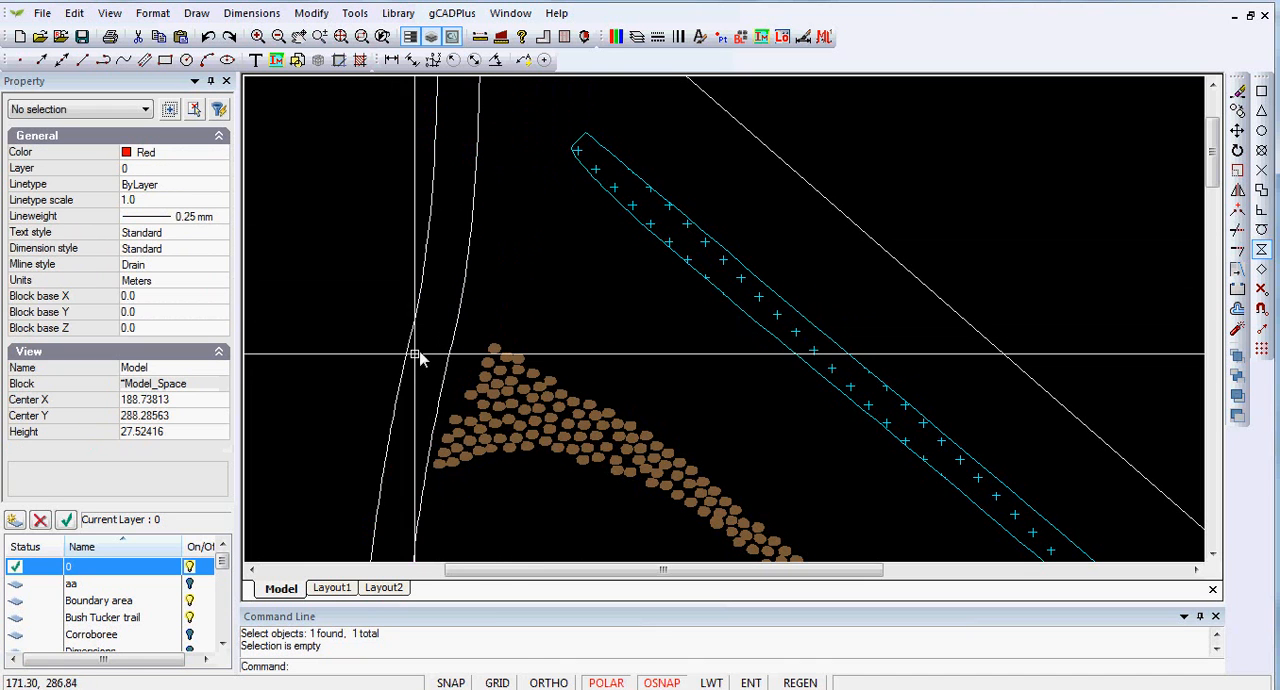
pyautogui.moveTo(452, 346)
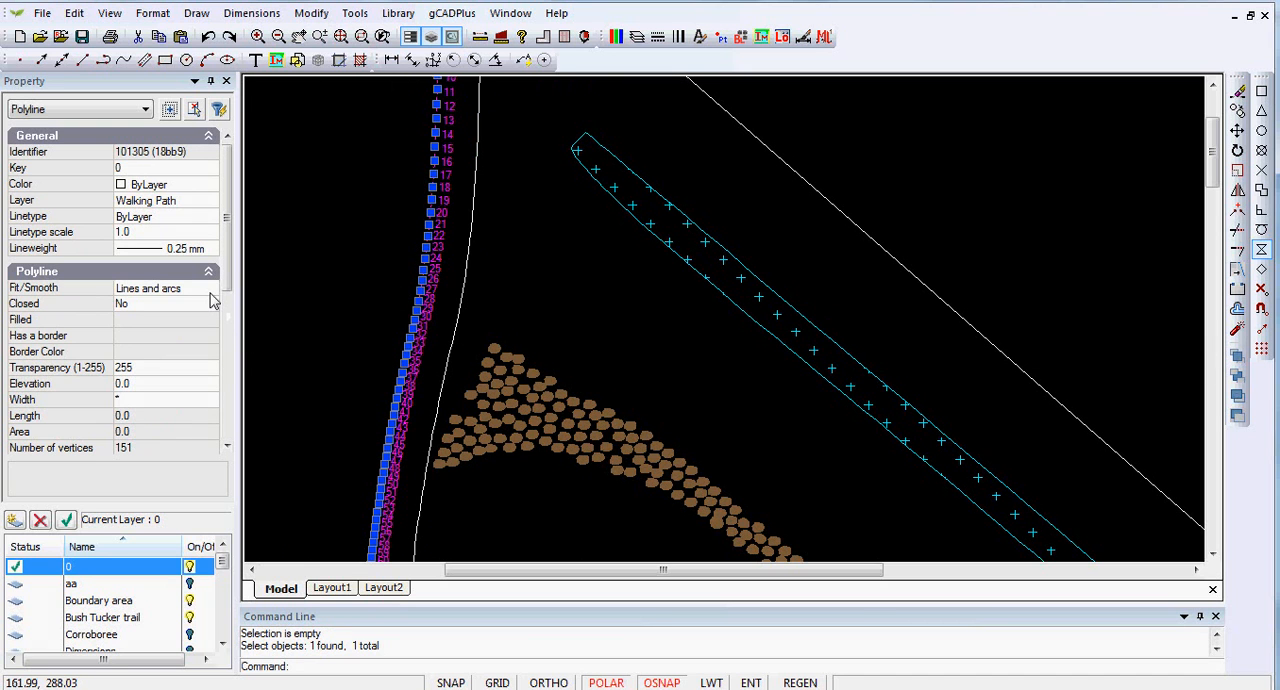
pyautogui.moveTo(572, 320)
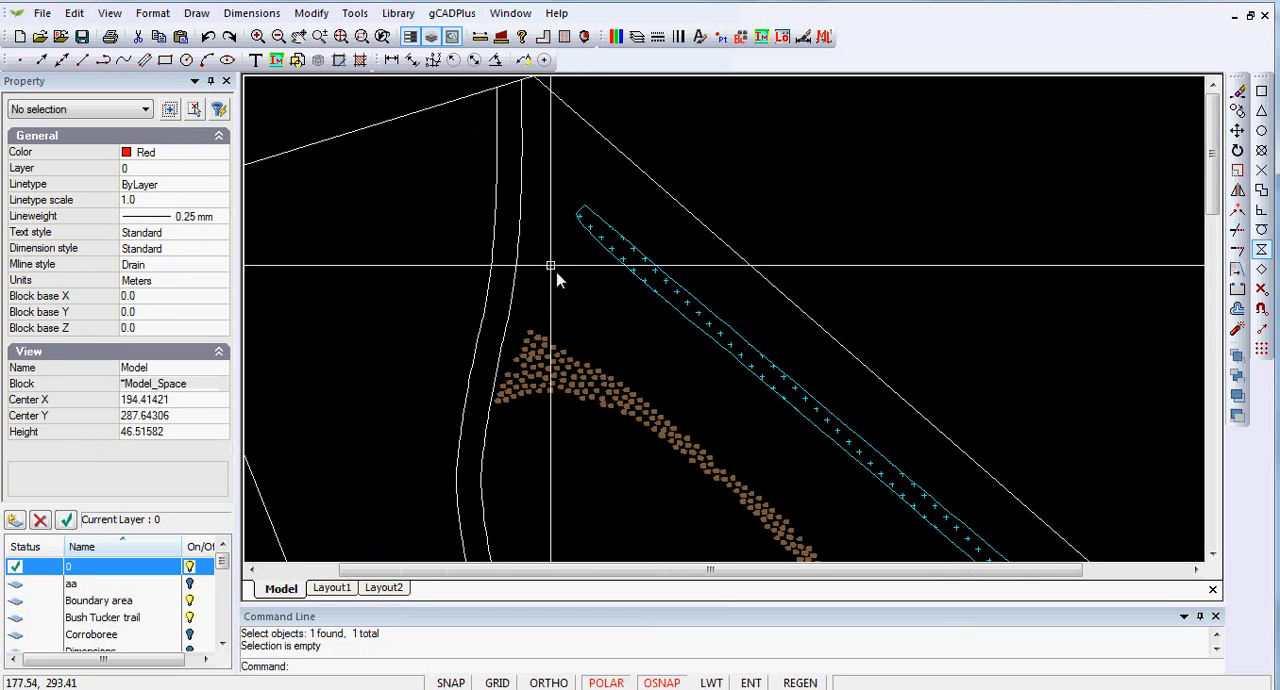
pyautogui.moveTo(492, 280)
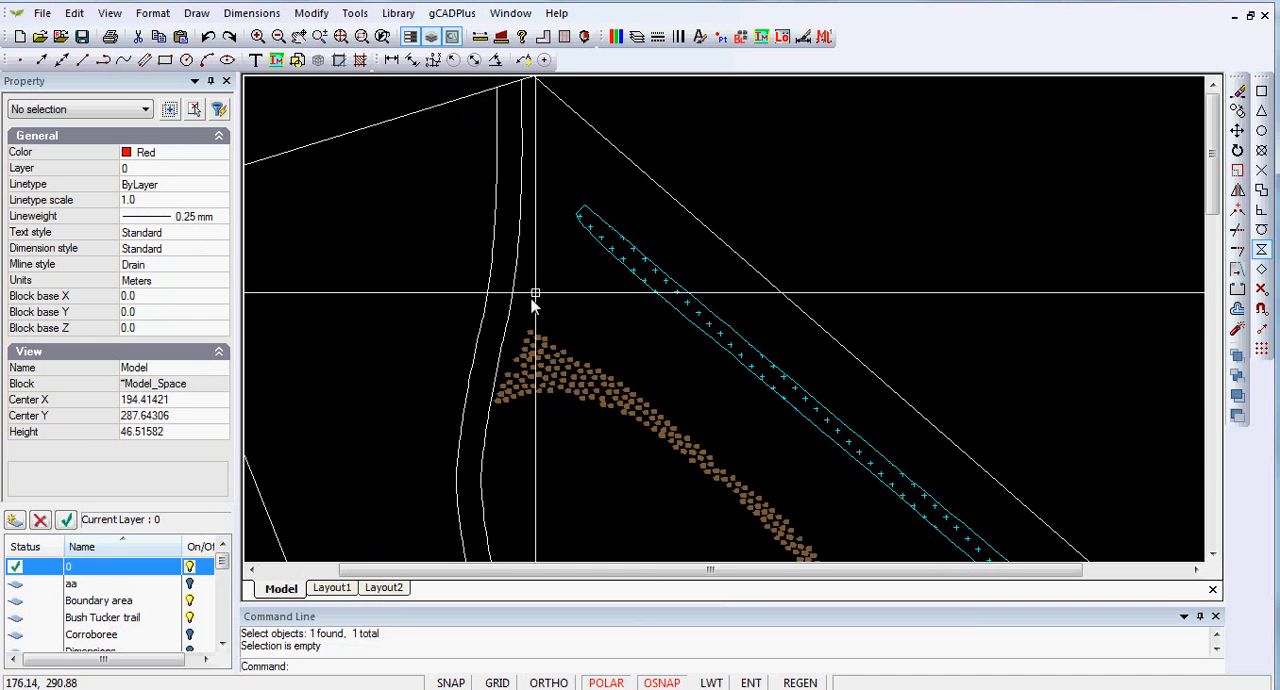
pyautogui.moveTo(510, 110)
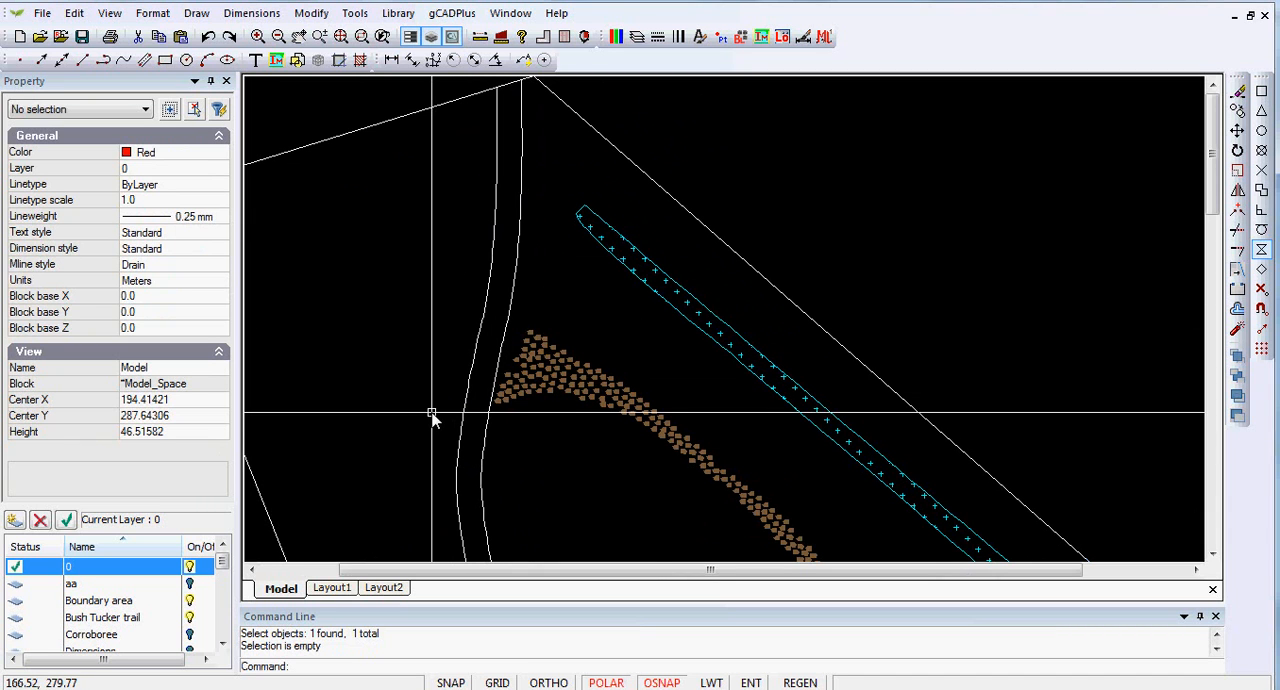
pyautogui.moveTo(392, 388)
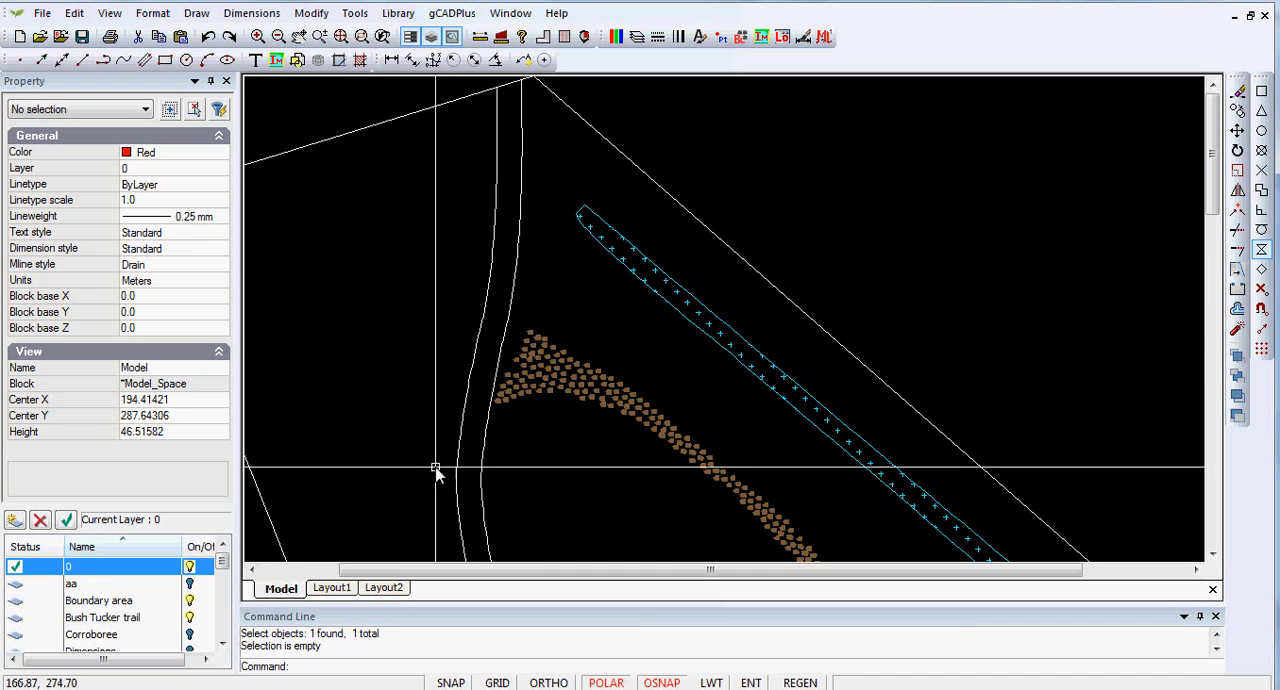
pyautogui.moveTo(450, 442)
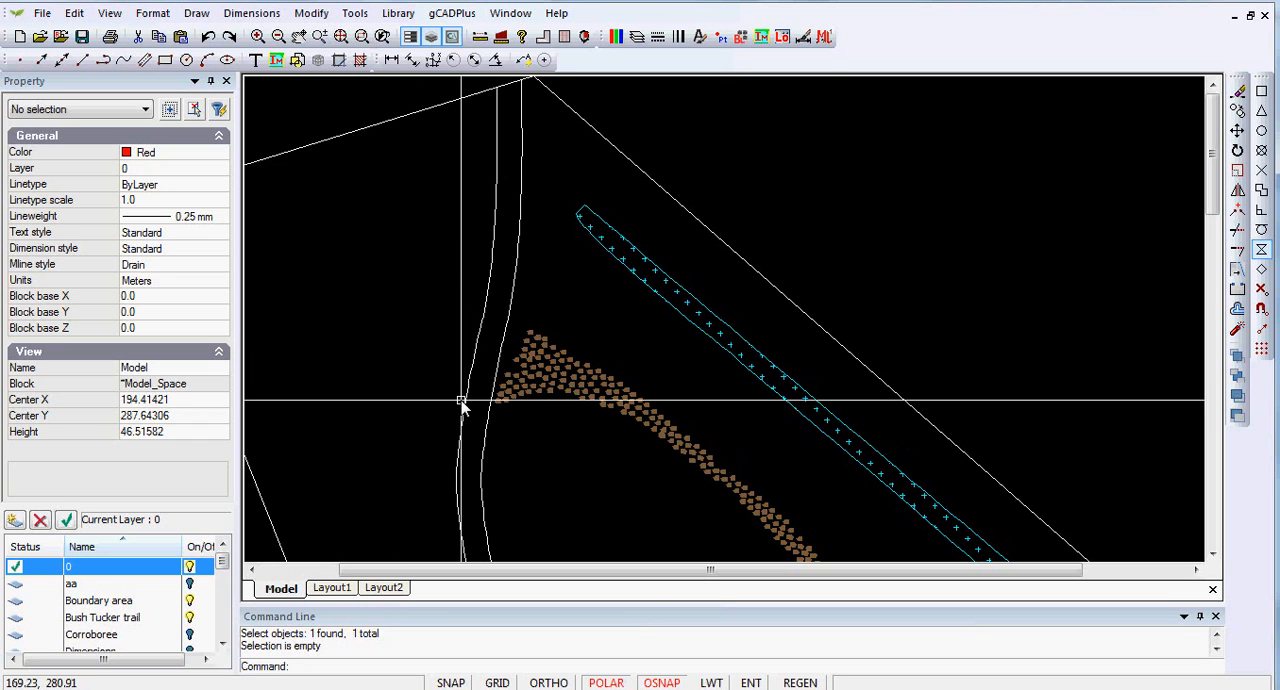
pyautogui.moveTo(876, 248)
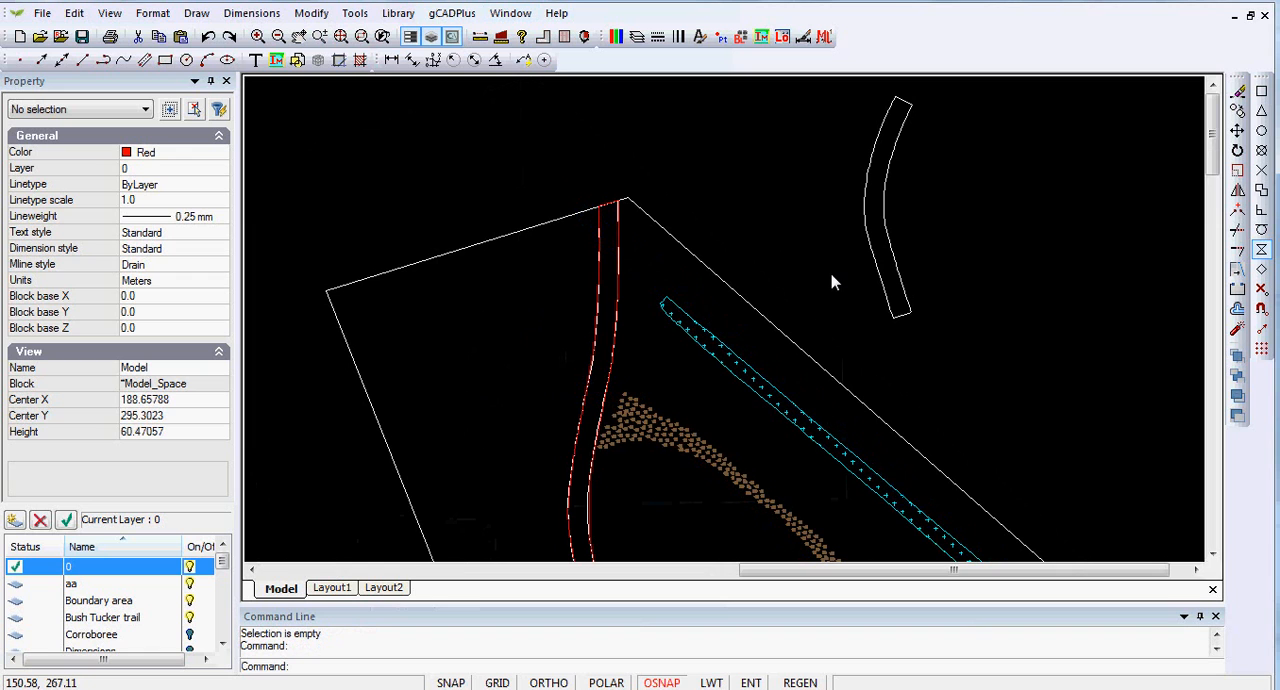
pyautogui.moveTo(908, 216)
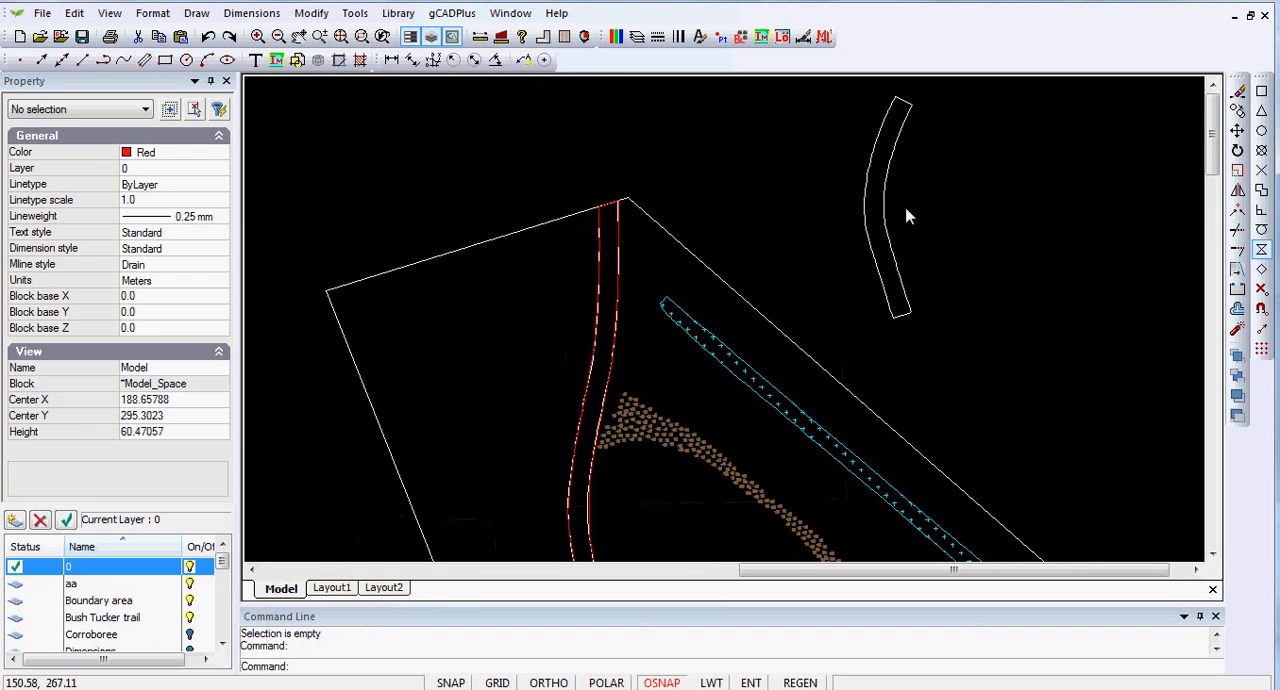
pyautogui.moveTo(920, 180)
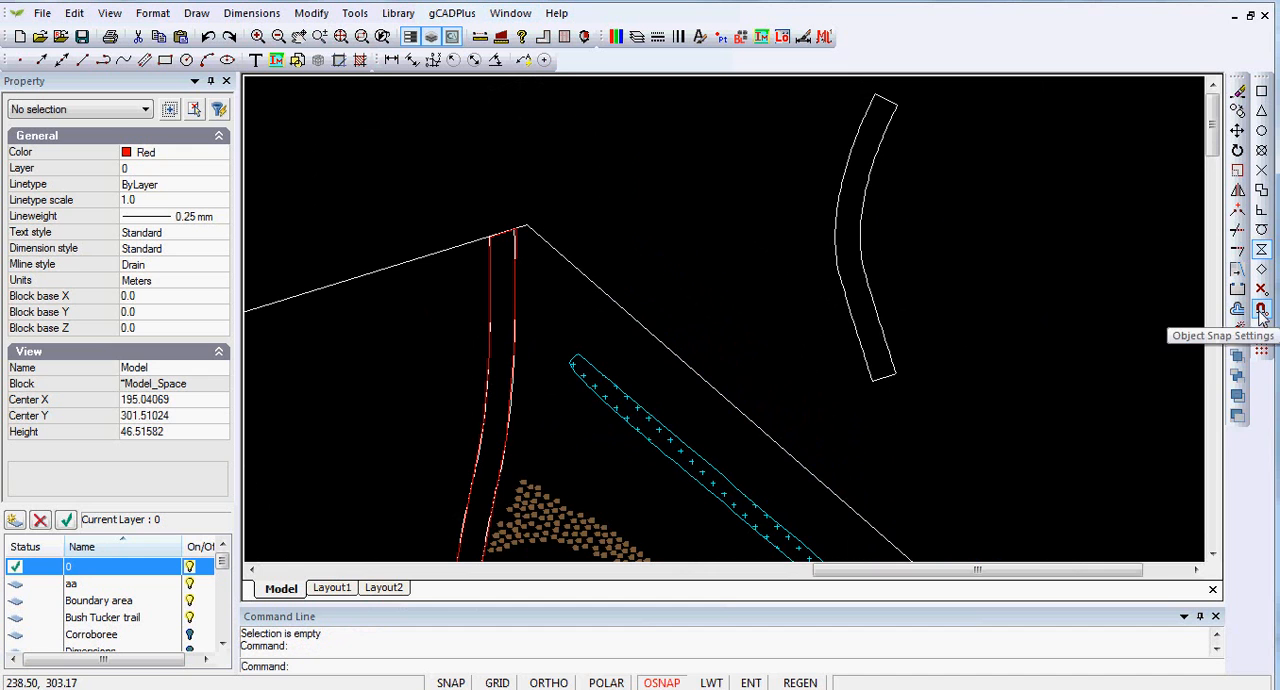
# Enable Nearest point snapping in the Object Snap settings
pyautogui.rightClick(1260, 308)
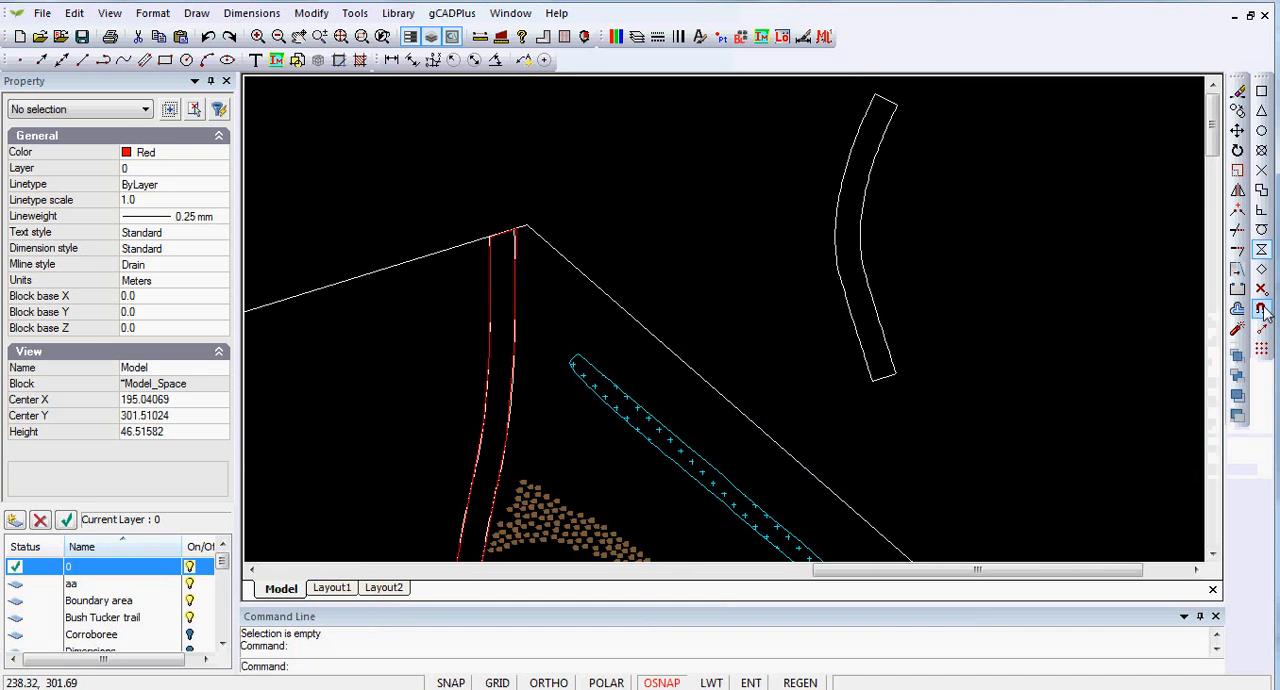
pyautogui.click(1260, 308)
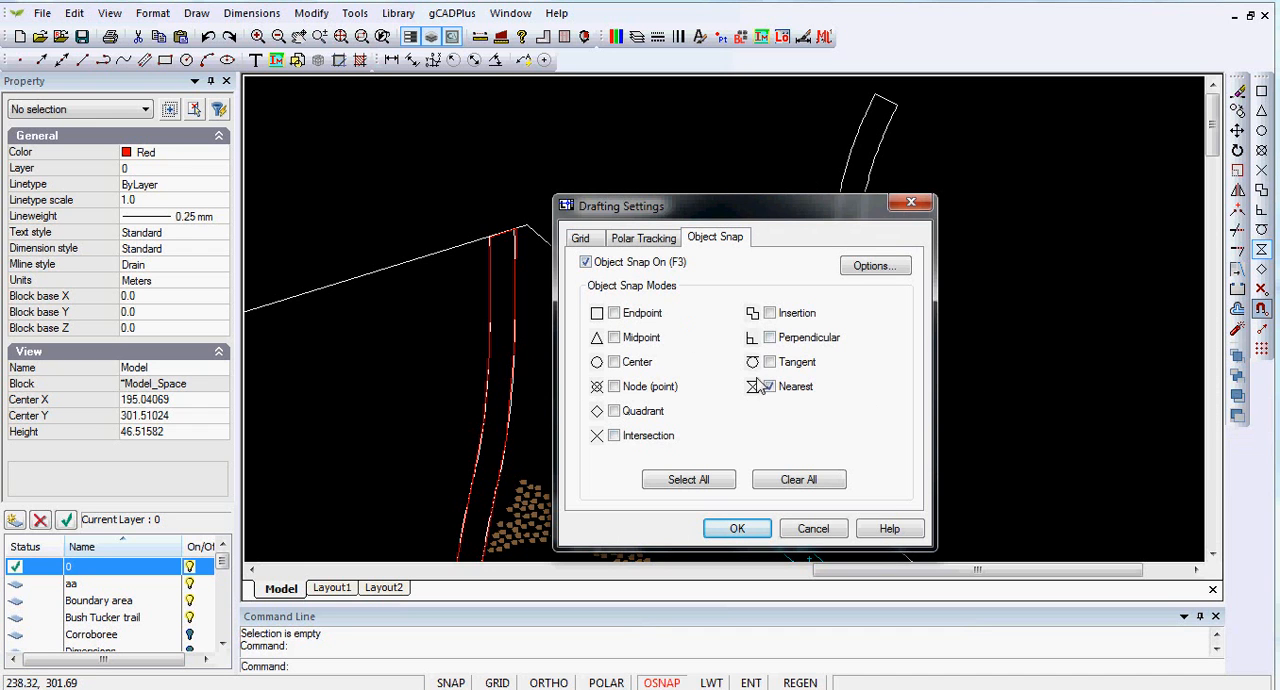
pyautogui.click(736, 528)
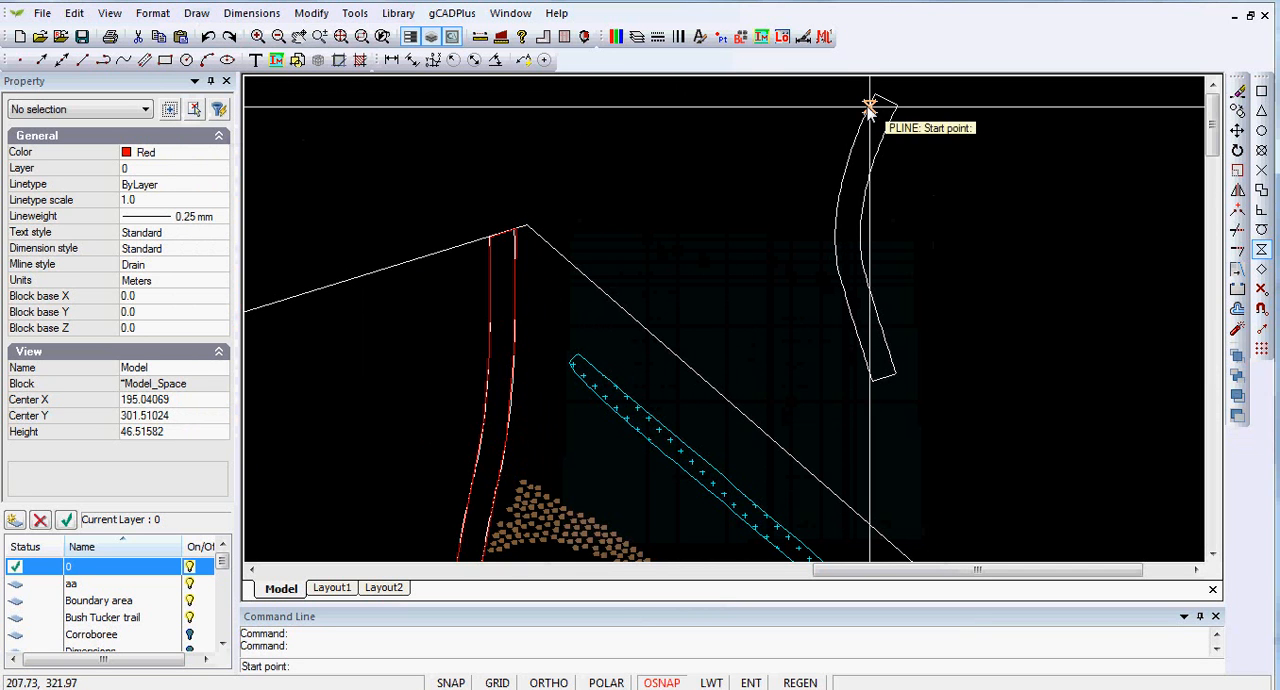
# Trace the top-right curved drain outline as a closed red polyline
pyautogui.click(870, 110)
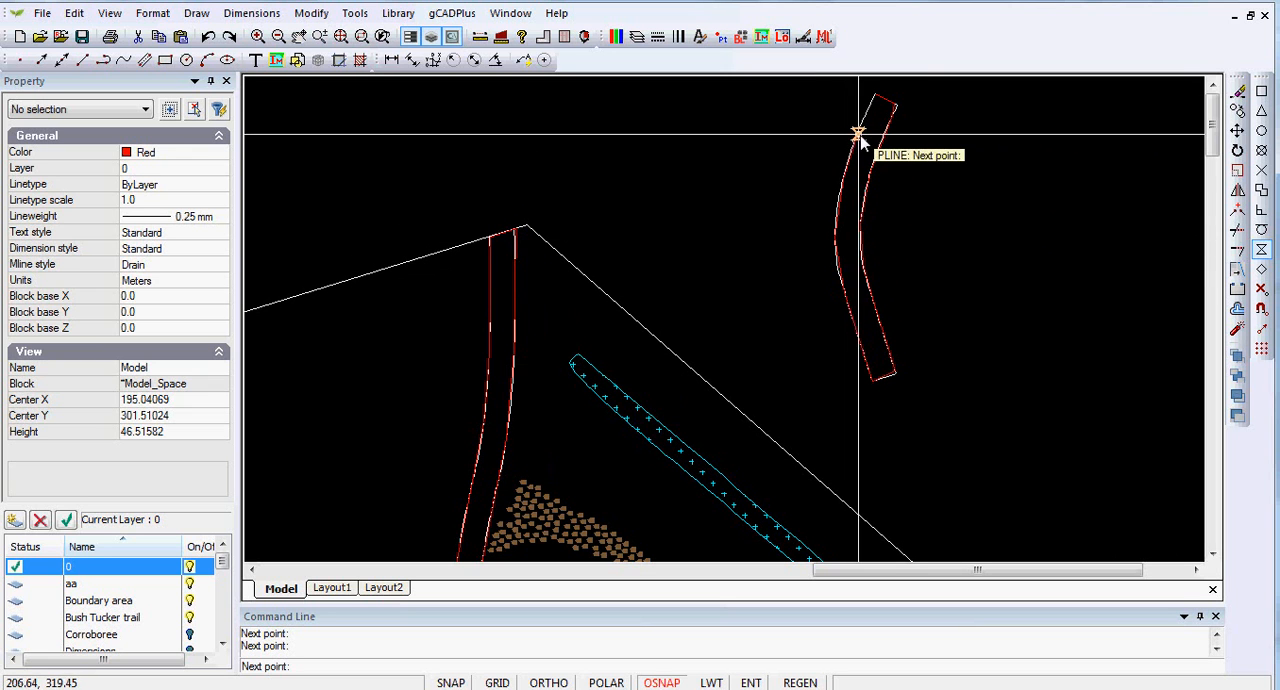
pyautogui.rightClick(856, 136)
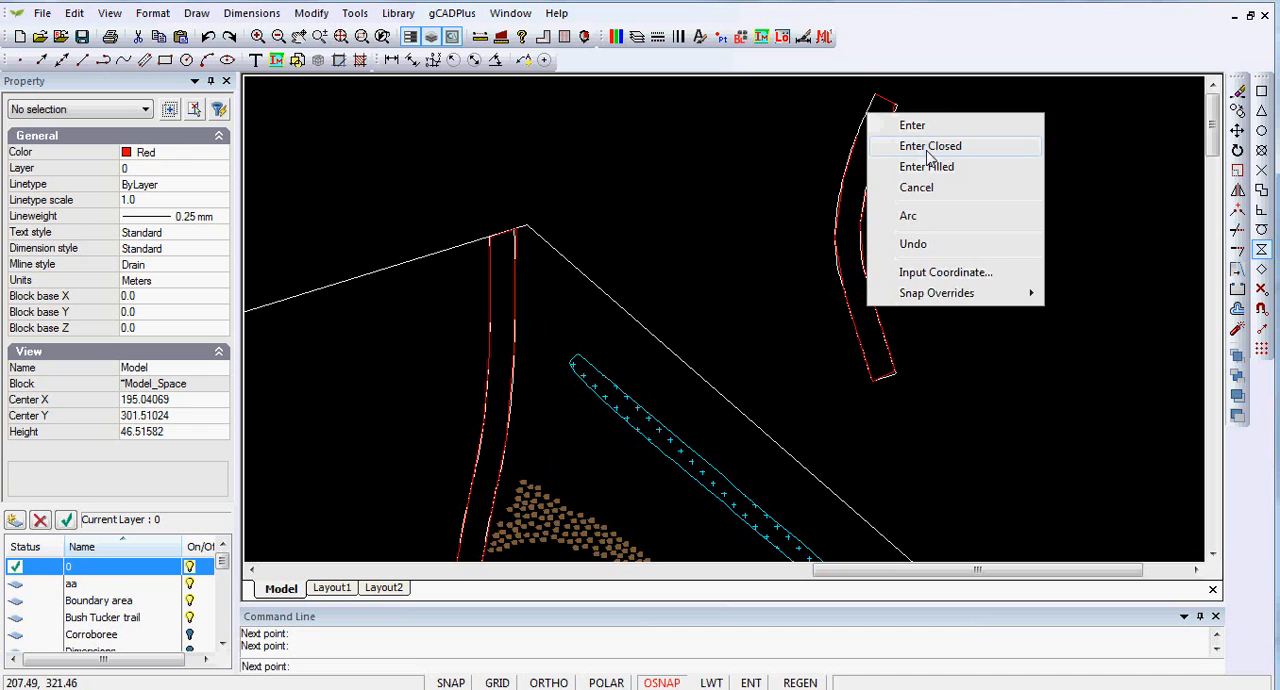
pyautogui.click(930, 144)
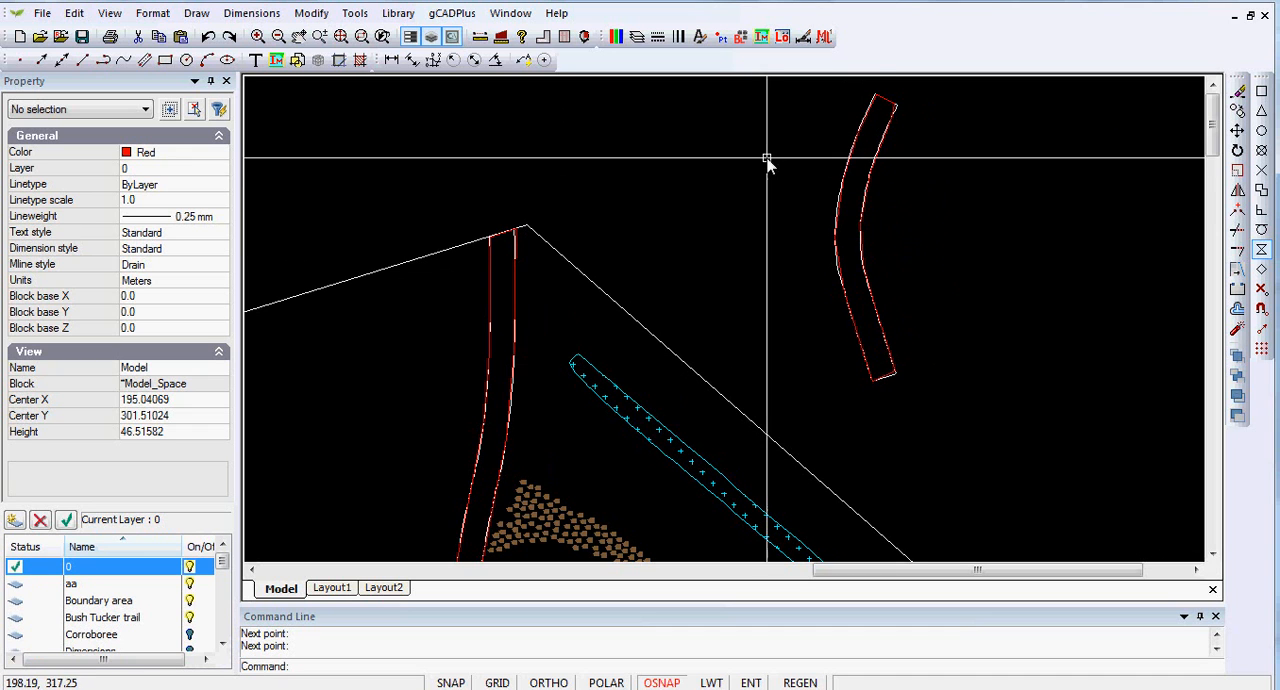
pyautogui.moveTo(856, 182)
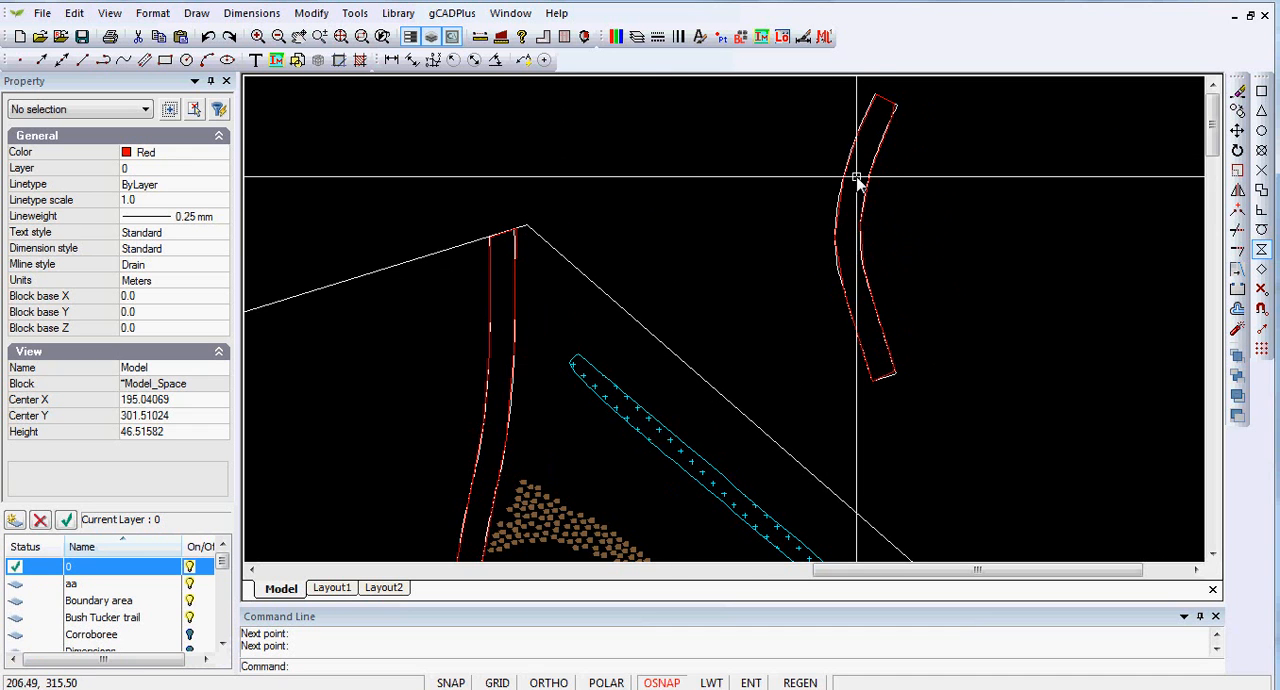
pyautogui.moveTo(678, 220)
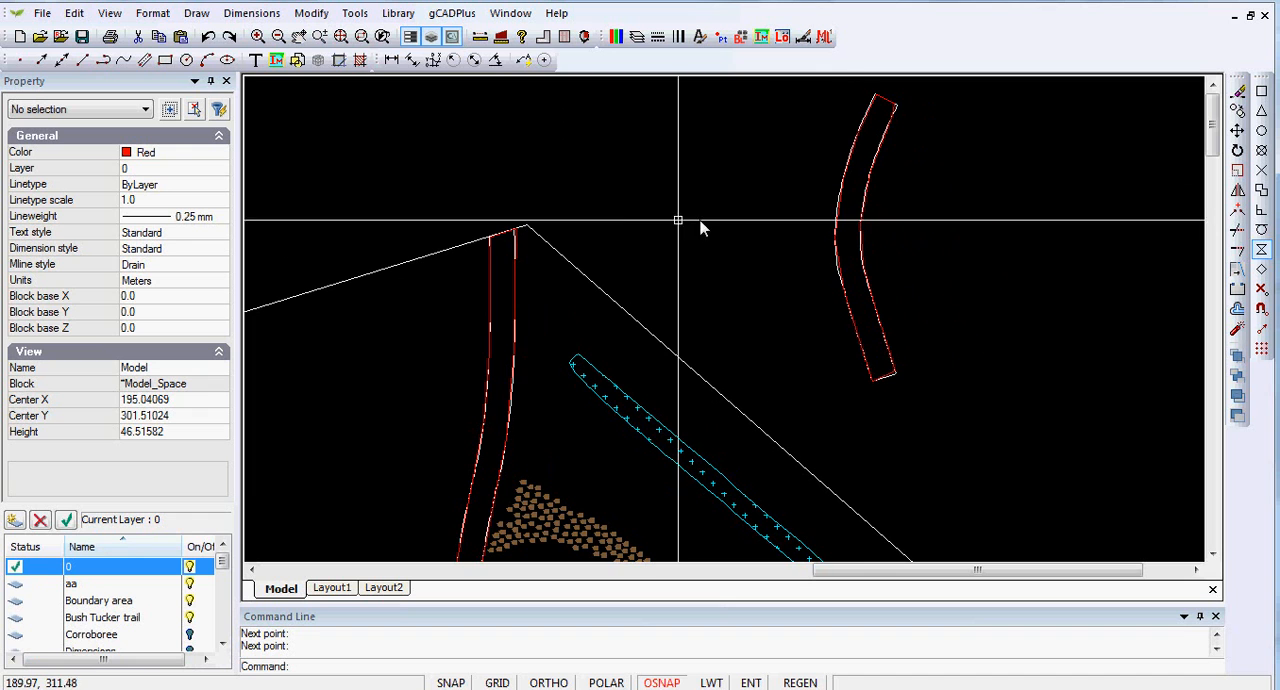
pyautogui.click(196, 12)
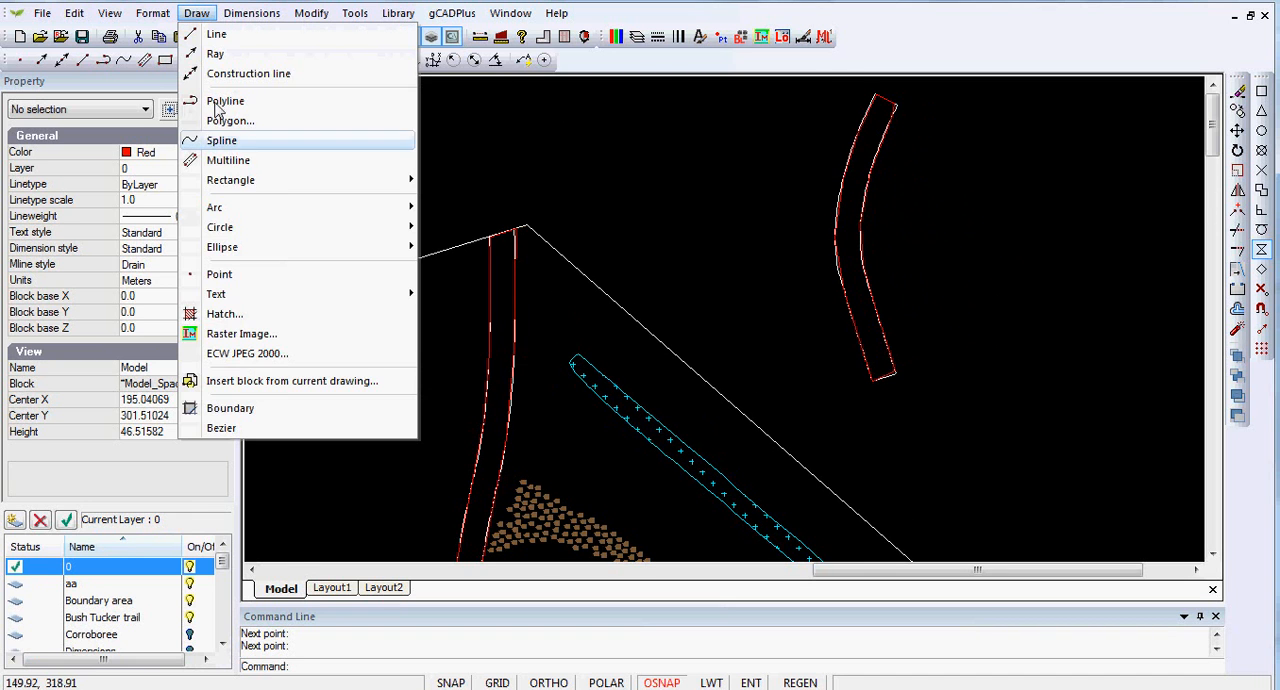
# Hatch the traced drain outline with the CROSS pattern
pyautogui.click(224, 312)
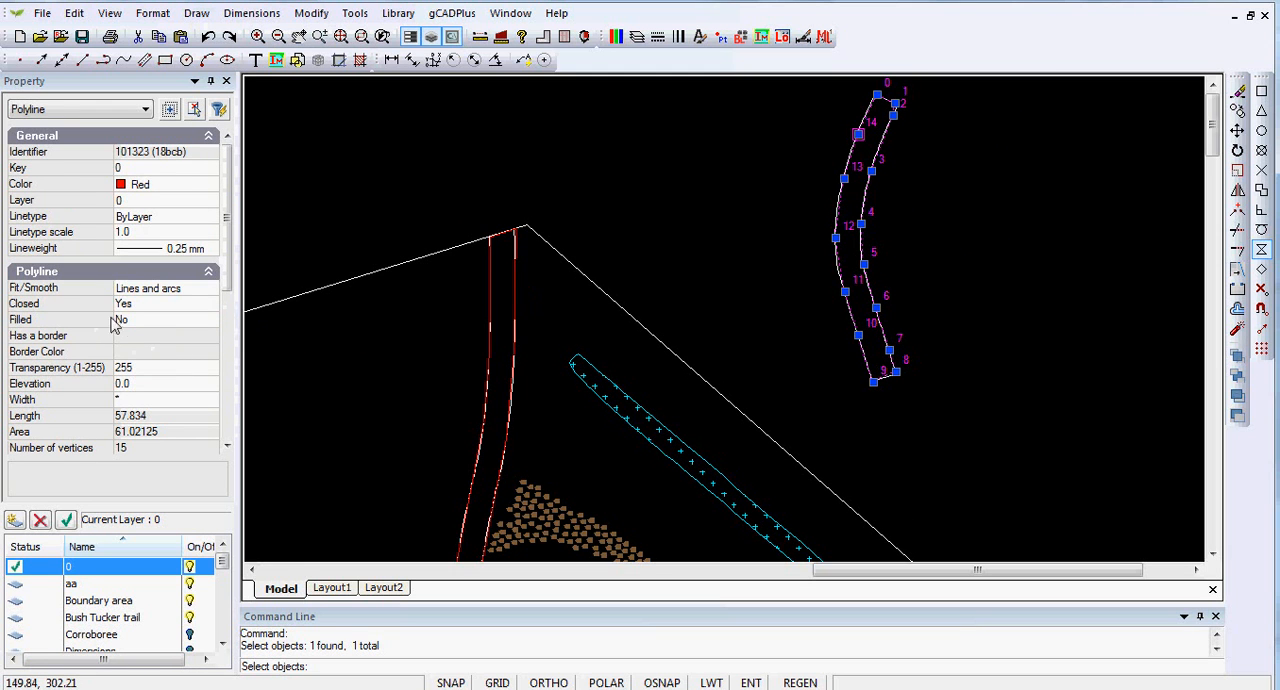
pyautogui.moveTo(640, 162)
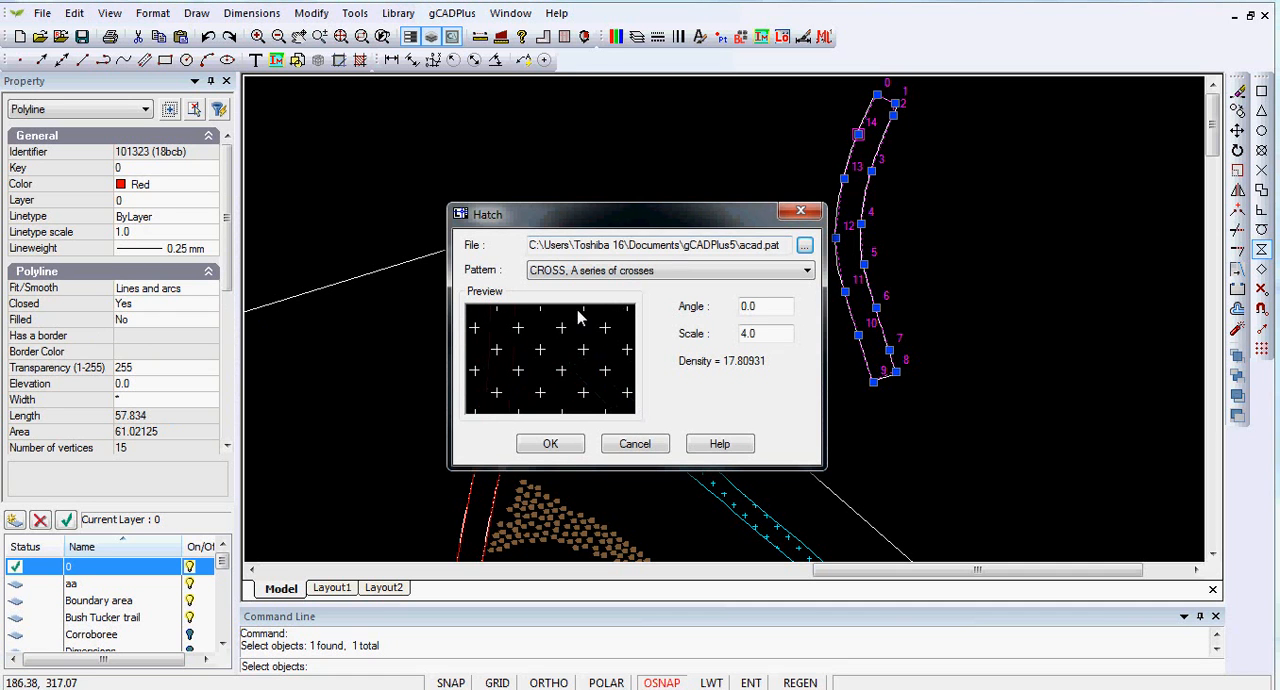
pyautogui.moveTo(636, 296)
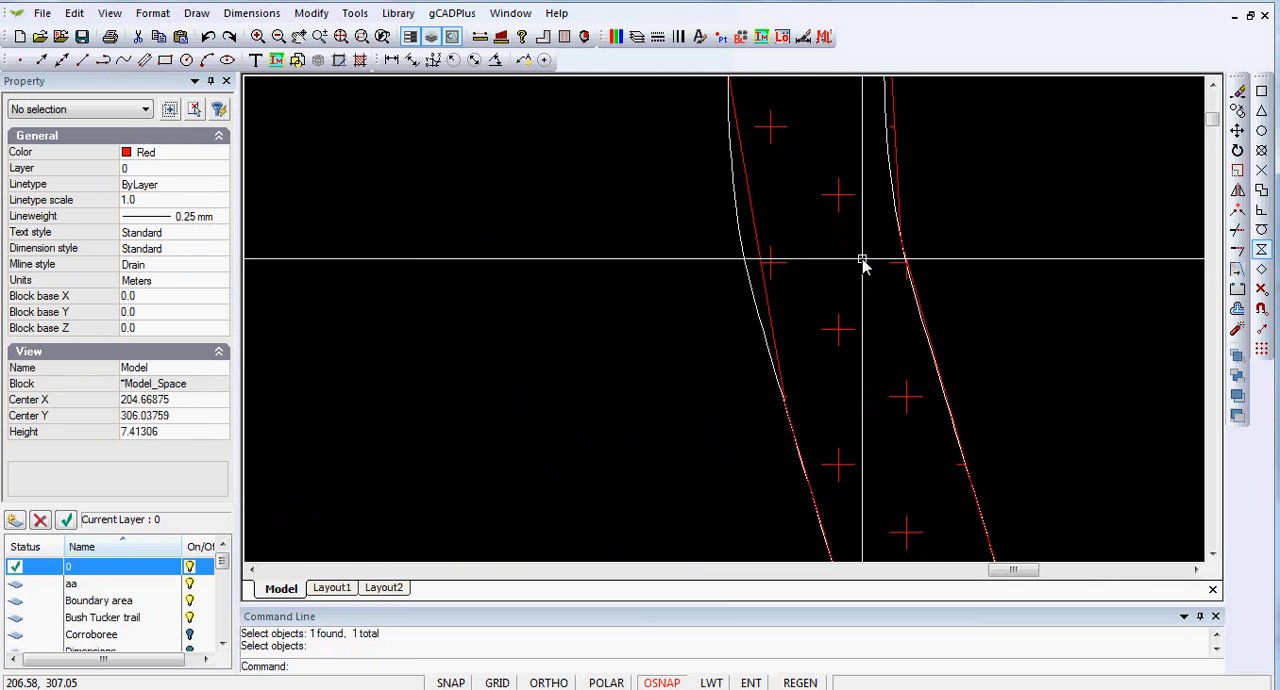
pyautogui.rightClick(862, 264)
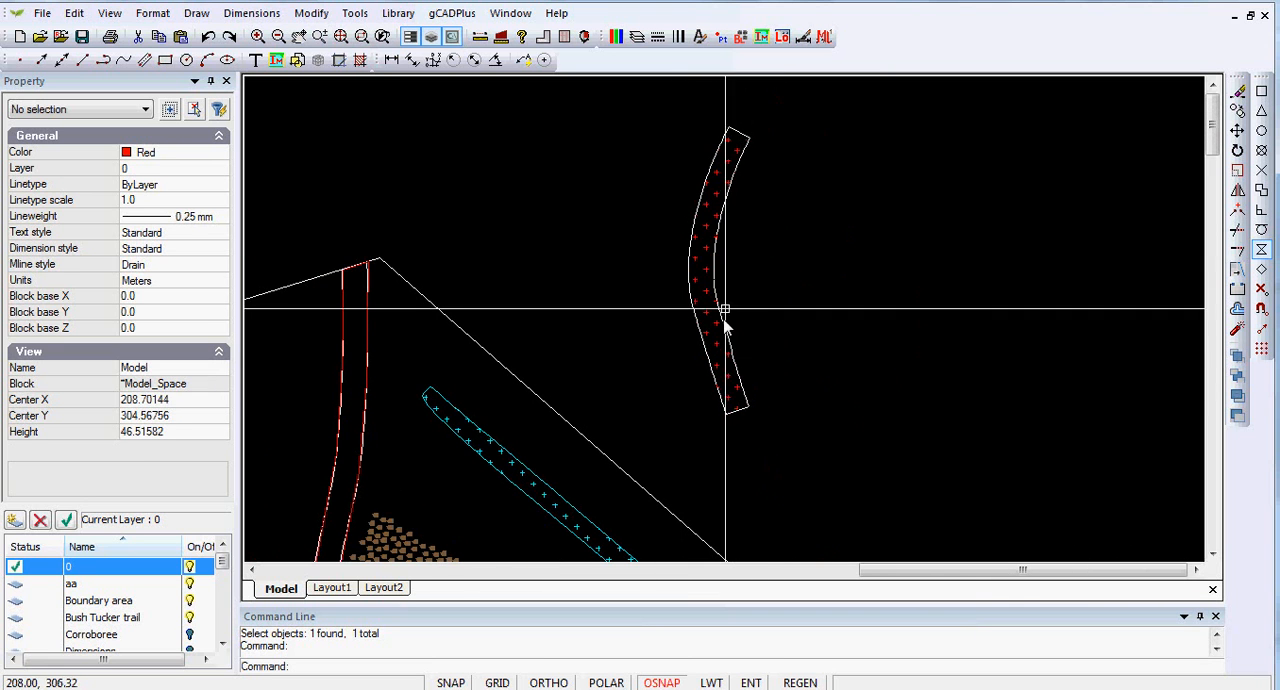
pyautogui.moveTo(704, 324)
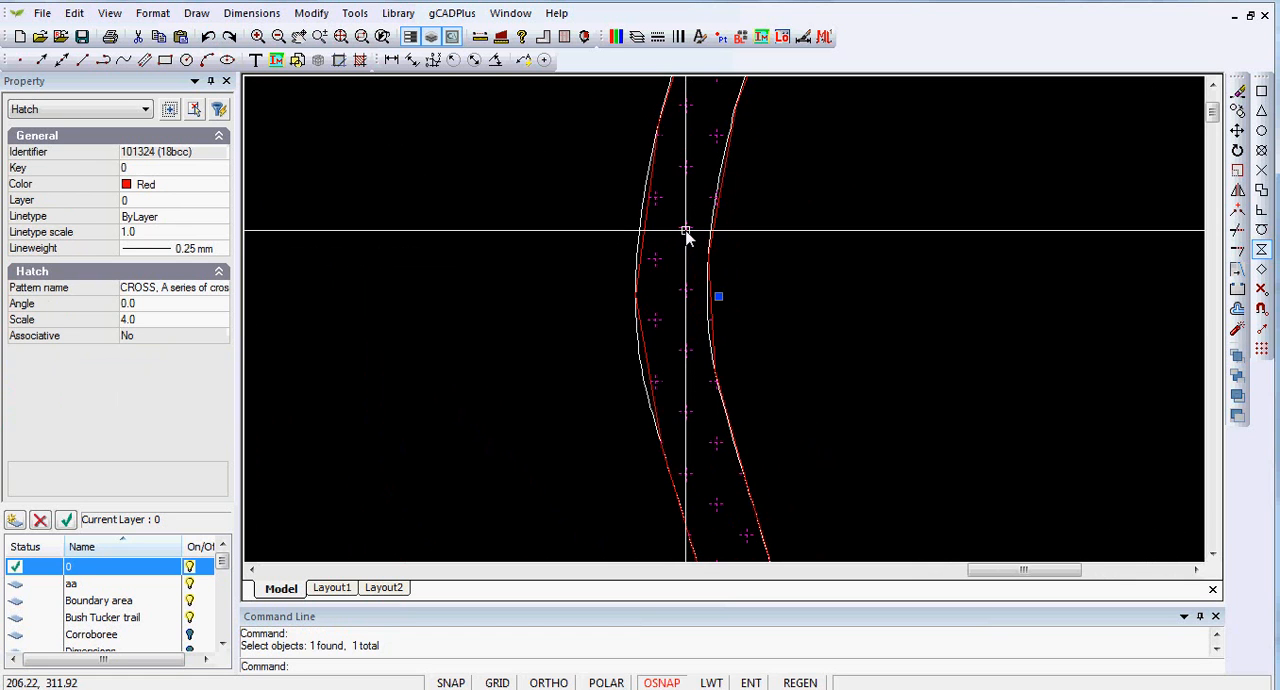
# Add a sixteenth vertex to the hatched boundary so it follows the drain edge
pyautogui.click(670, 324)
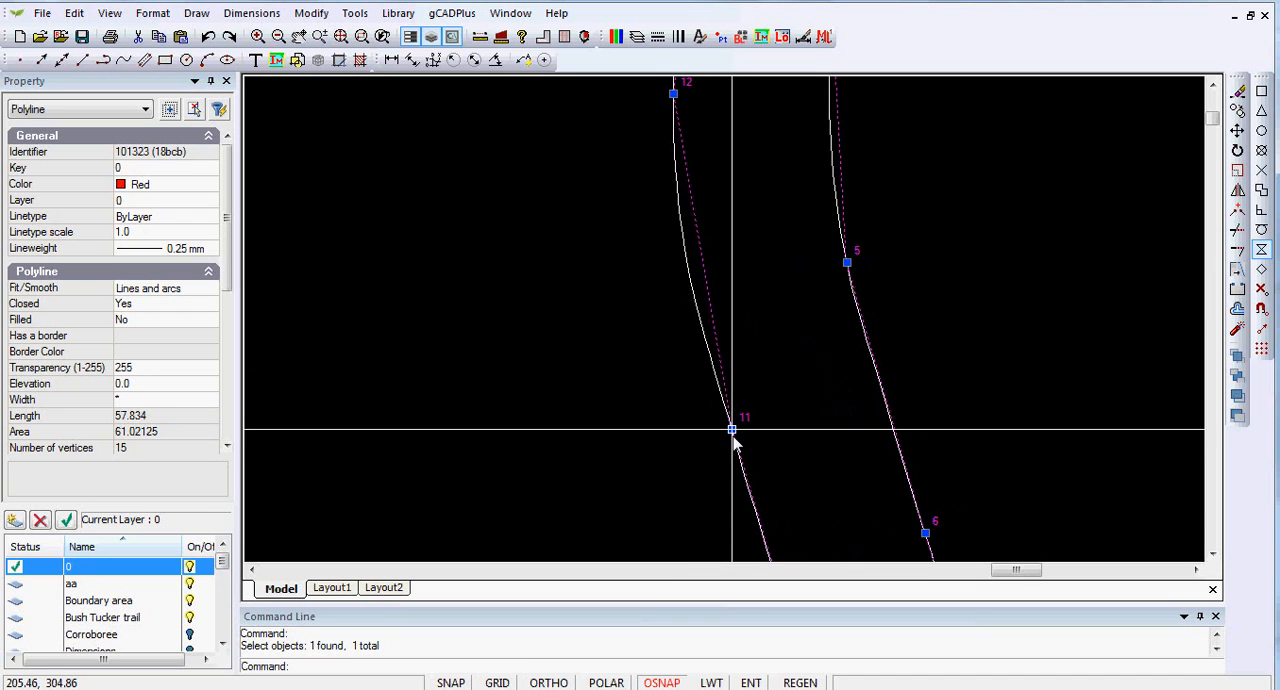
pyautogui.moveTo(736, 440)
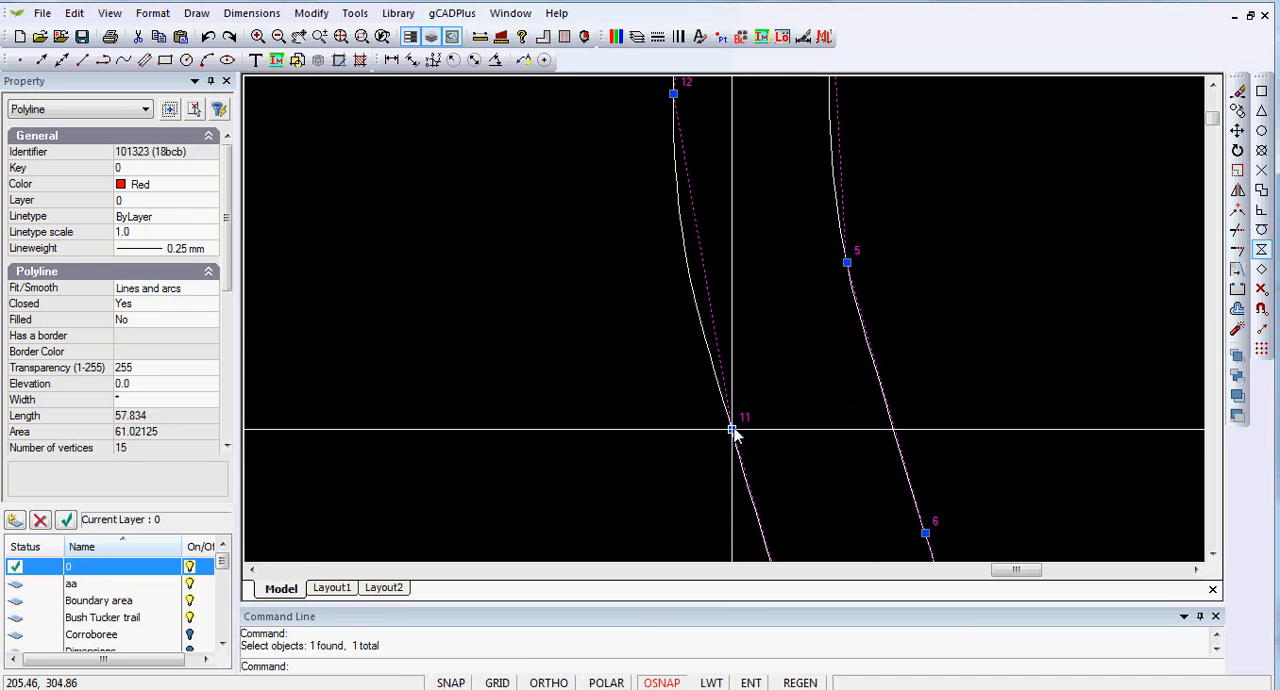
pyautogui.rightClick(732, 432)
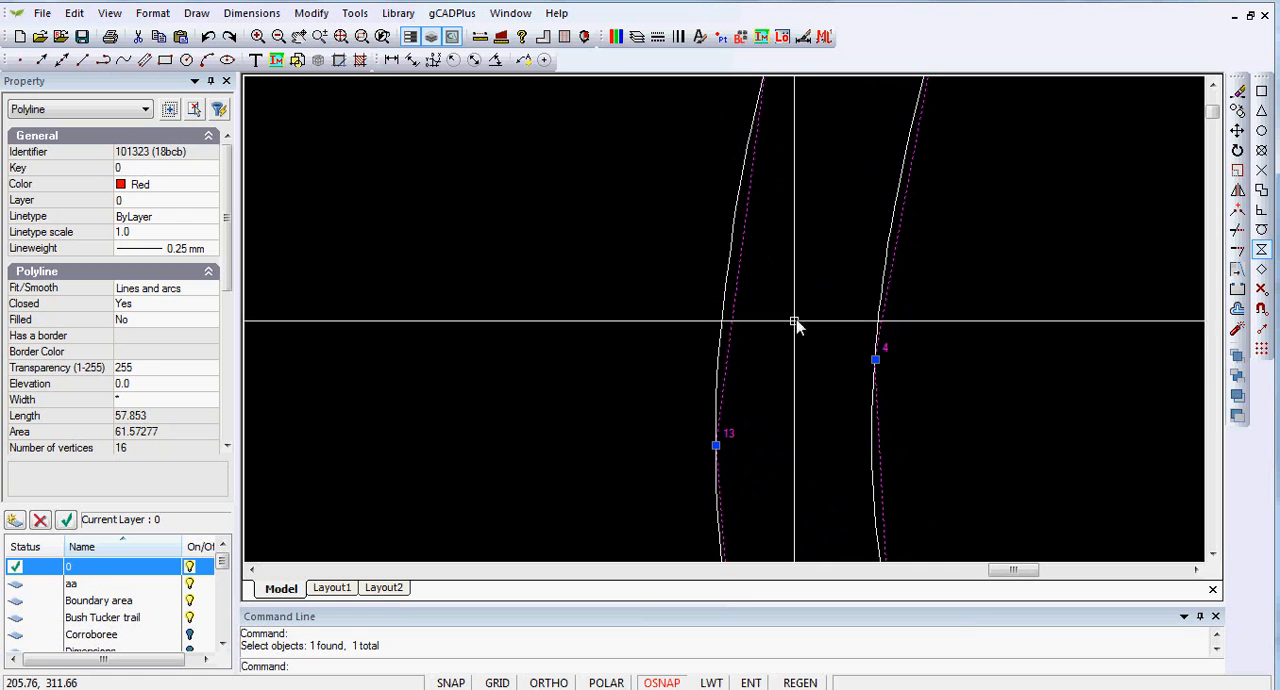
pyautogui.moveTo(640, 436)
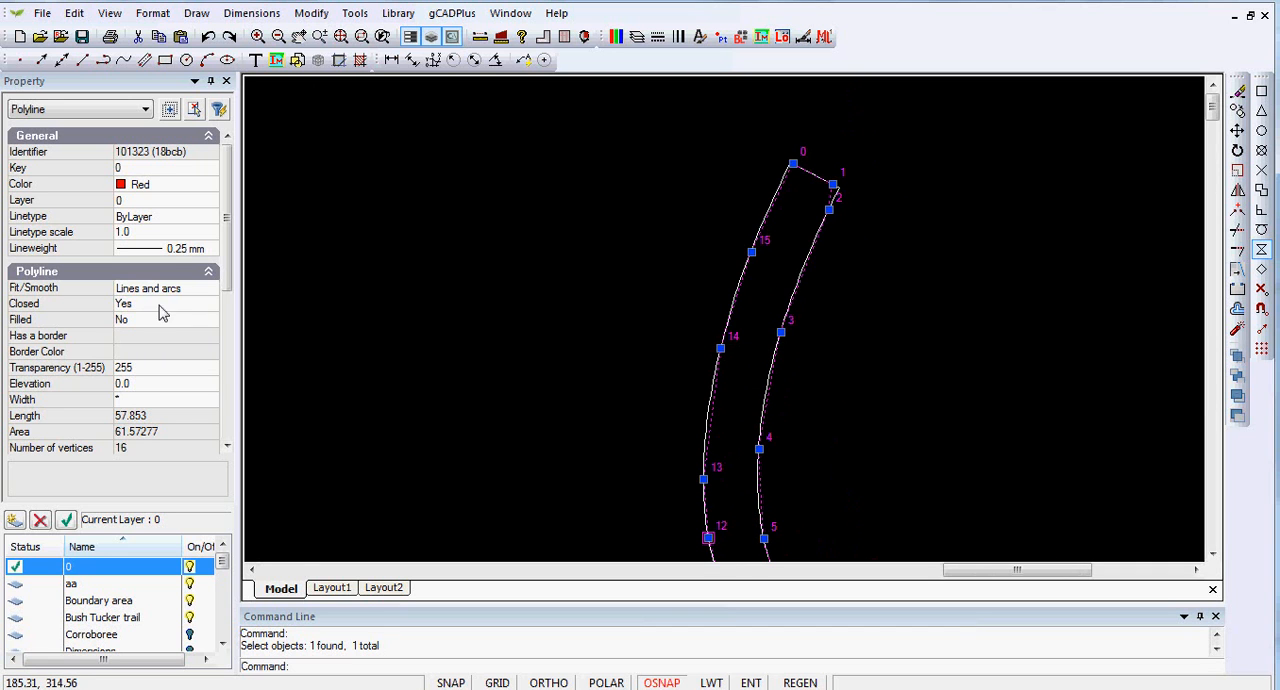
# Set the boundary's Fit/Smooth to Quadratic B-spline
pyautogui.click(212, 288)
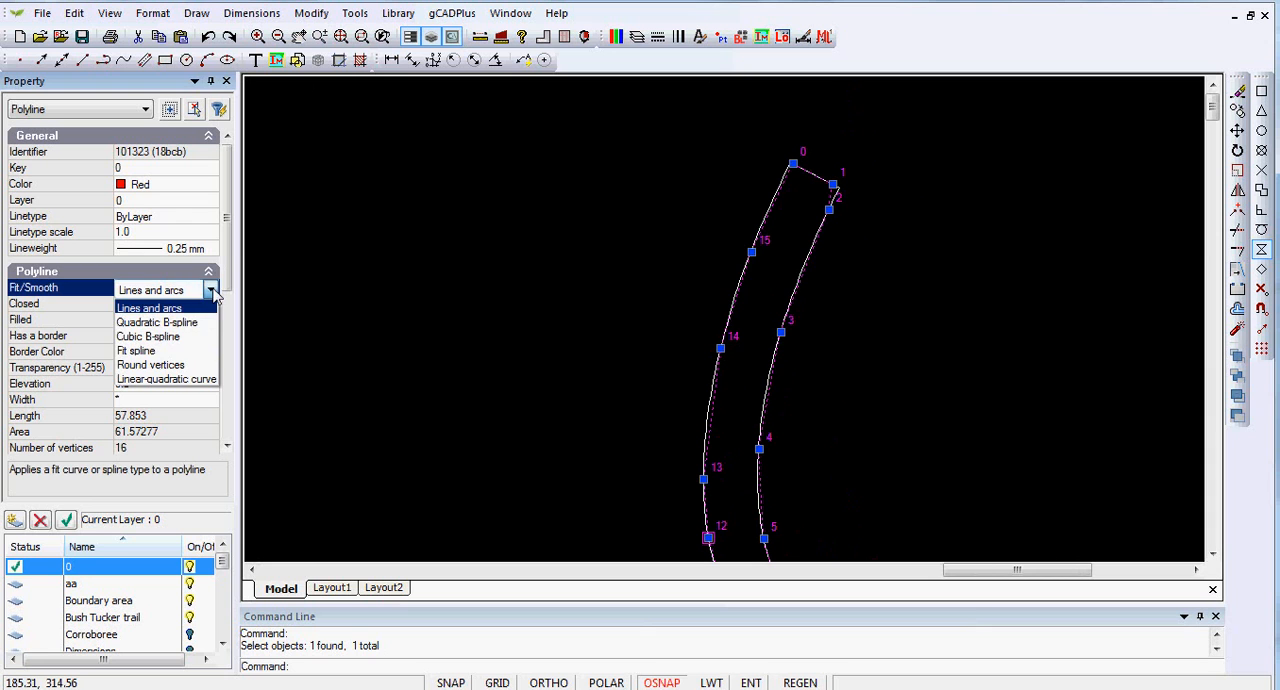
pyautogui.click(156, 320)
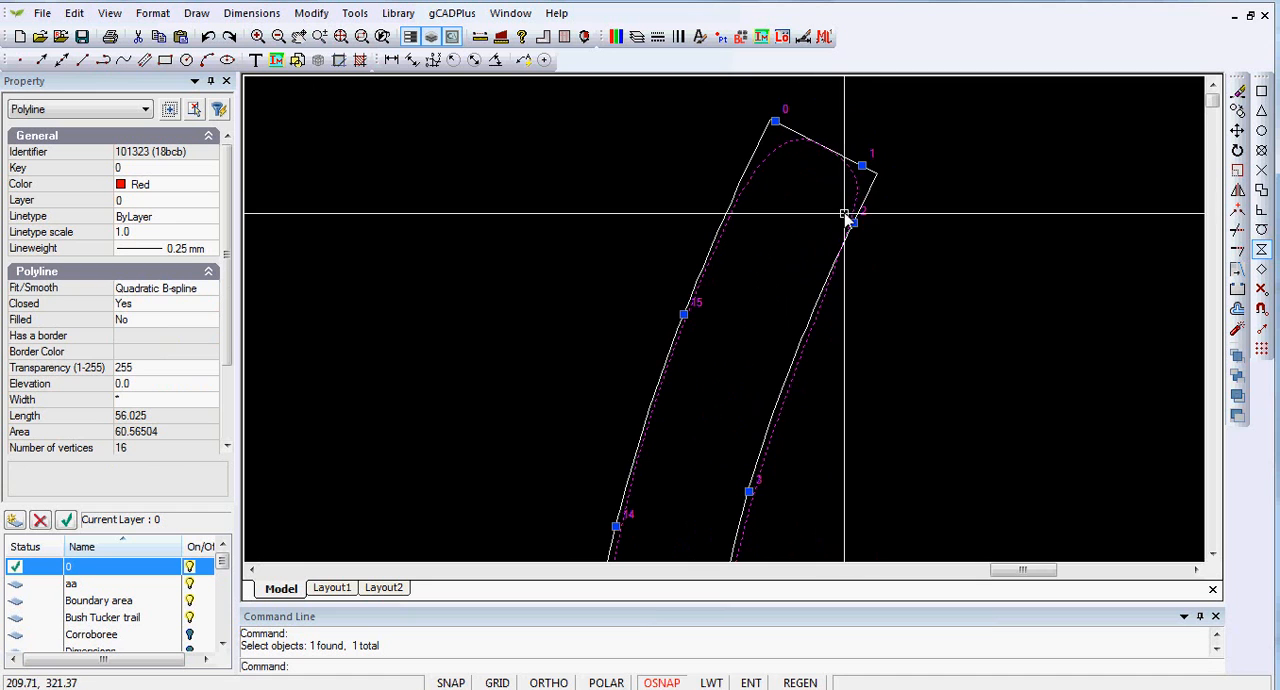
pyautogui.moveTo(760, 172)
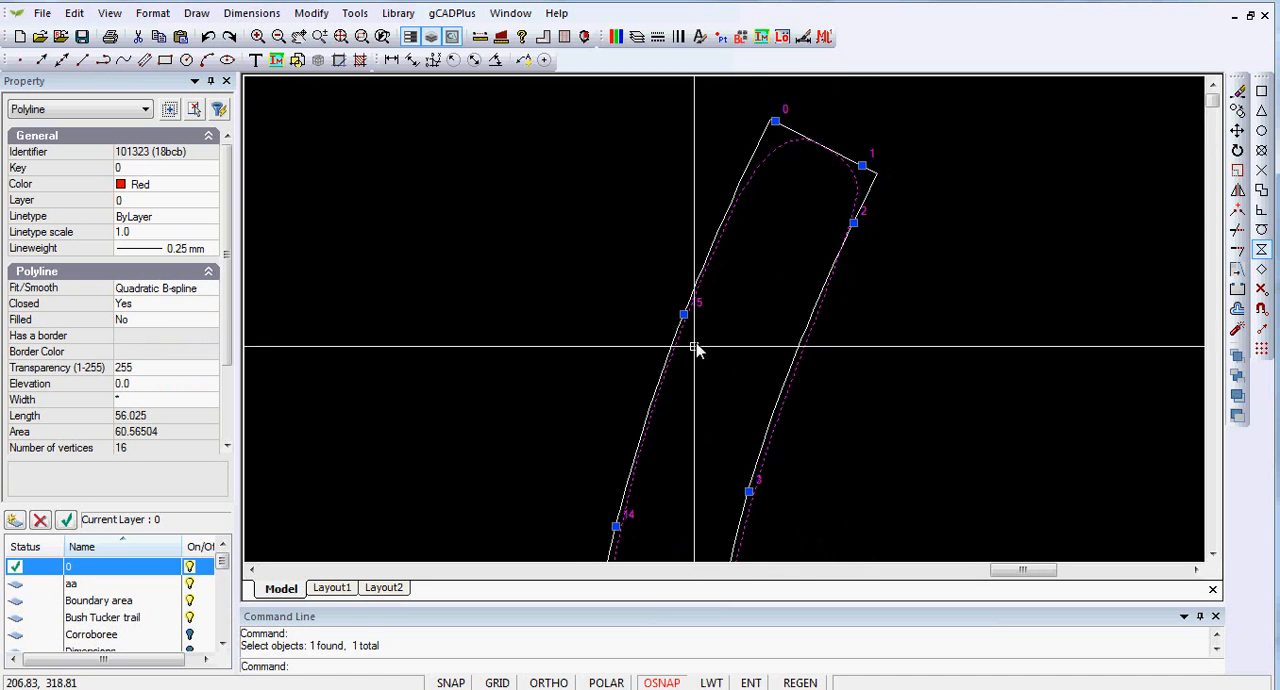
pyautogui.moveTo(490, 288)
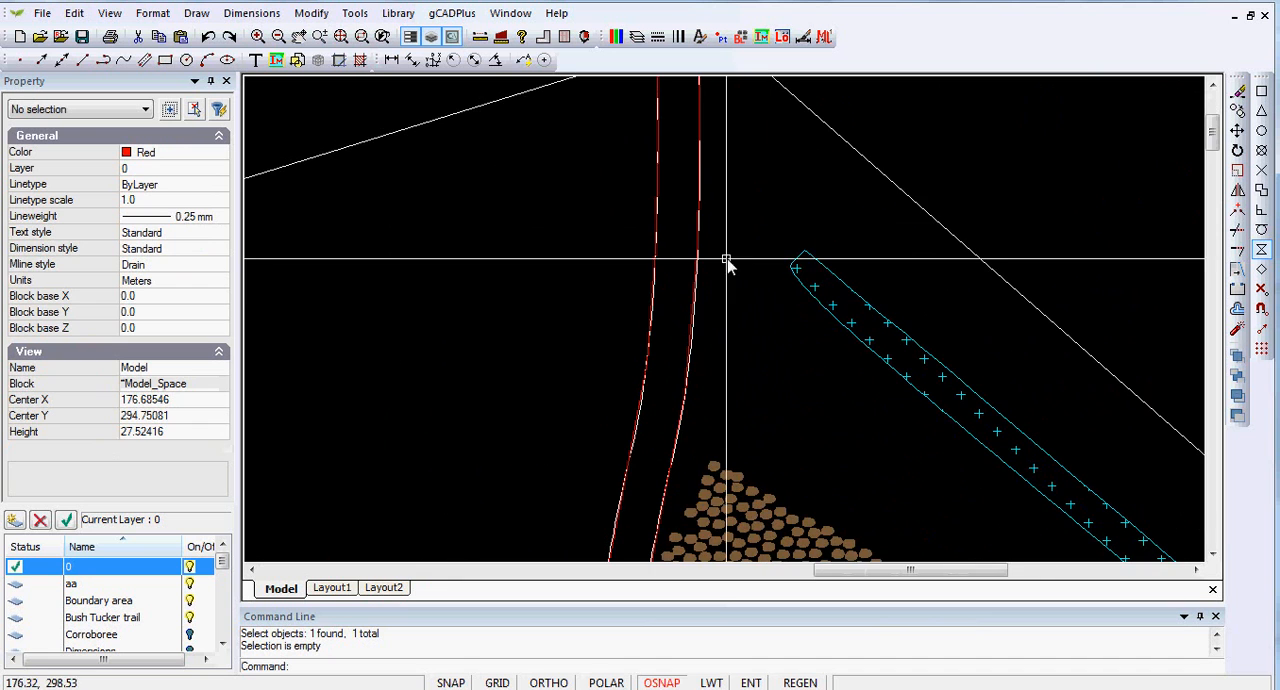
pyautogui.moveTo(752, 186)
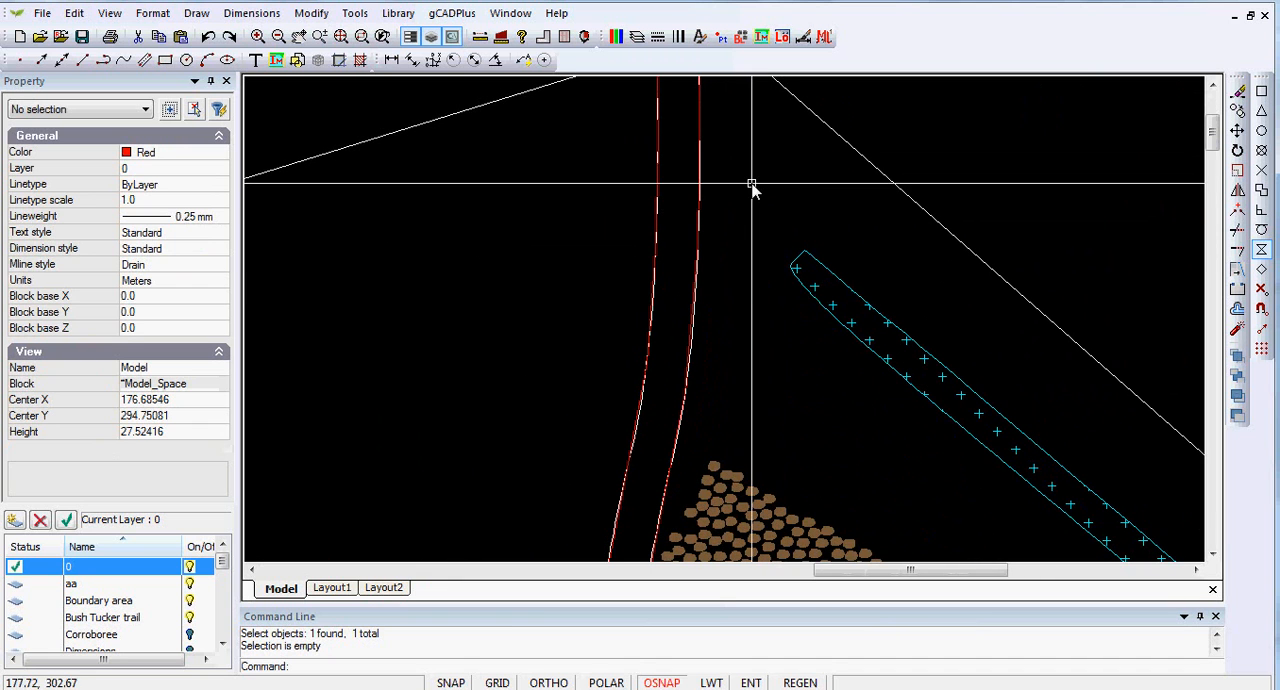
# Hatch the long left path outline with the CROSS pattern at scale 4.0
pyautogui.click(196, 12)
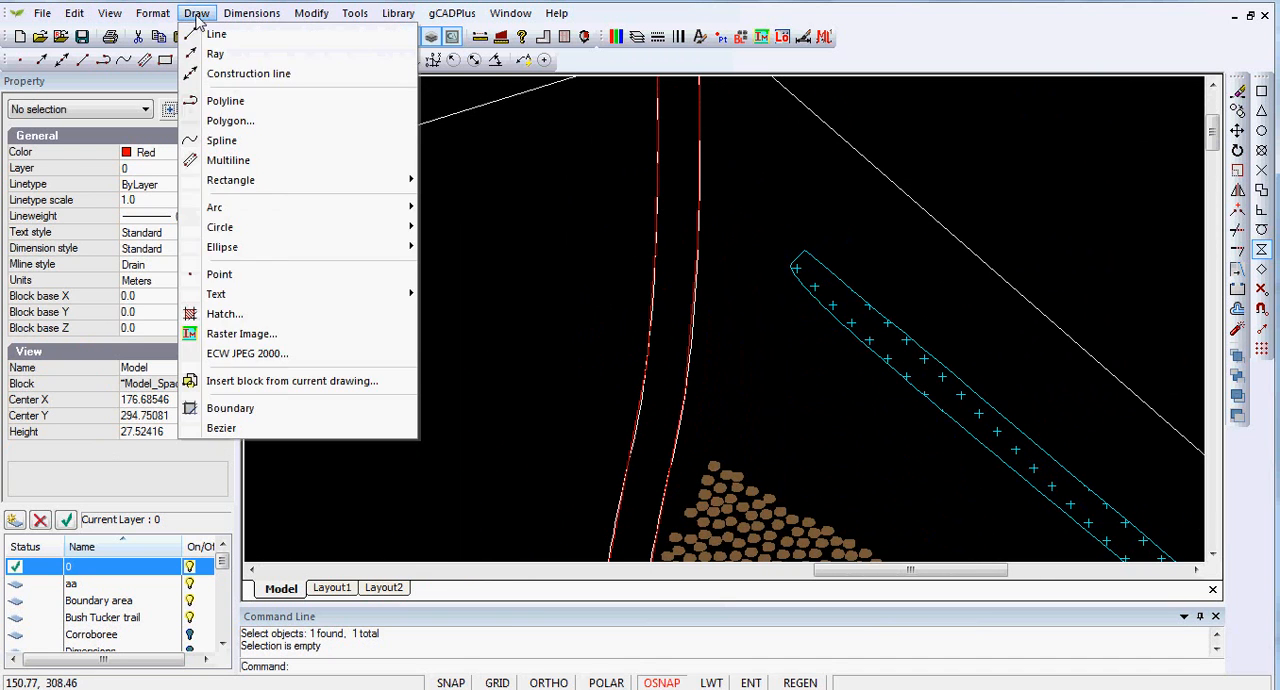
pyautogui.click(222, 312)
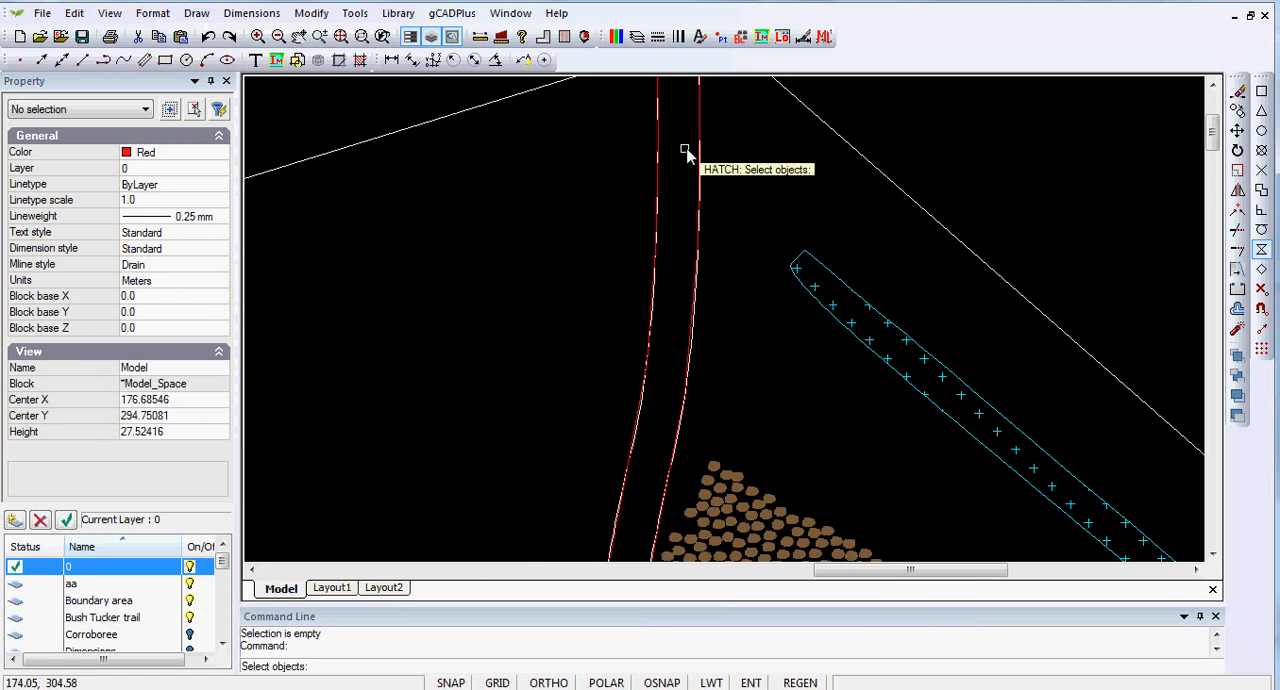
pyautogui.click(684, 150)
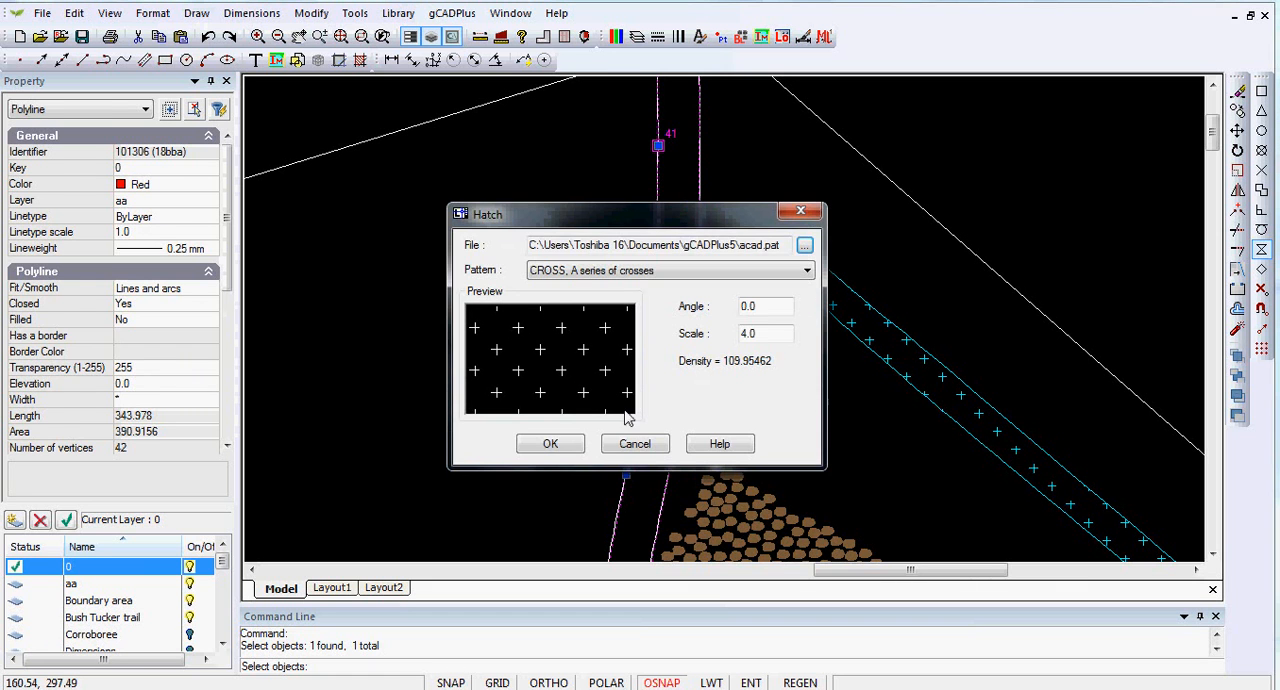
pyautogui.click(550, 444)
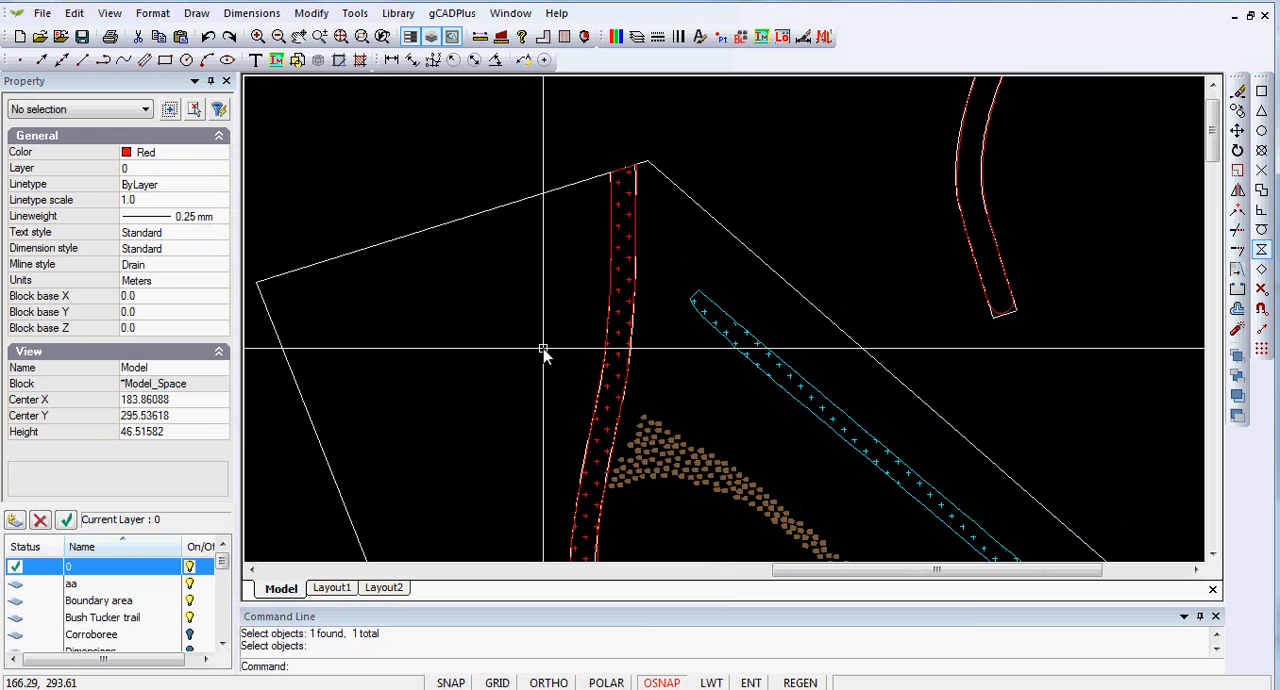
pyautogui.moveTo(1016, 258)
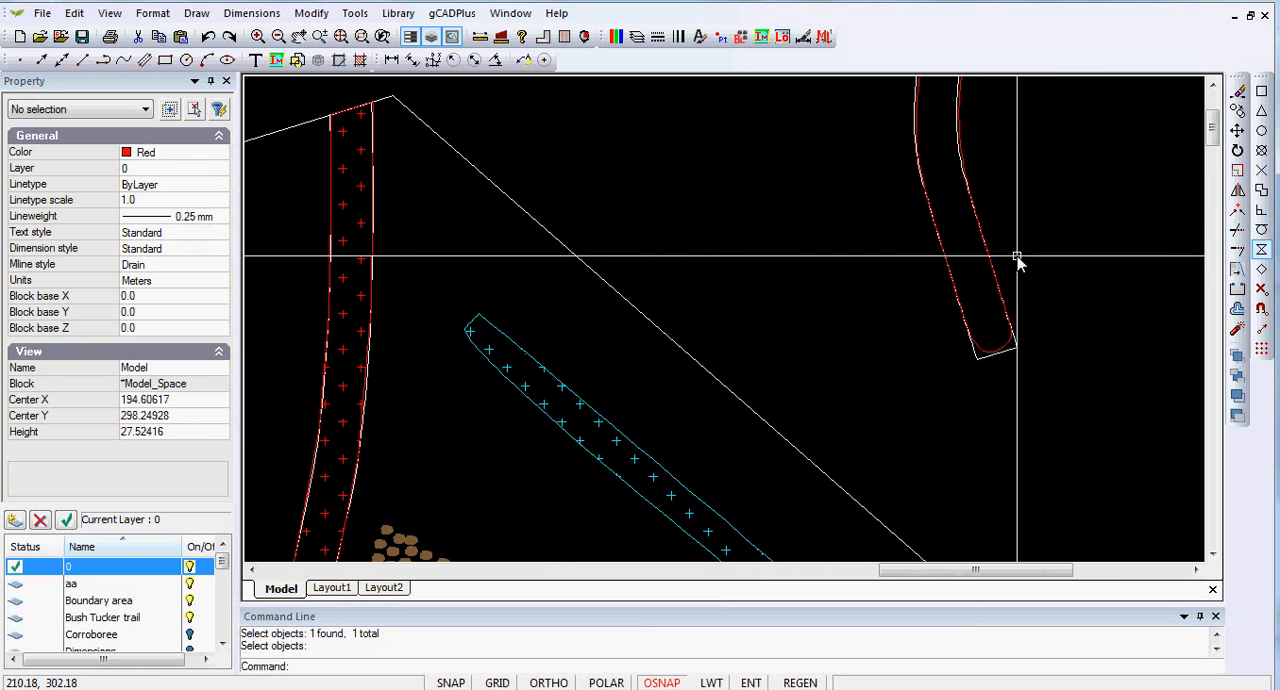
pyautogui.moveTo(724, 284)
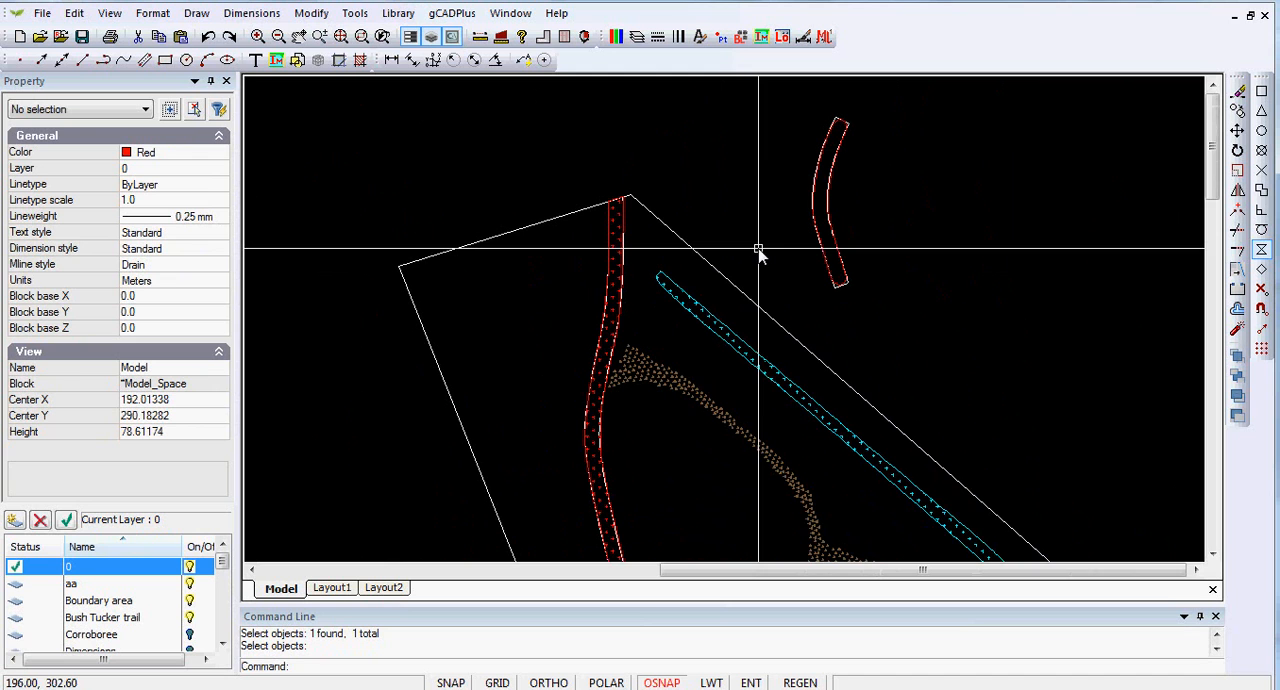
# Draw an open red polyline along one edge of the area above the diagonal line
pyautogui.click(196, 12)
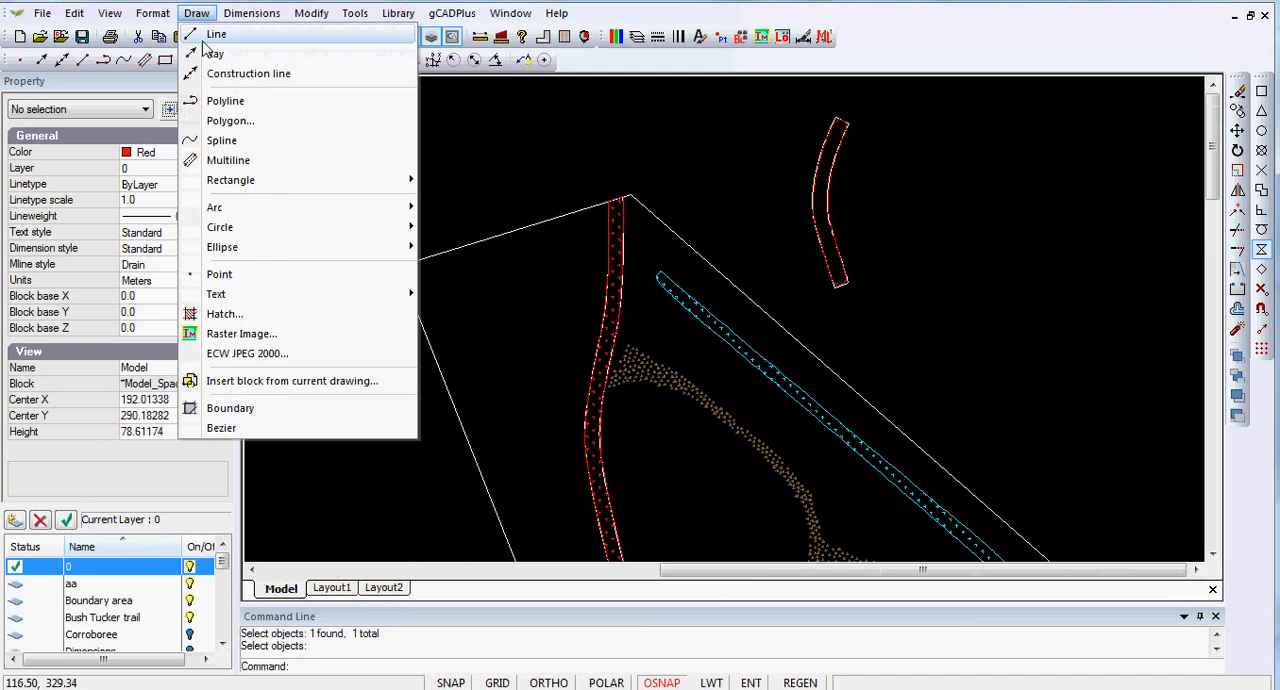
pyautogui.click(224, 100)
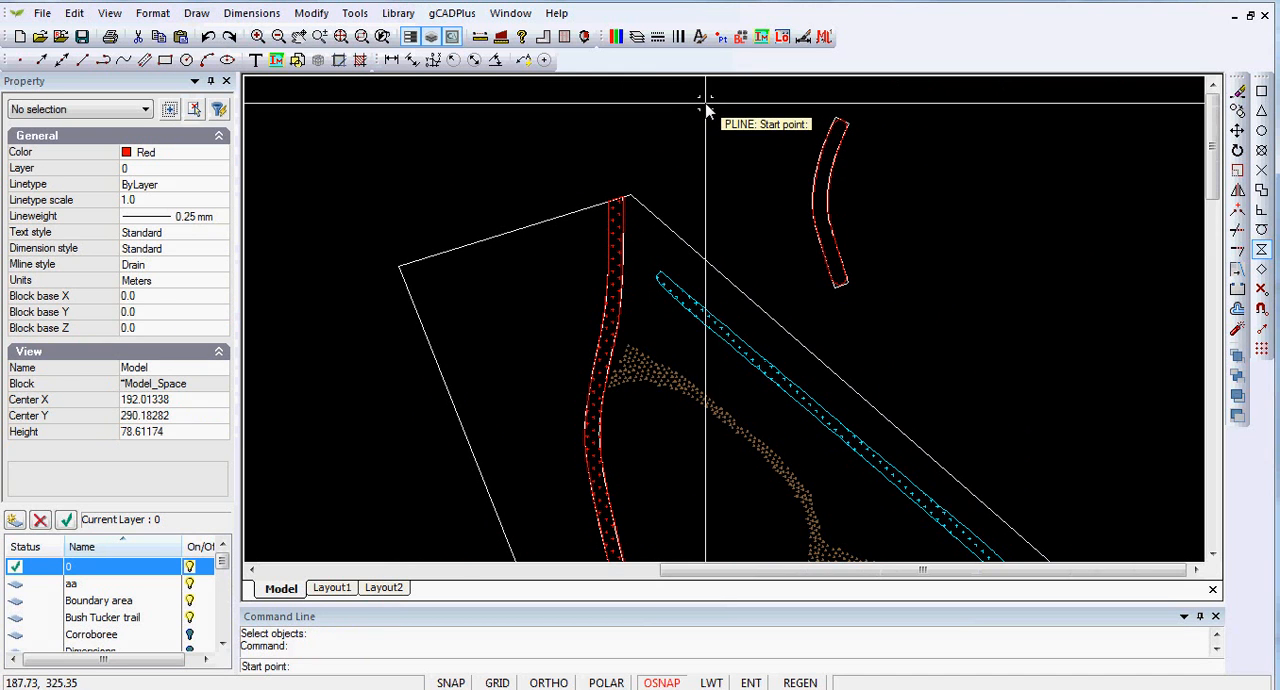
pyautogui.click(706, 110)
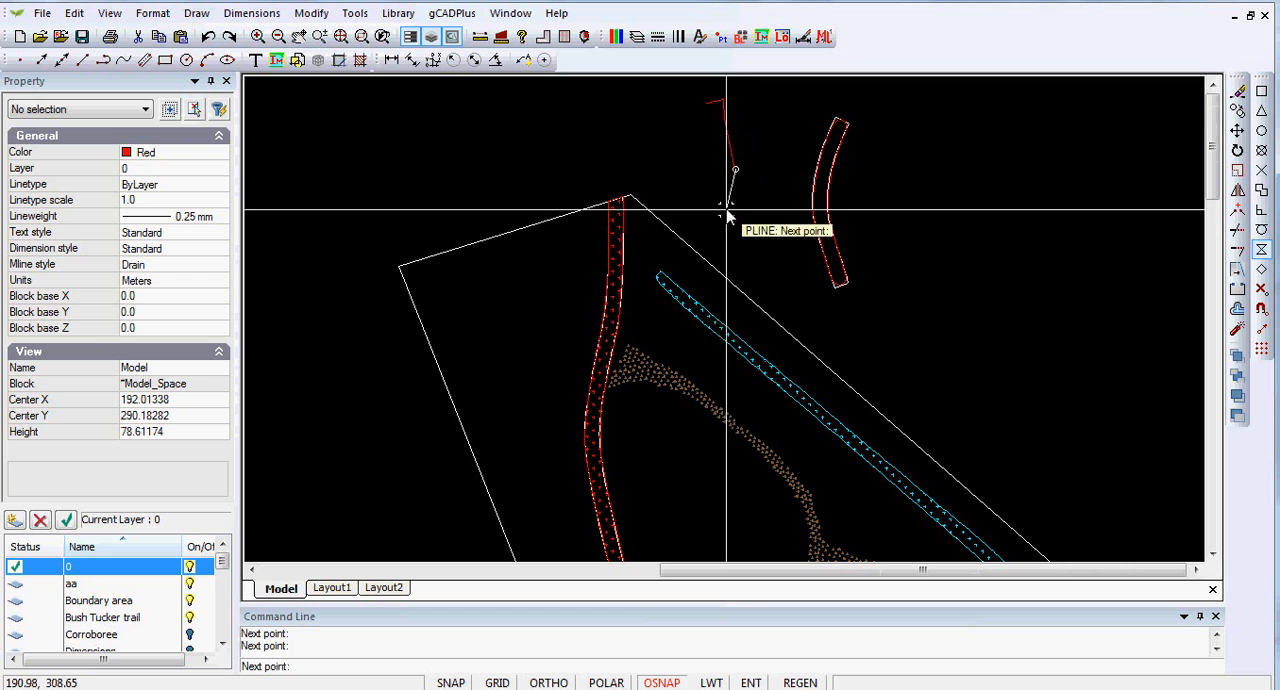
pyautogui.rightClick(730, 218)
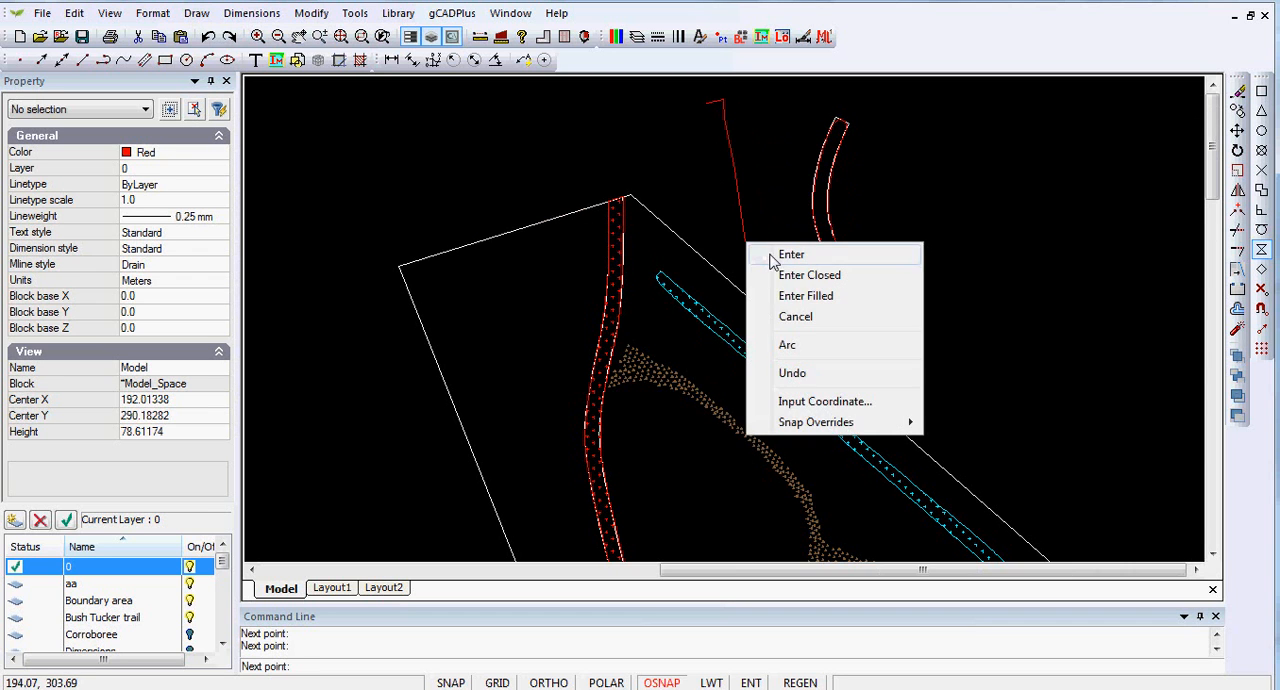
pyautogui.click(792, 254)
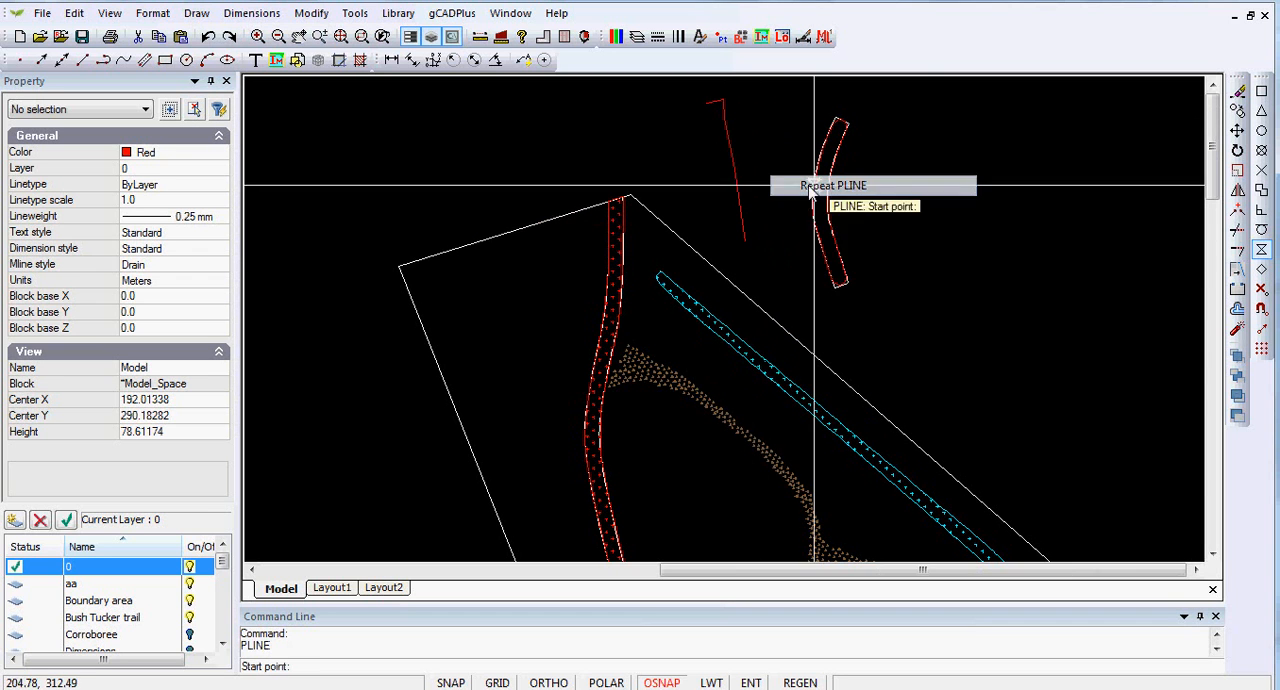
pyautogui.moveTo(706, 104)
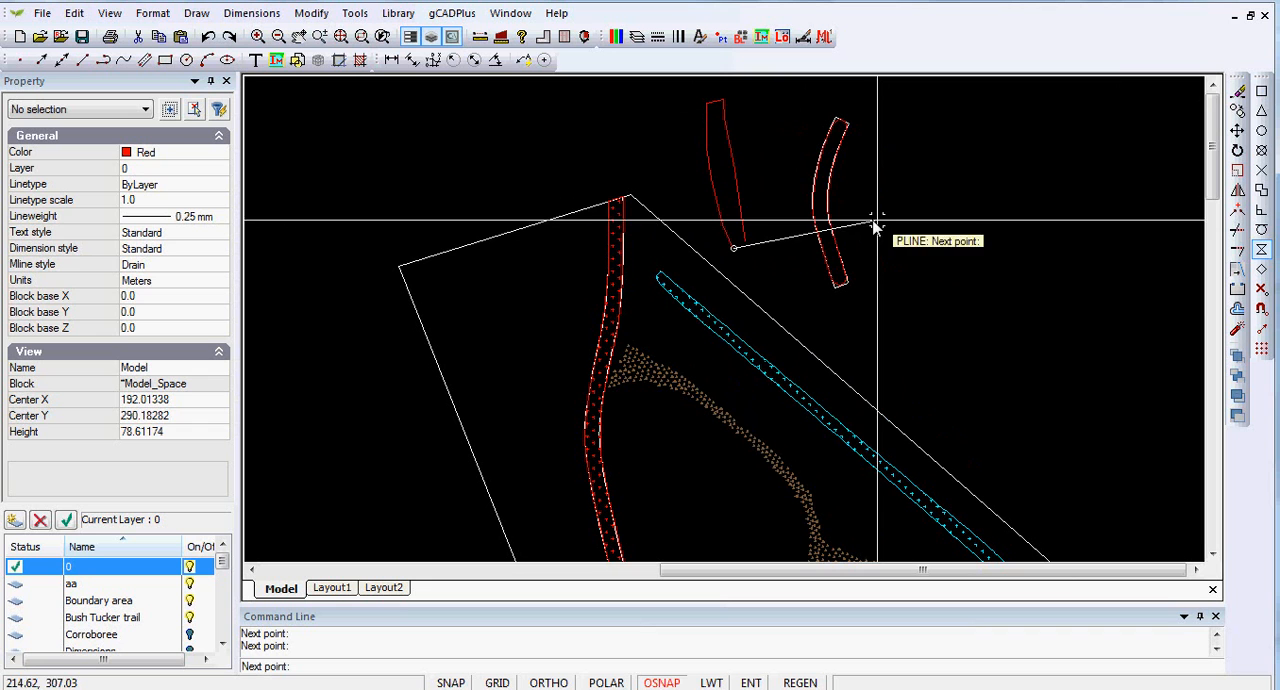
pyautogui.moveTo(744, 246)
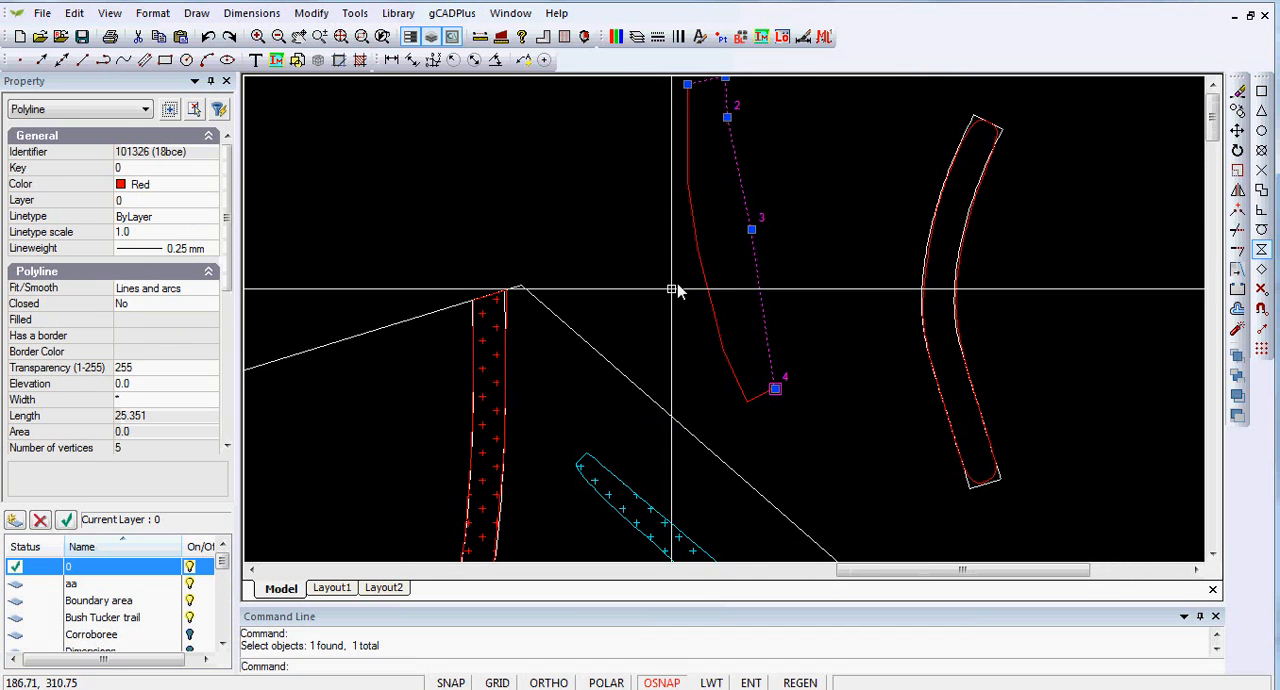
pyautogui.moveTo(704, 290)
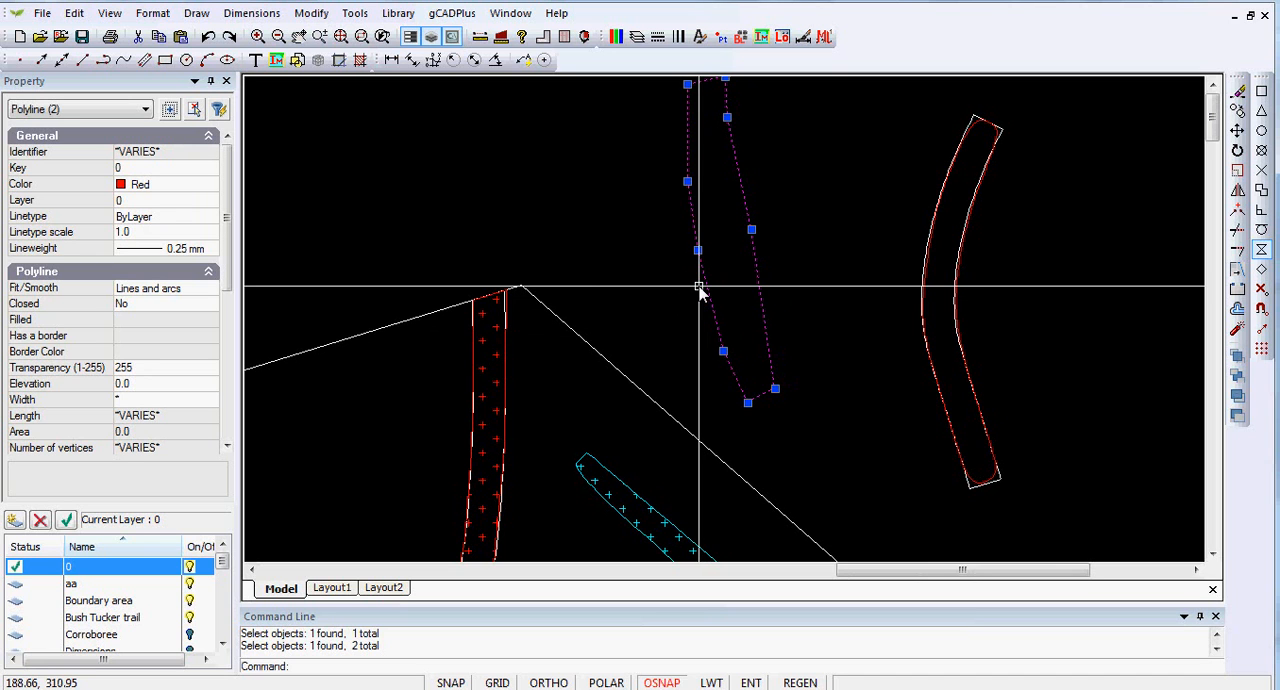
# Join the two edge lines, test cubic B-spline and other fits, keeping straight segments
pyautogui.rightClick(700, 290)
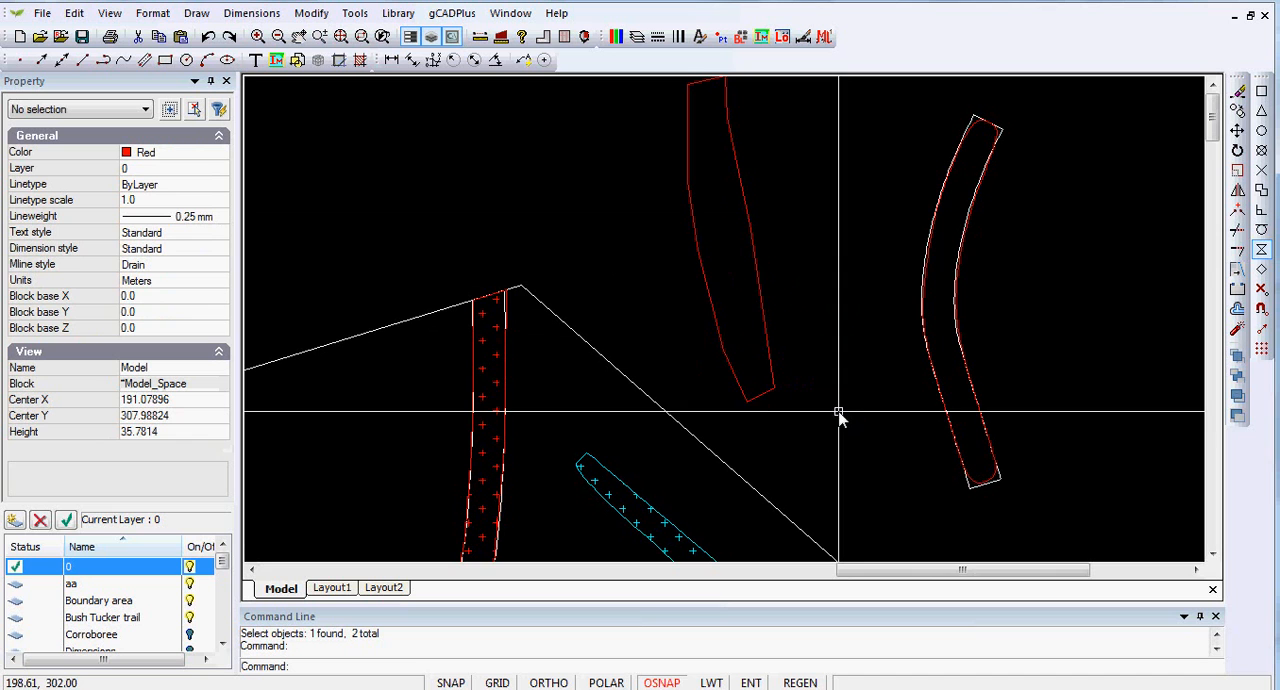
pyautogui.moveTo(762, 296)
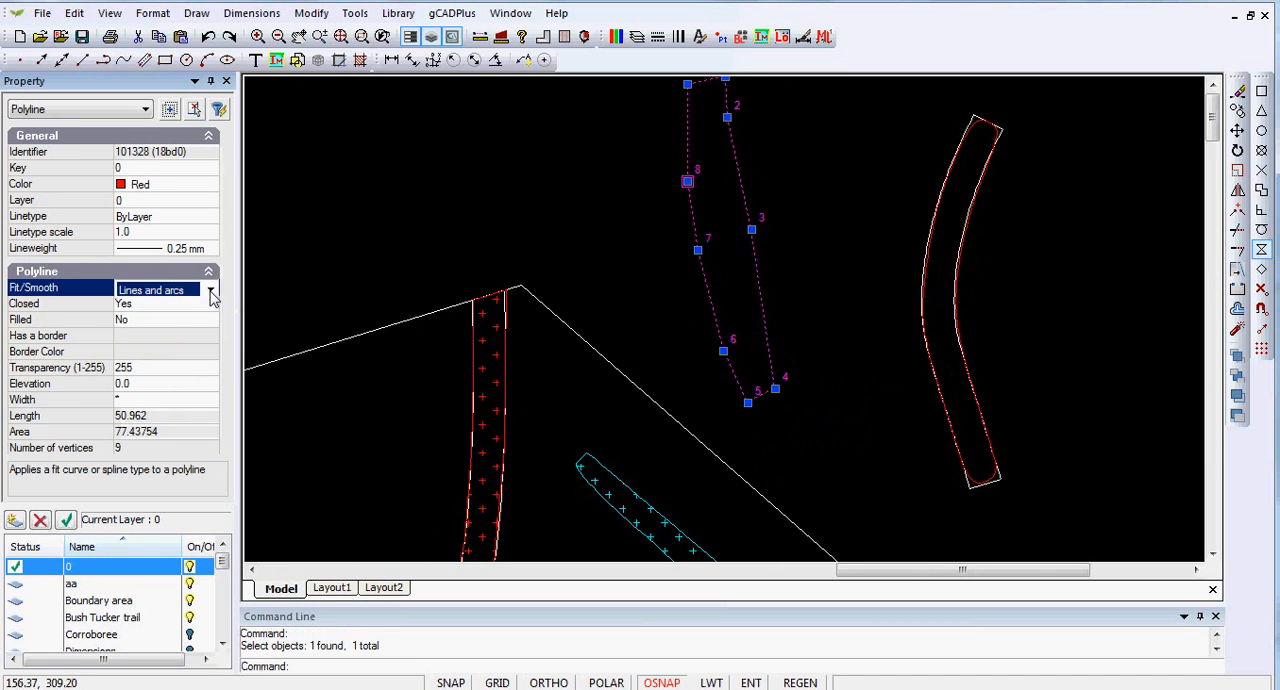
pyautogui.click(156, 288)
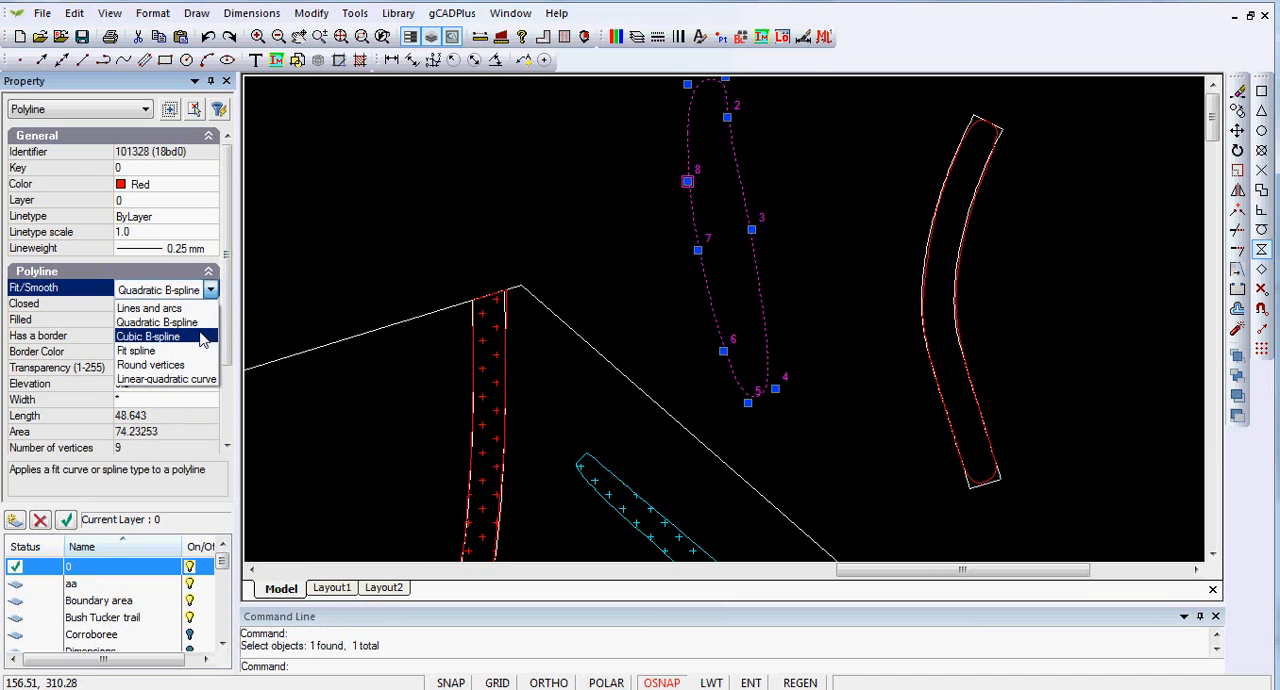
pyautogui.click(136, 350)
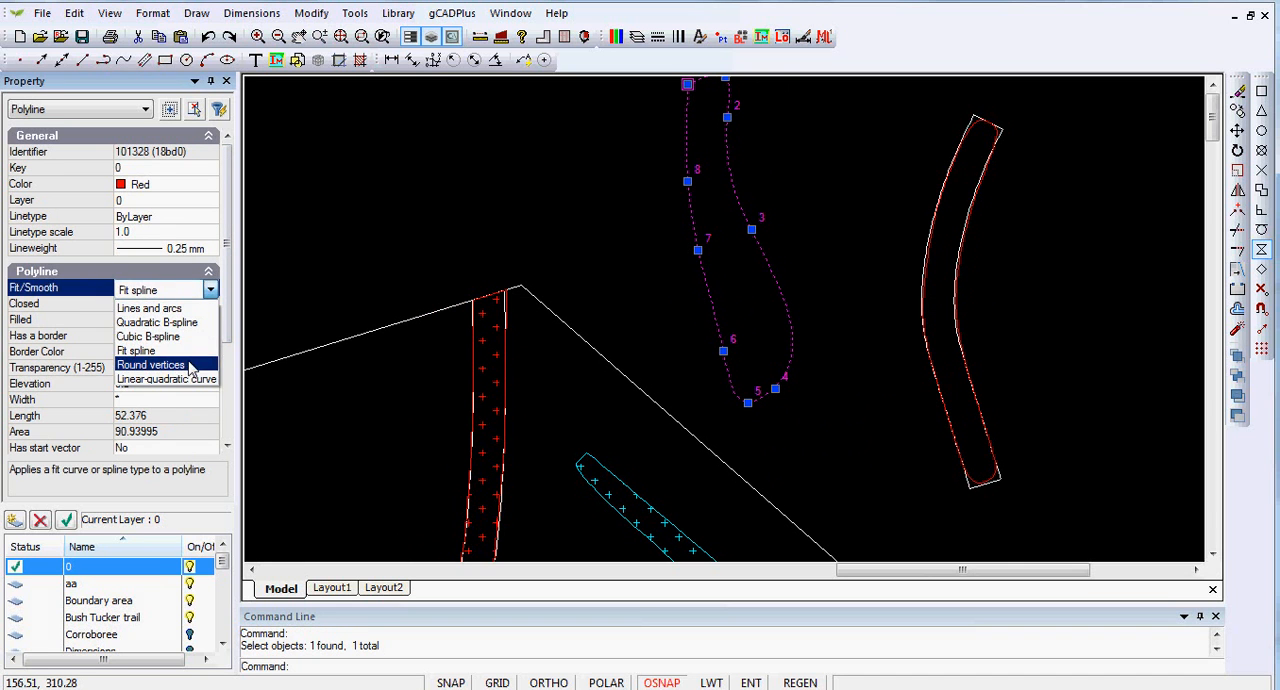
pyautogui.click(150, 364)
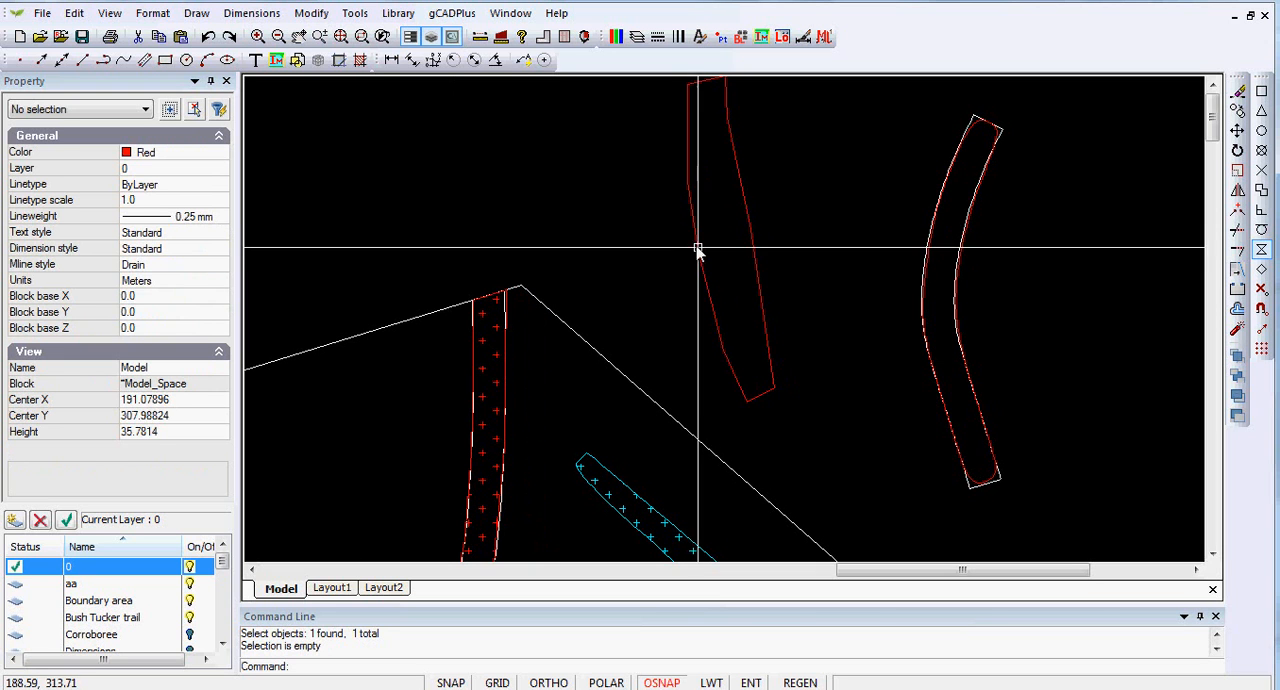
pyautogui.rightClick(698, 250)
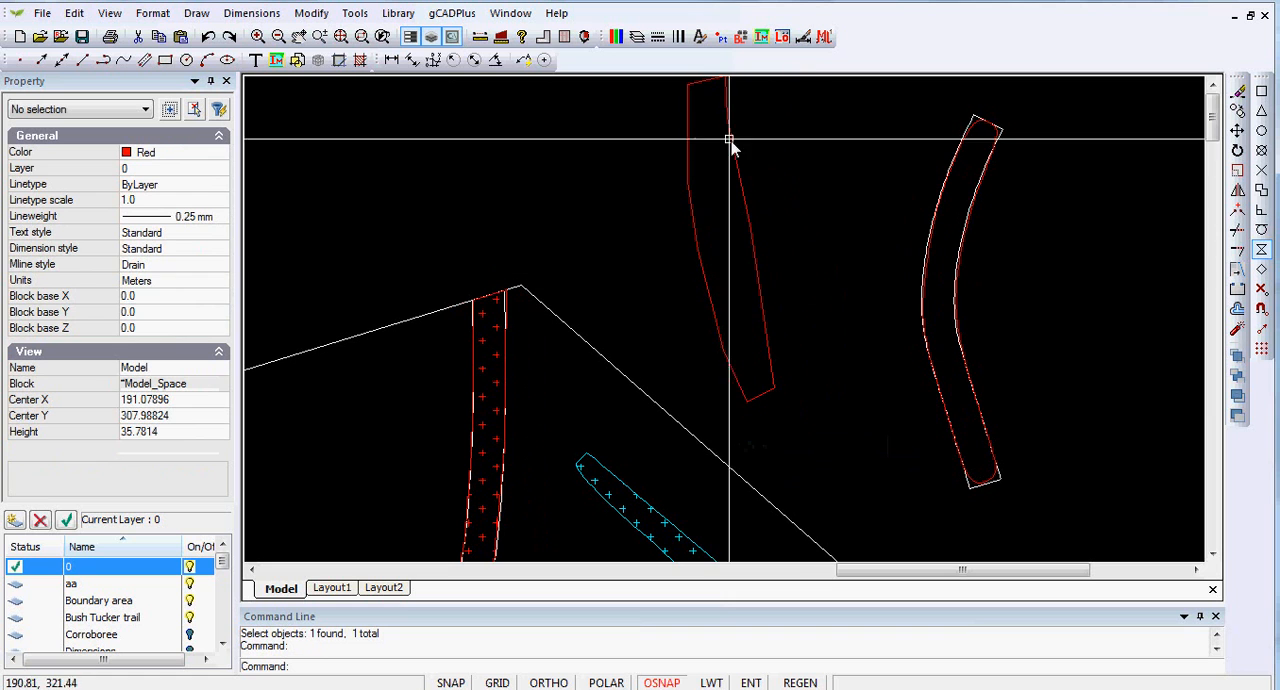
pyautogui.moveTo(692, 120)
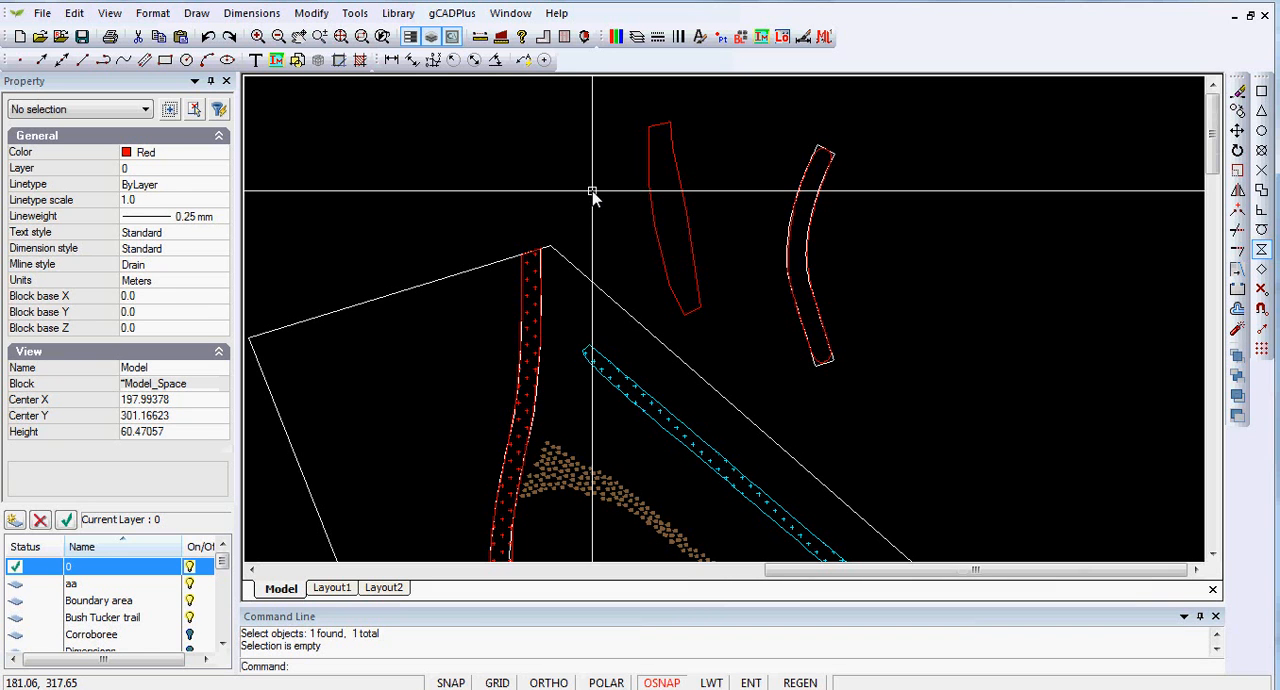
# Draw a polyline along one side of the far-right area and start the second side
pyautogui.click(196, 12)
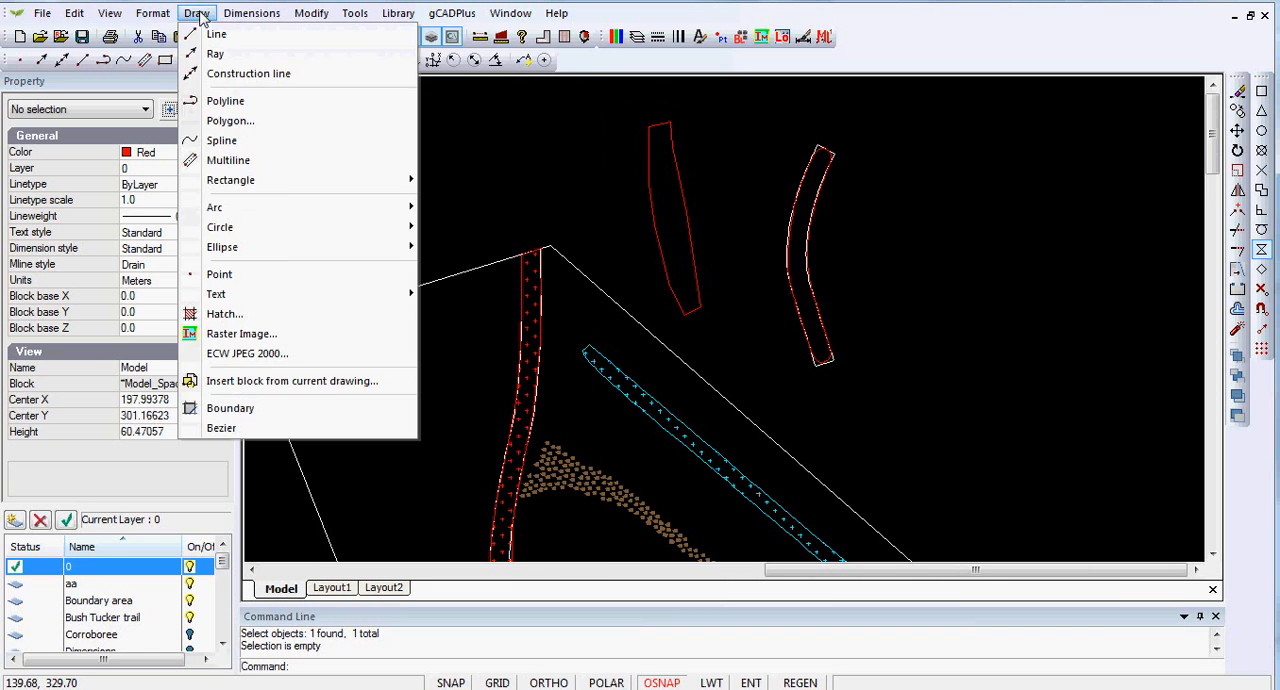
pyautogui.click(224, 100)
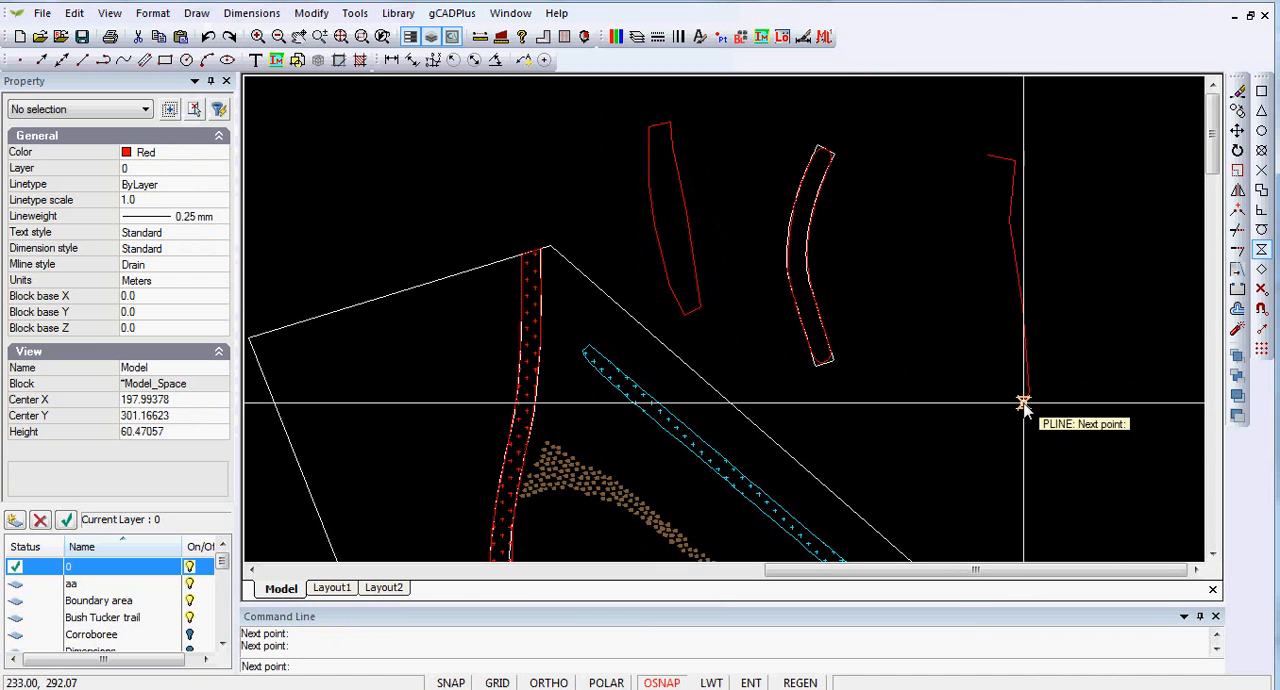
pyautogui.rightClick(1024, 406)
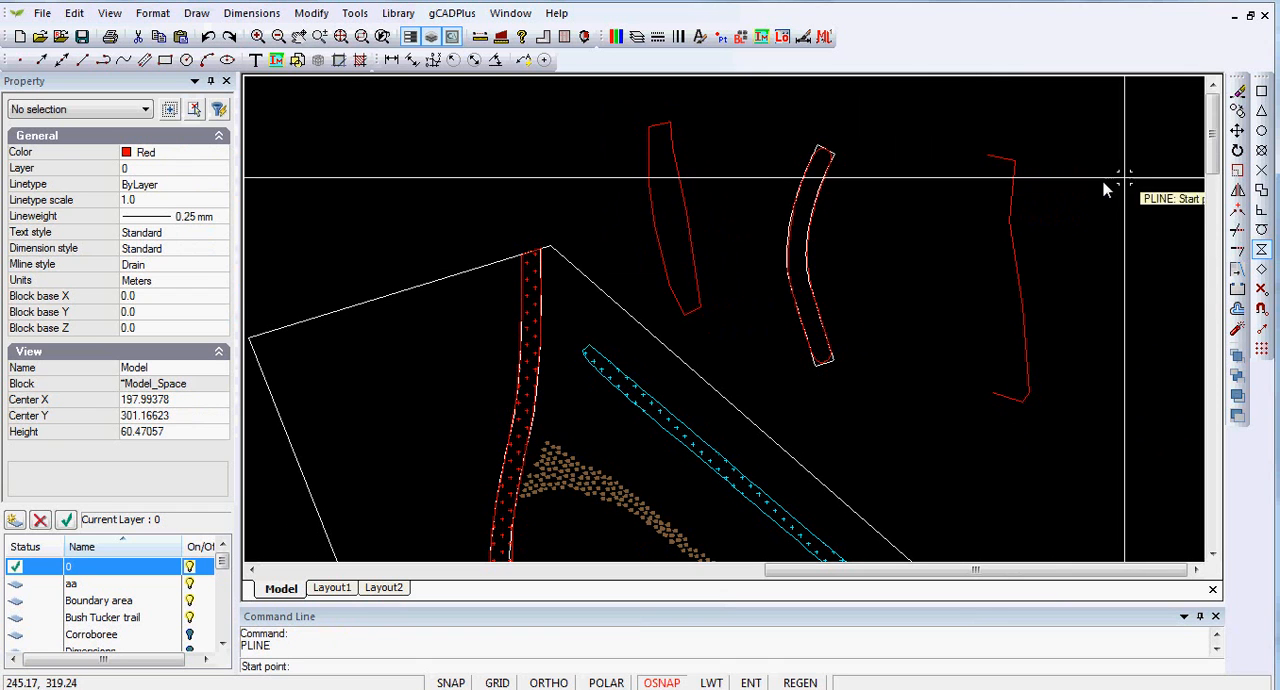
pyautogui.click(988, 156)
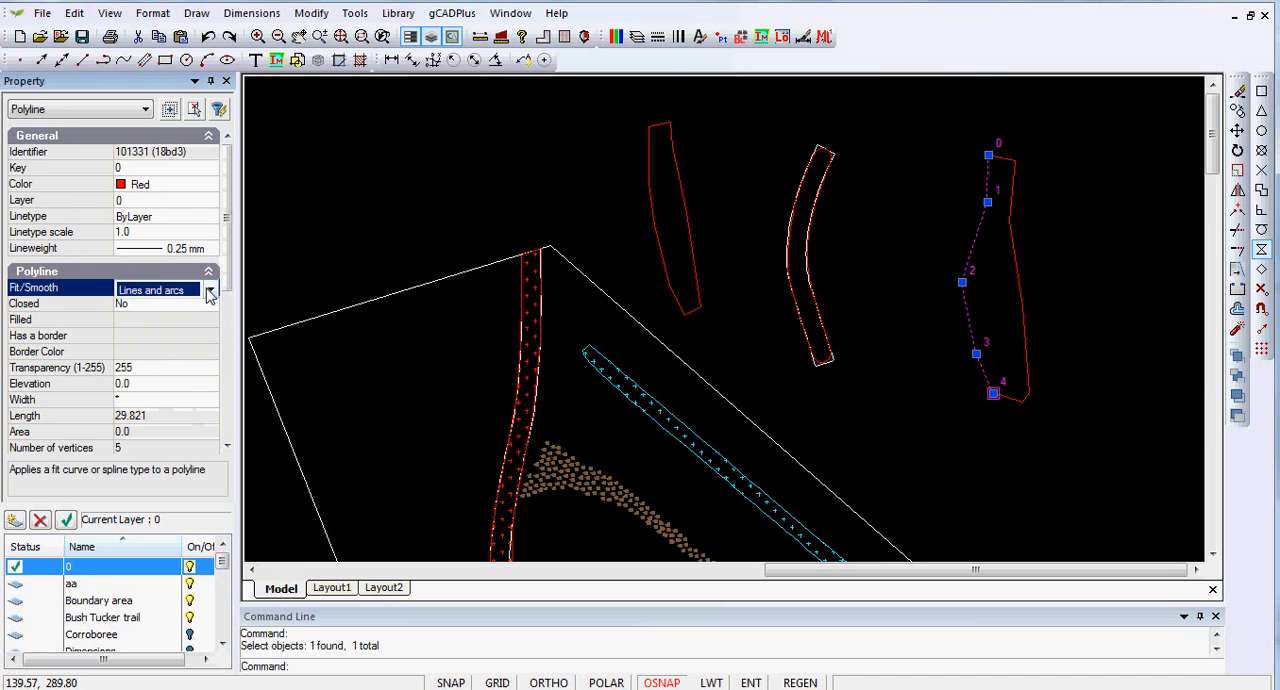
# Attempt to Join both far-right polylines and dismiss the 'Can not join objects' message
pyautogui.click(156, 288)
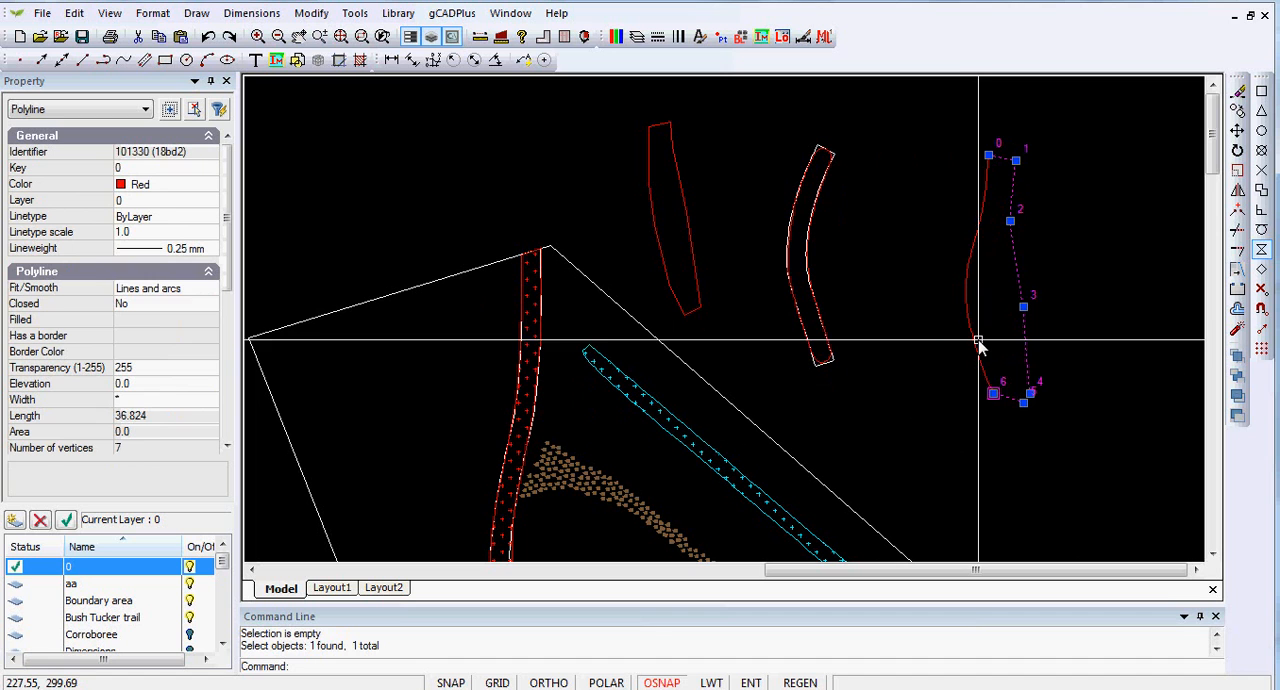
pyautogui.rightClick(978, 344)
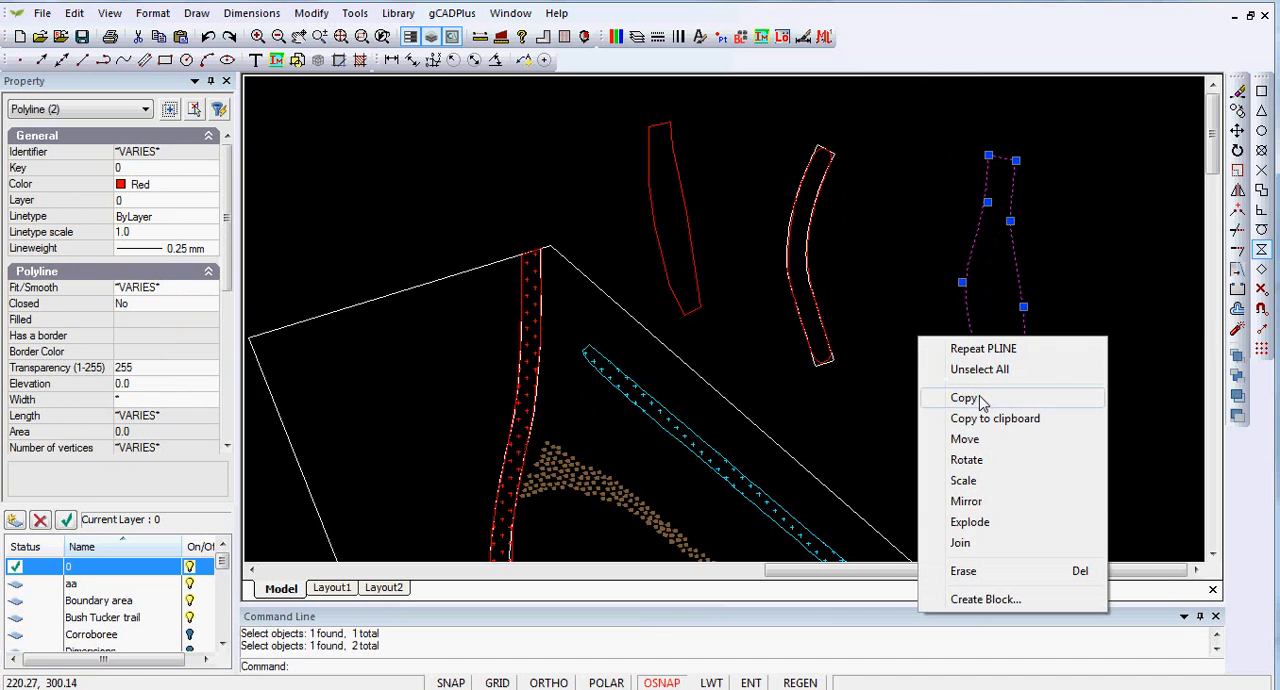
pyautogui.click(960, 542)
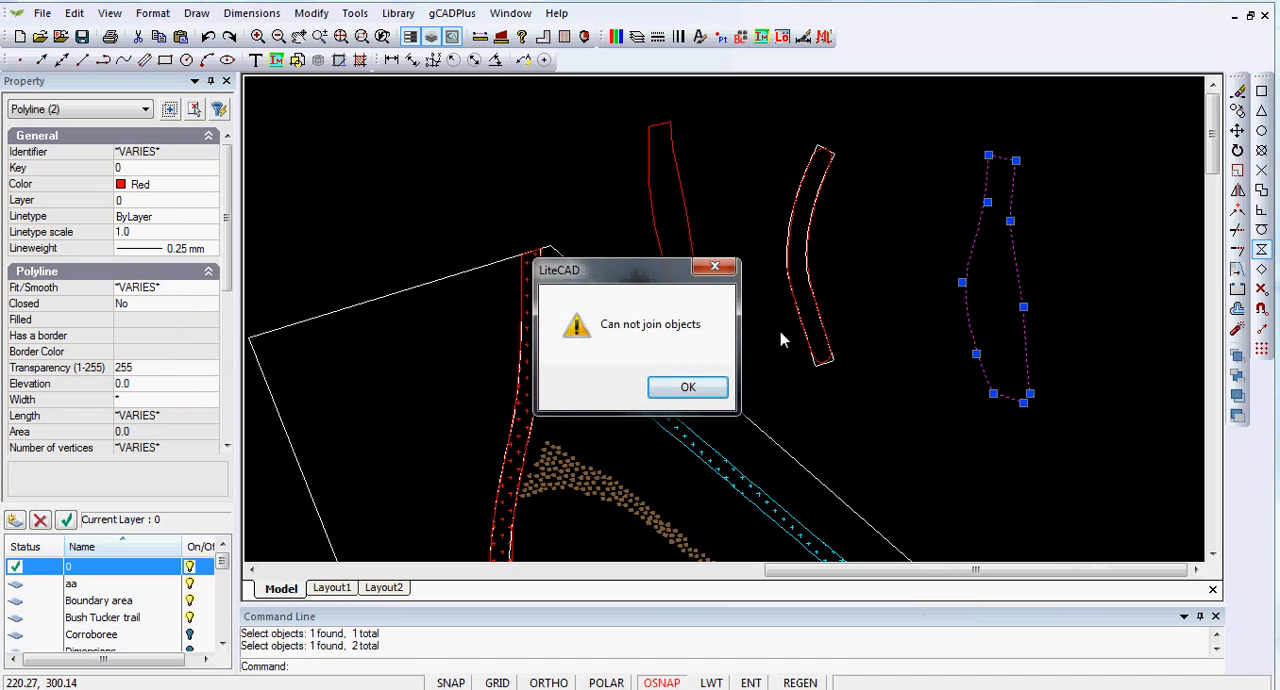
pyautogui.click(688, 388)
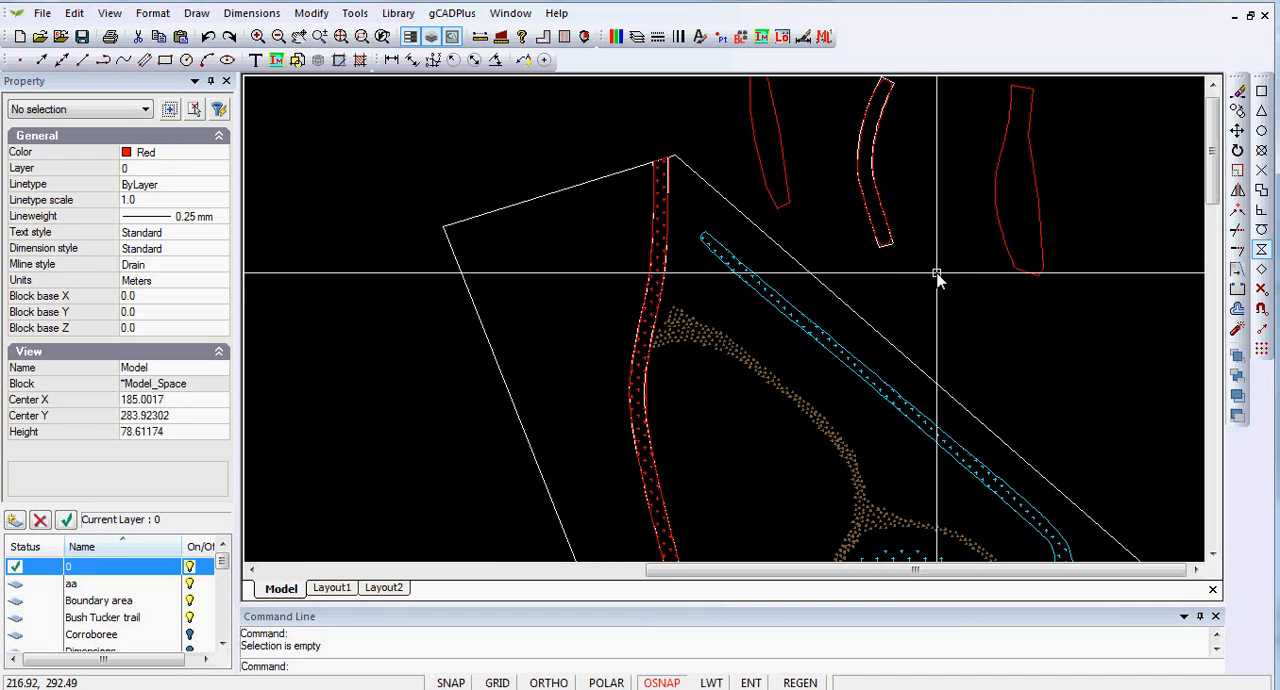
pyautogui.moveTo(336, 200)
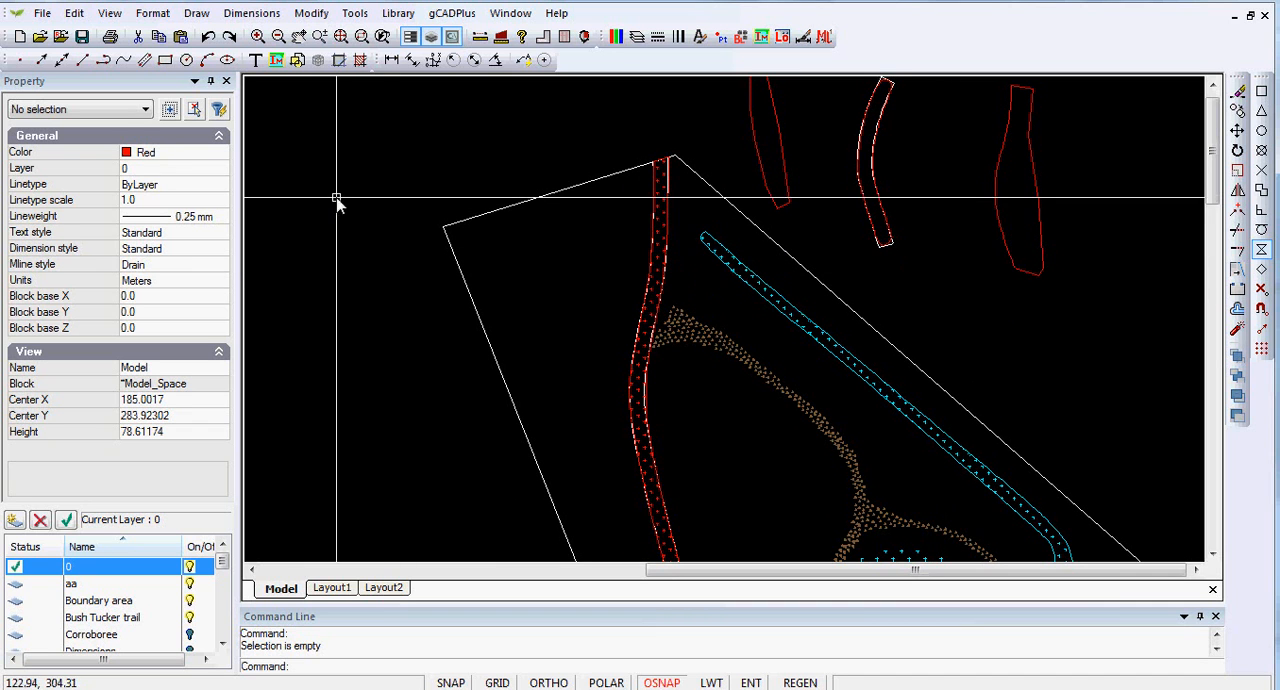
pyautogui.moveTo(196, 12)
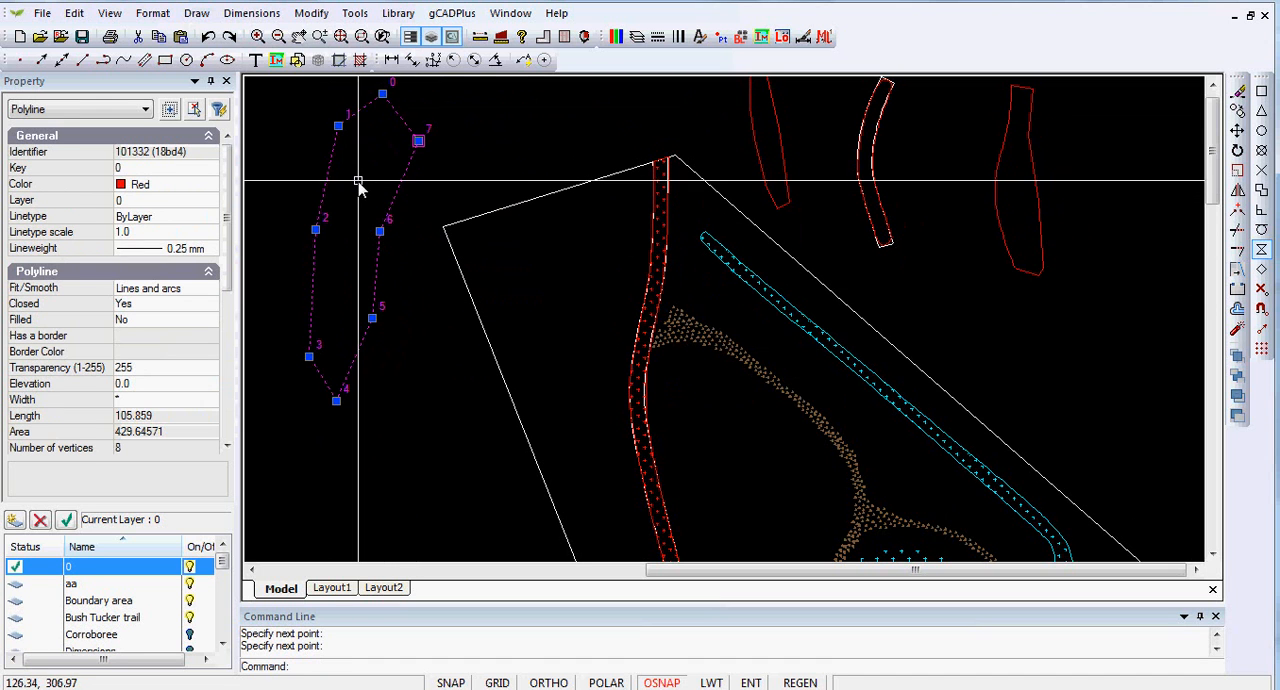
# Deselect the new red eight-vertex boundary outline via Unselect All
pyautogui.rightClick(360, 186)
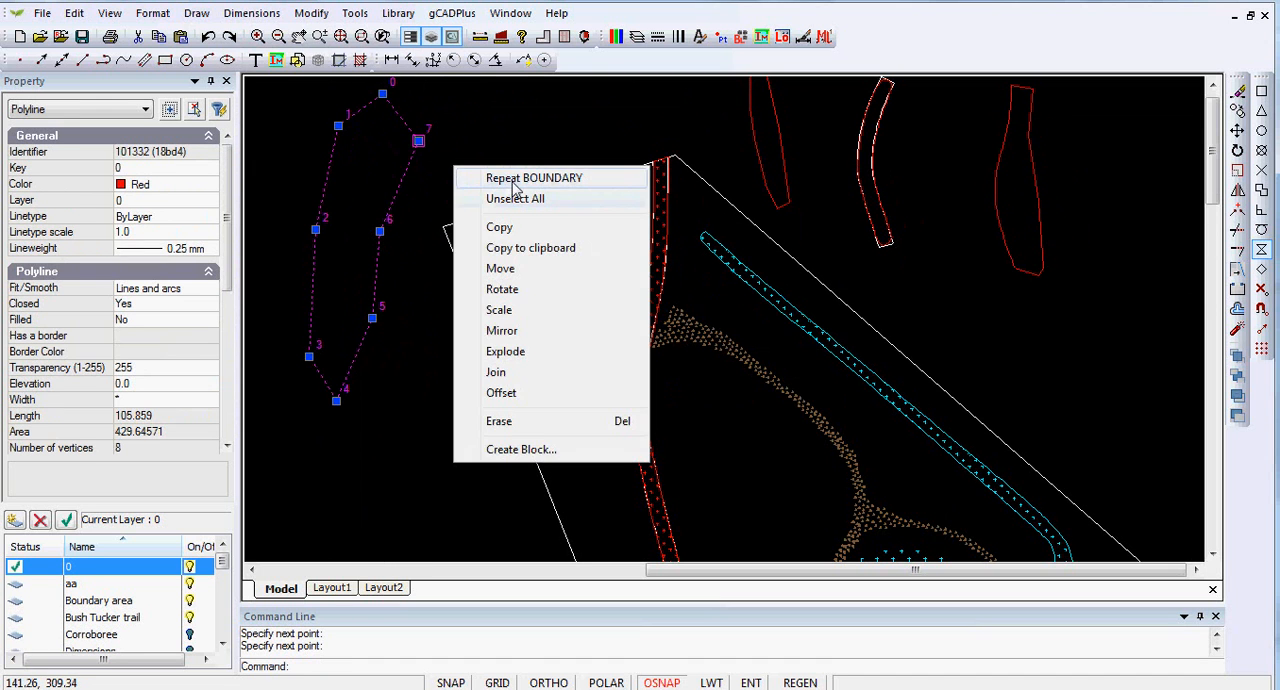
pyautogui.click(516, 198)
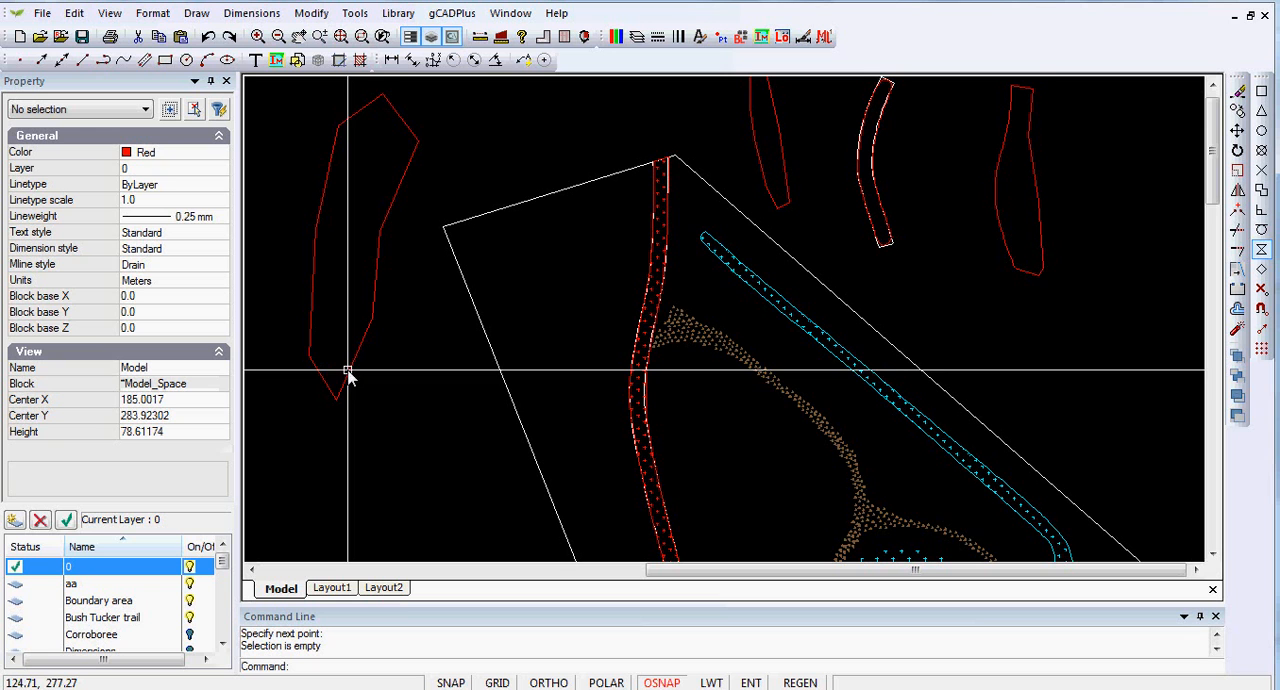
# Hatch the upper-left outline with the CROSS pattern at angle 0, scale 4
pyautogui.click(196, 12)
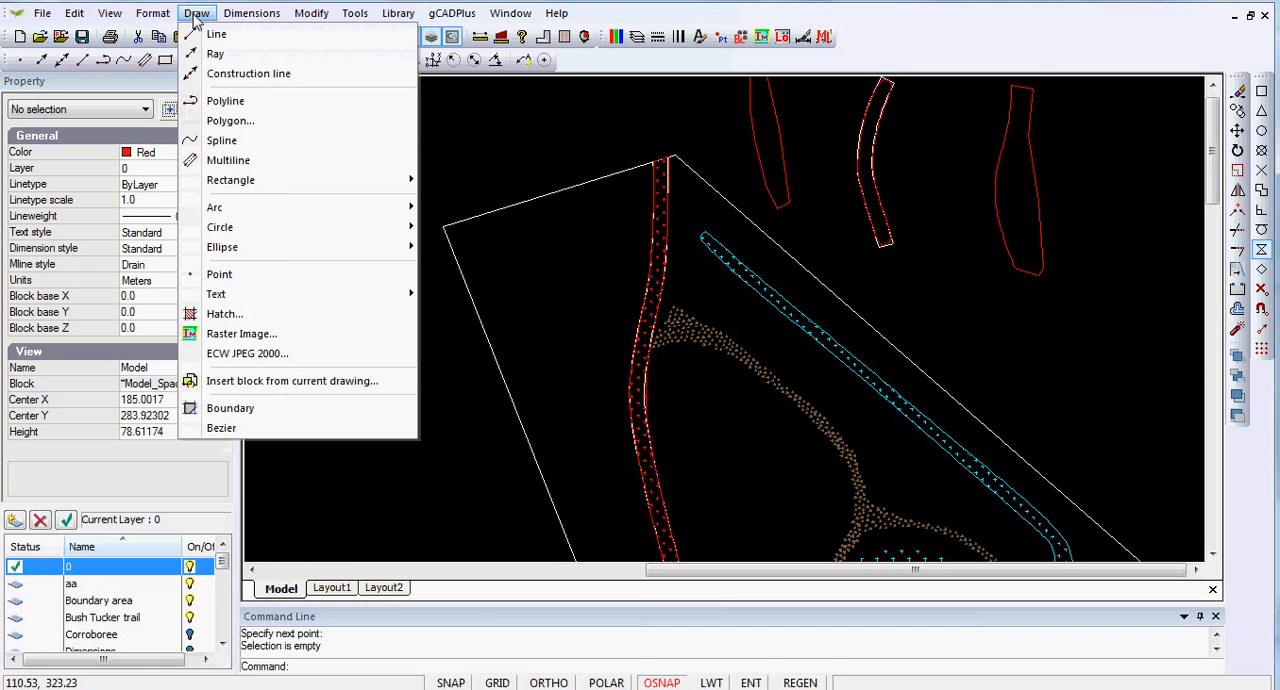
pyautogui.click(222, 312)
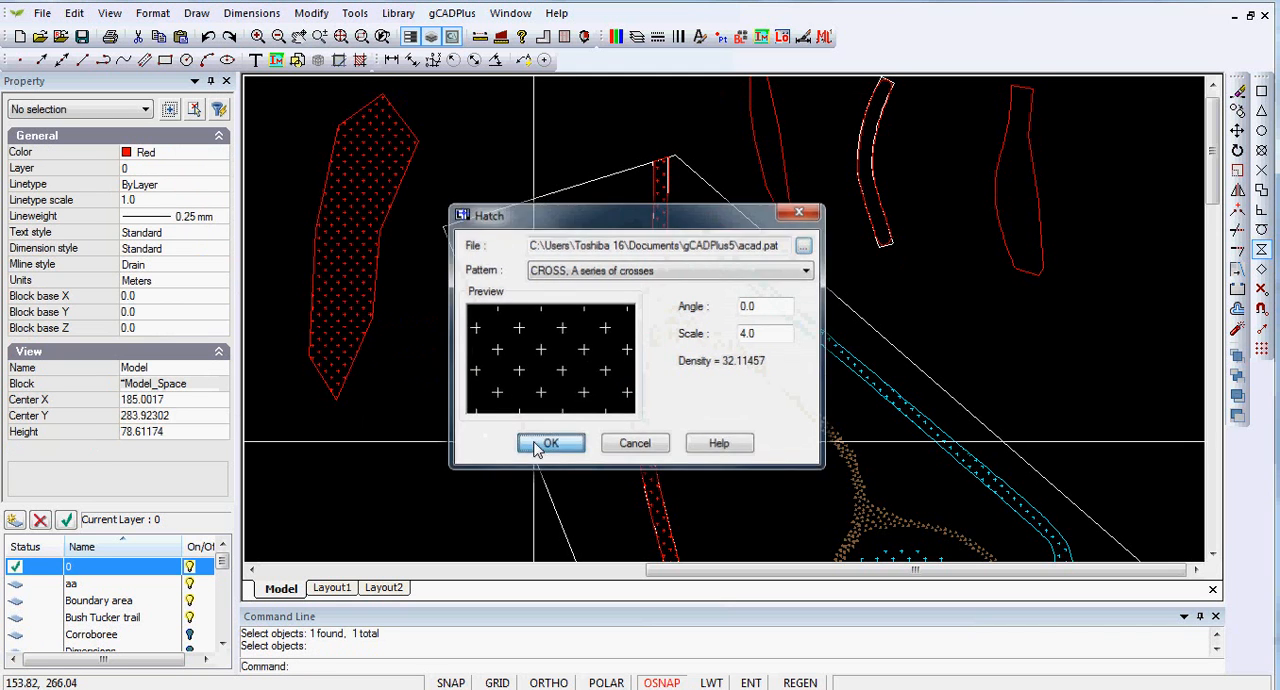
pyautogui.click(550, 444)
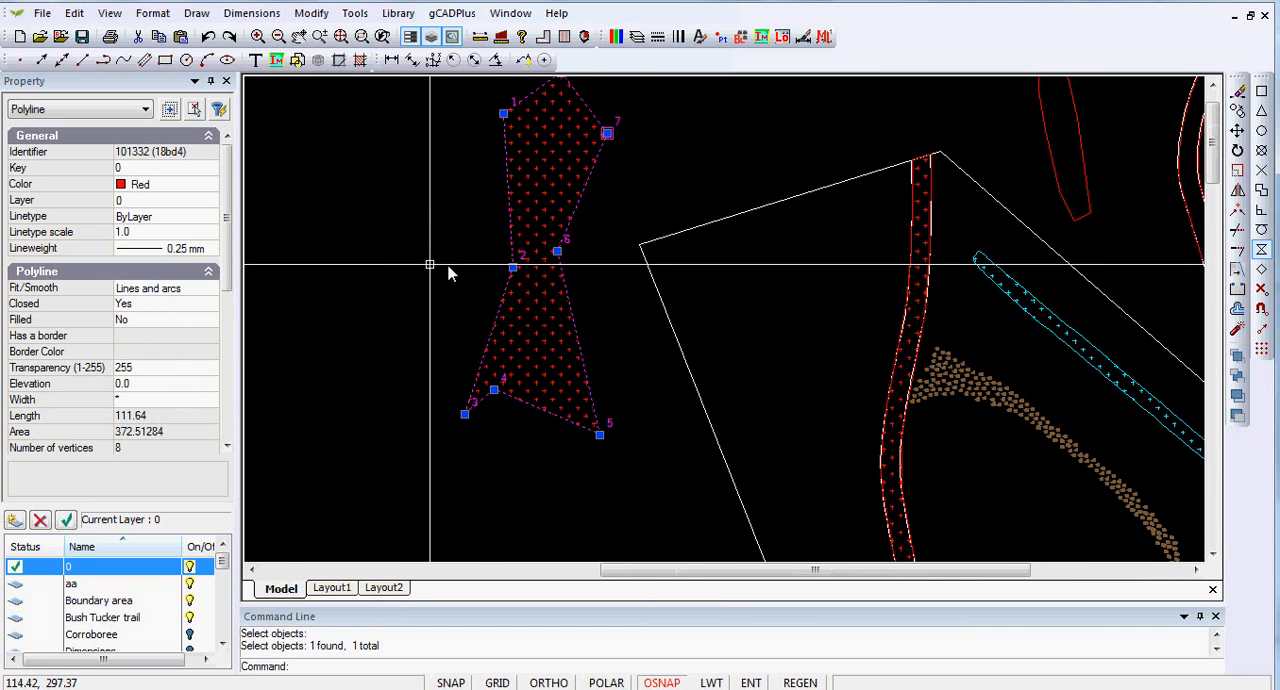
pyautogui.moveTo(368, 276)
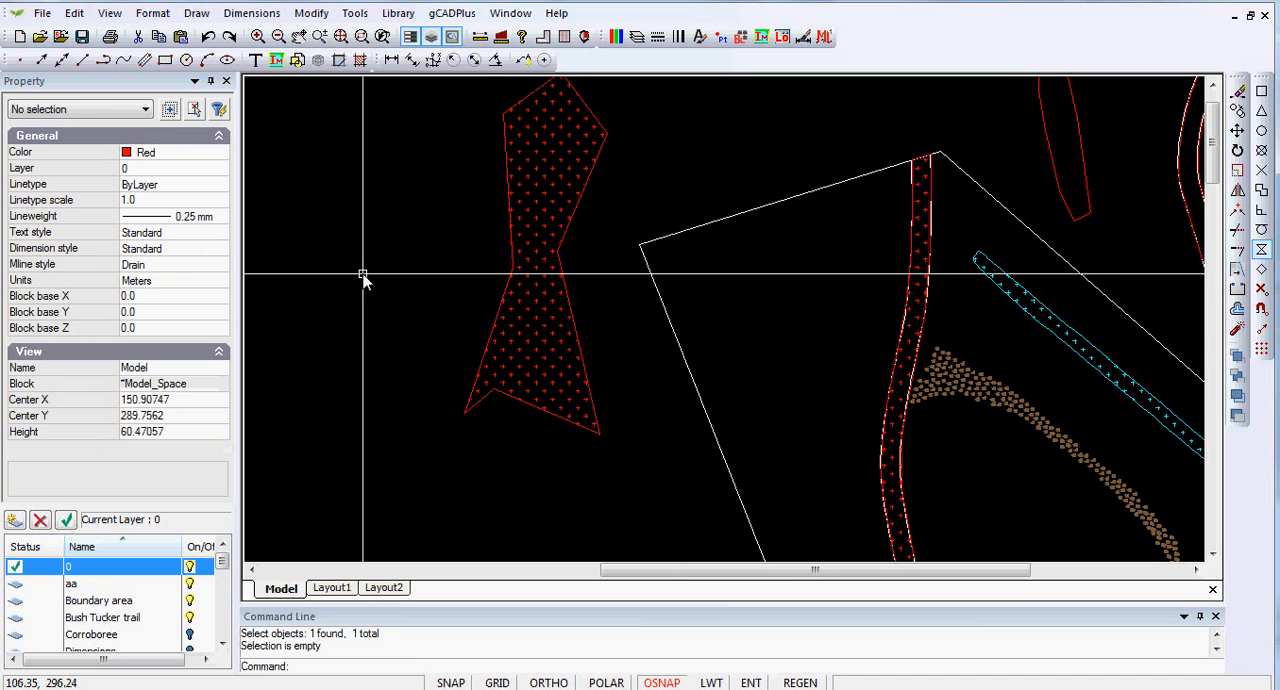
pyautogui.moveTo(918, 280)
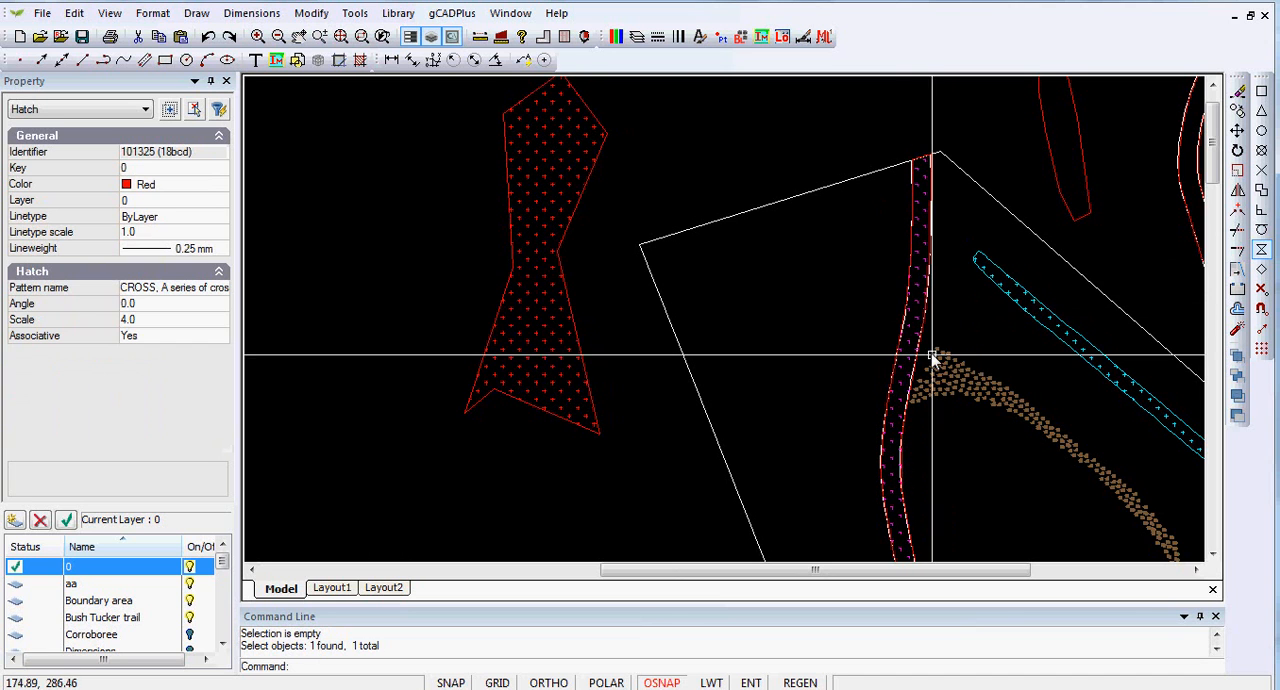
pyautogui.moveTo(956, 290)
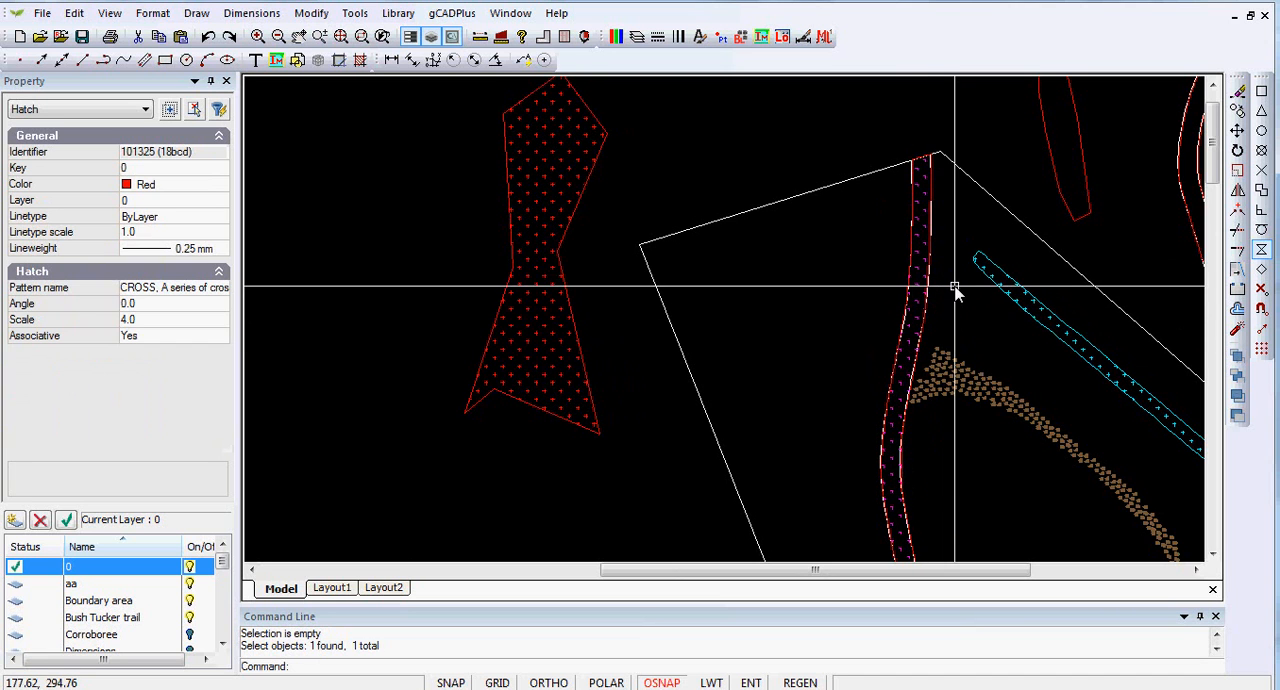
pyautogui.moveTo(592, 264)
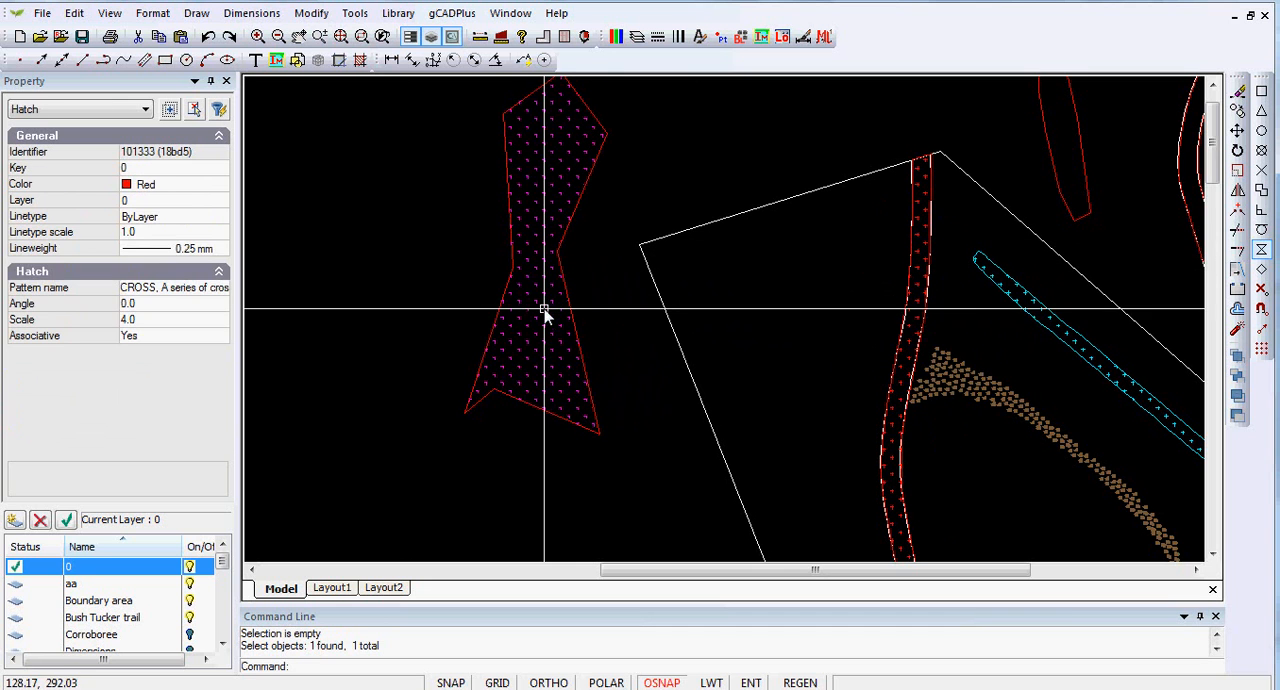
pyautogui.click(536, 476)
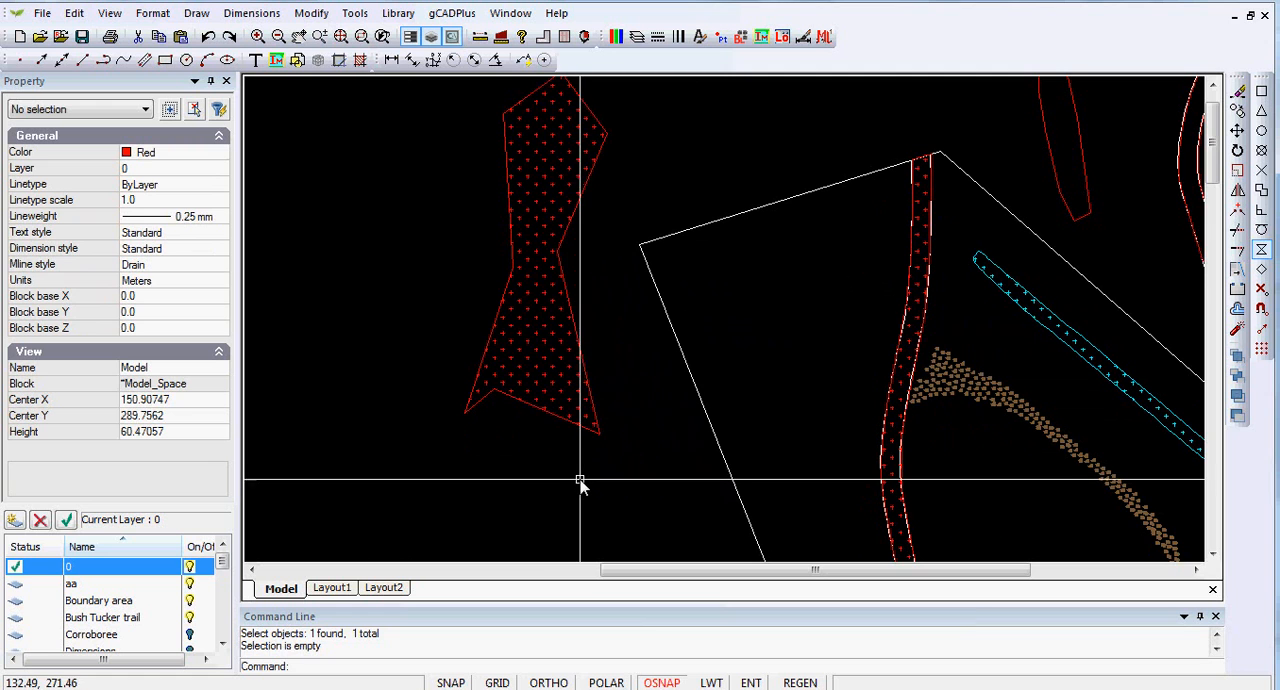
pyautogui.moveTo(582, 484)
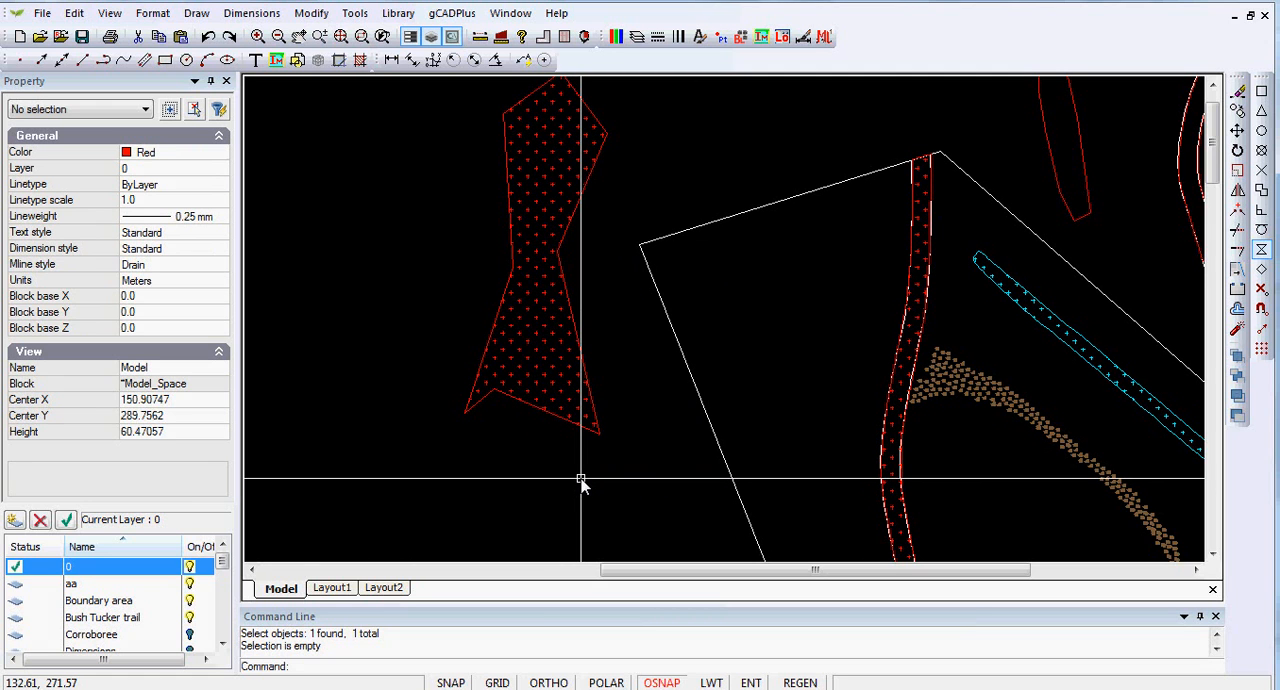